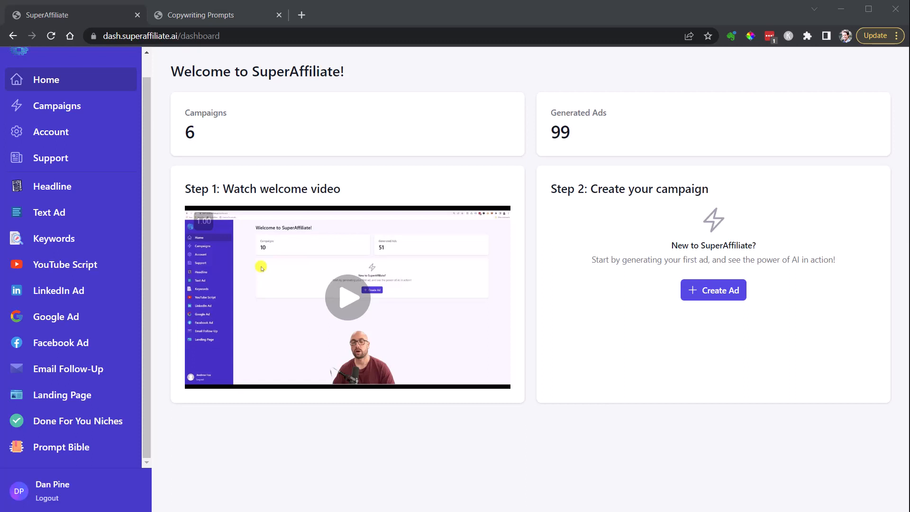
pyautogui.moveTo(313, 287)
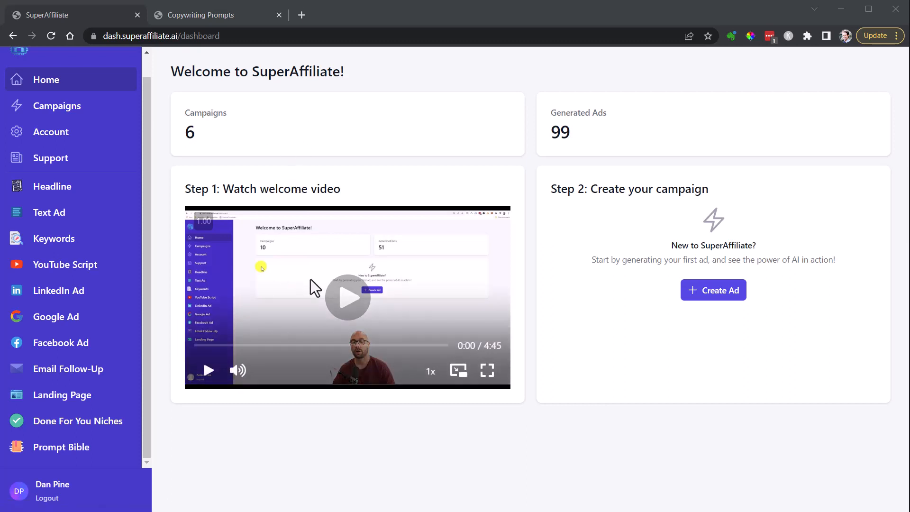
# Start a new campaign and copy the LeanBiome sales page address from the browser.
pyautogui.click(348, 298)
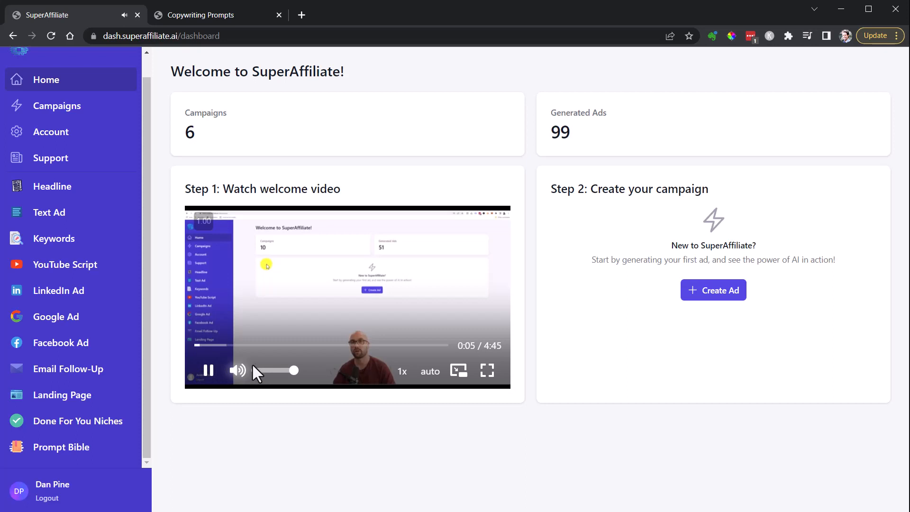
pyautogui.moveTo(345, 346)
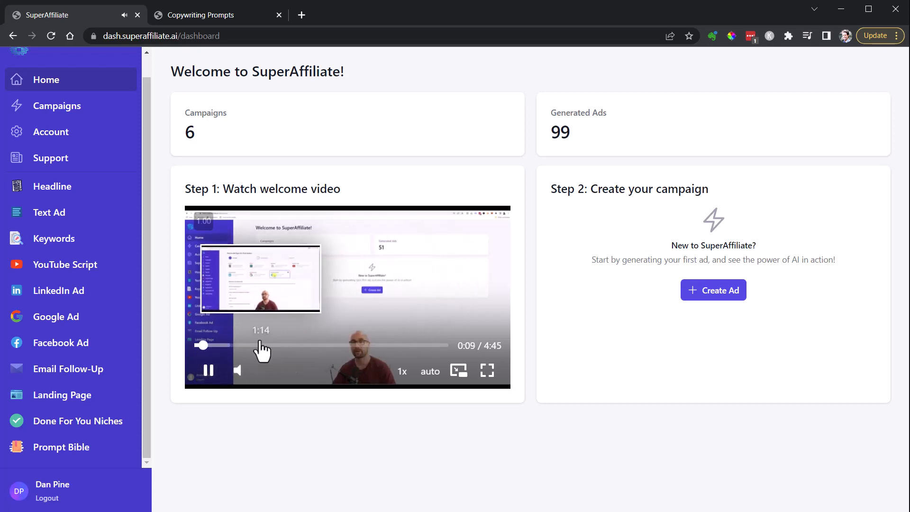
pyautogui.moveTo(524, 242)
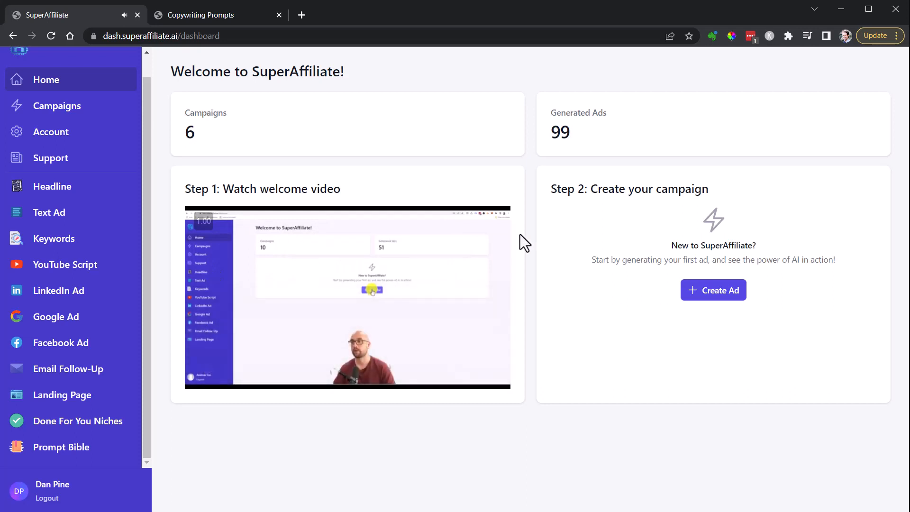
pyautogui.moveTo(220, 137)
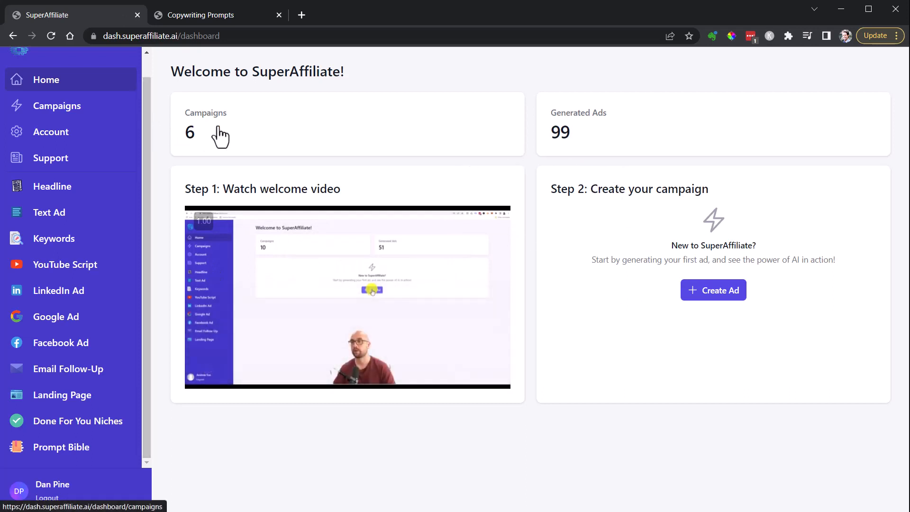
pyautogui.click(713, 289)
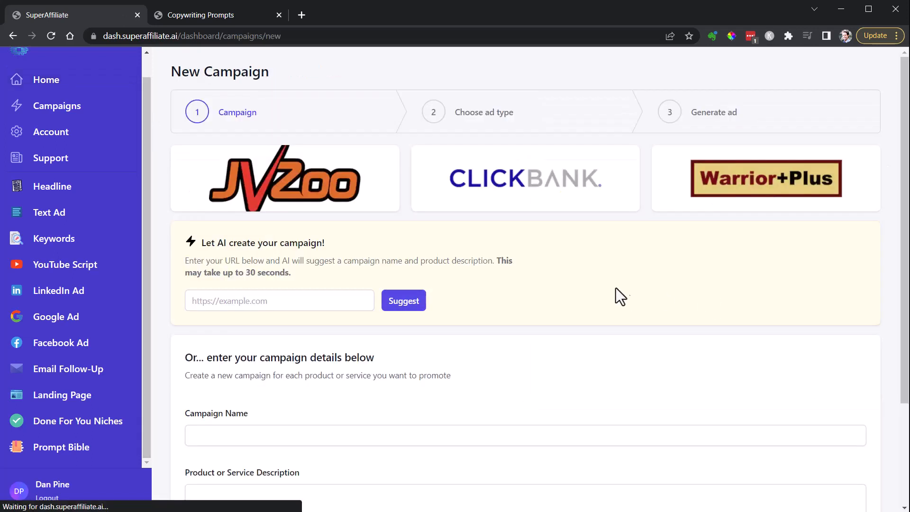
pyautogui.scroll(-3)
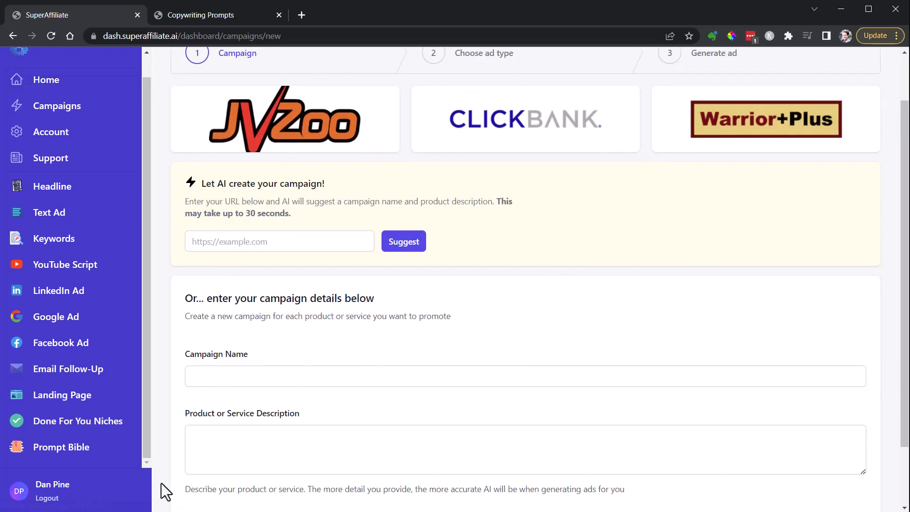
pyautogui.scroll(3)
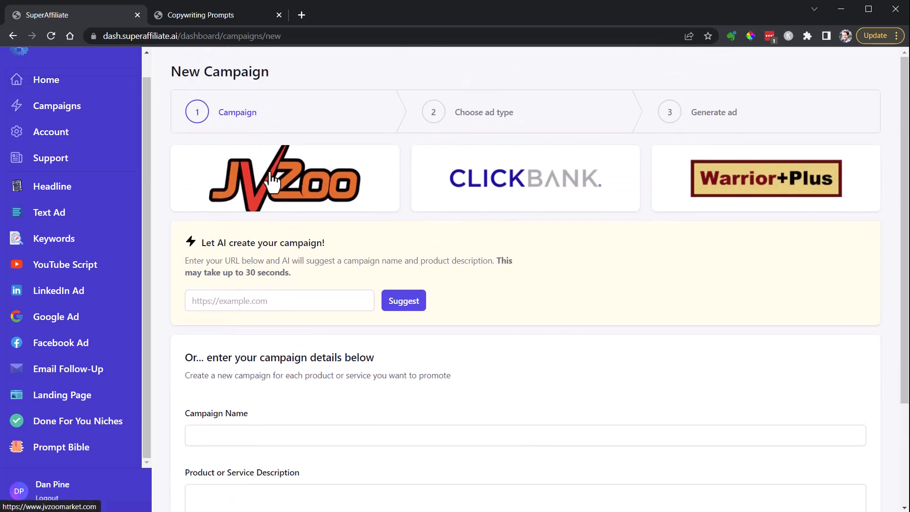
pyautogui.moveTo(277, 308)
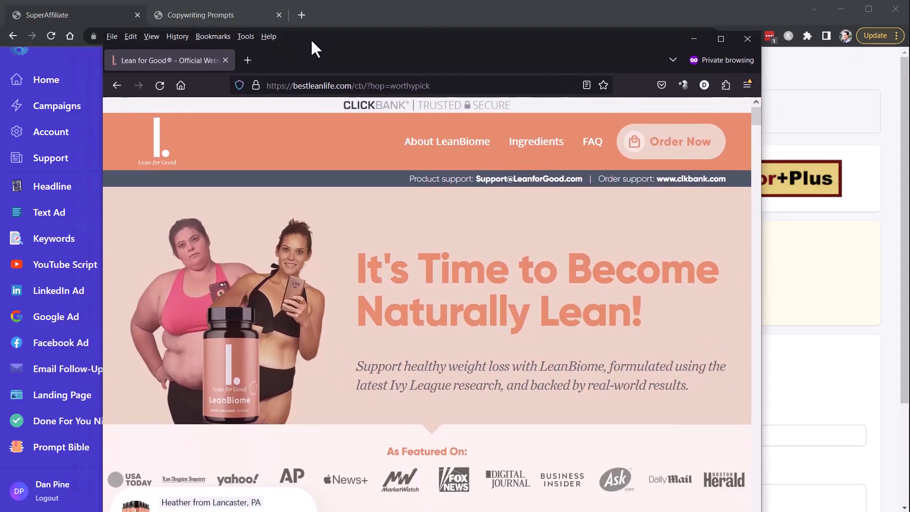
pyautogui.click(363, 87)
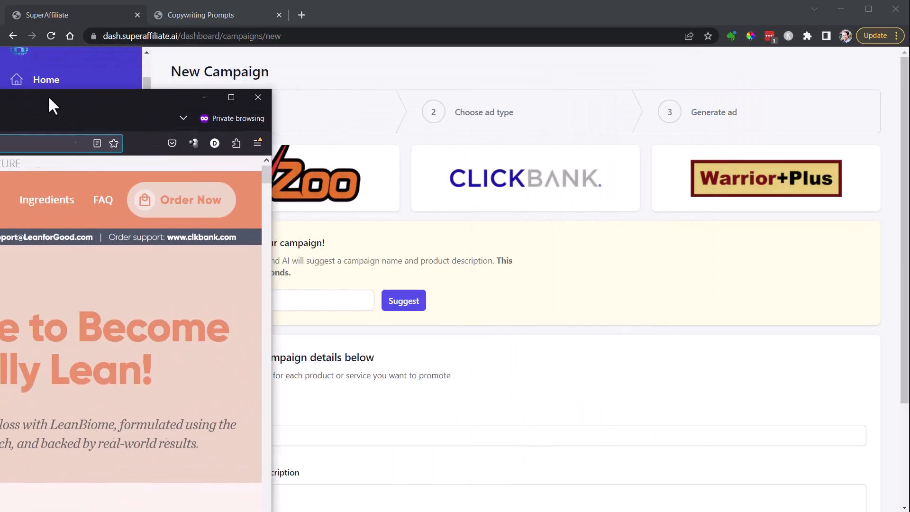
# Paste the LeanBiome sales page URL into the AI field and request a suggested campaign.
pyautogui.click(257, 96)
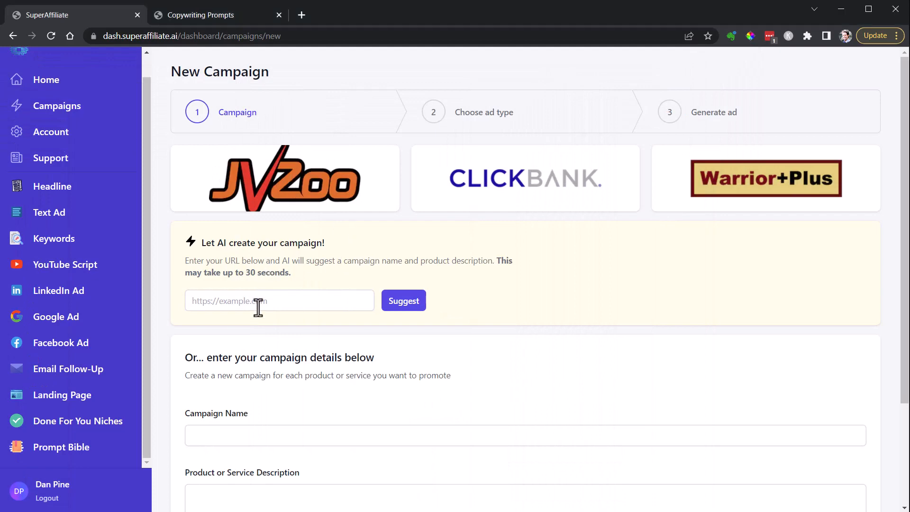
pyautogui.click(403, 300)
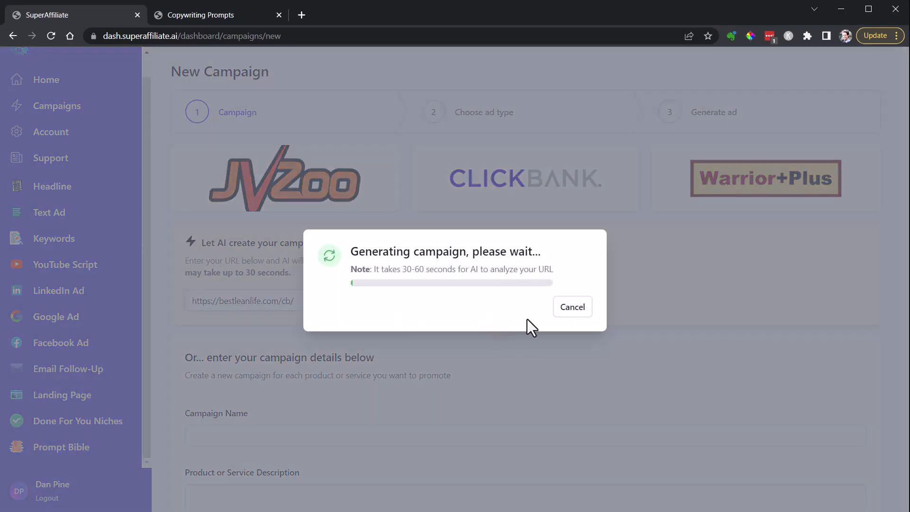
pyautogui.moveTo(549, 300)
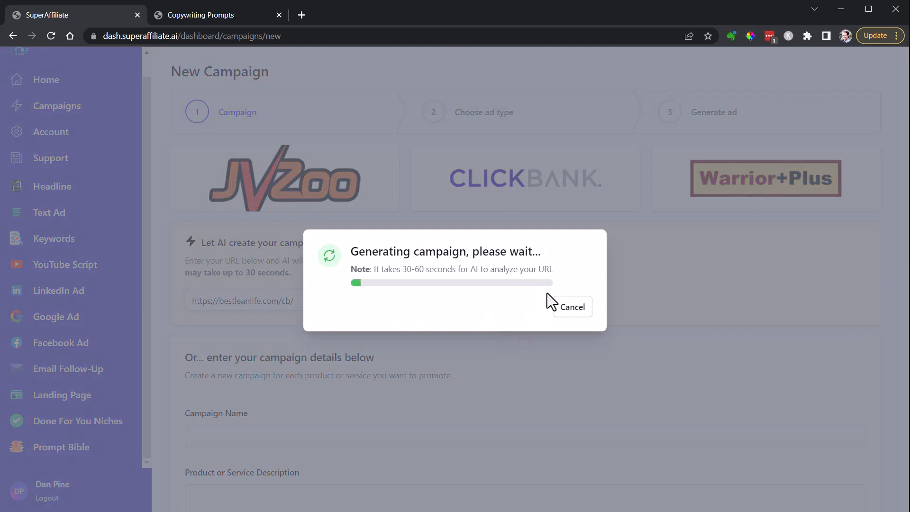
pyautogui.moveTo(496, 302)
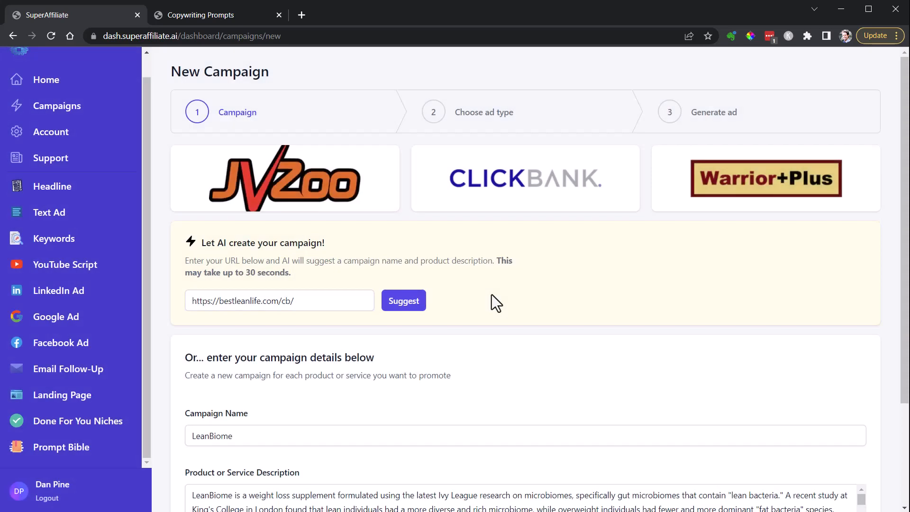
pyautogui.scroll(-3)
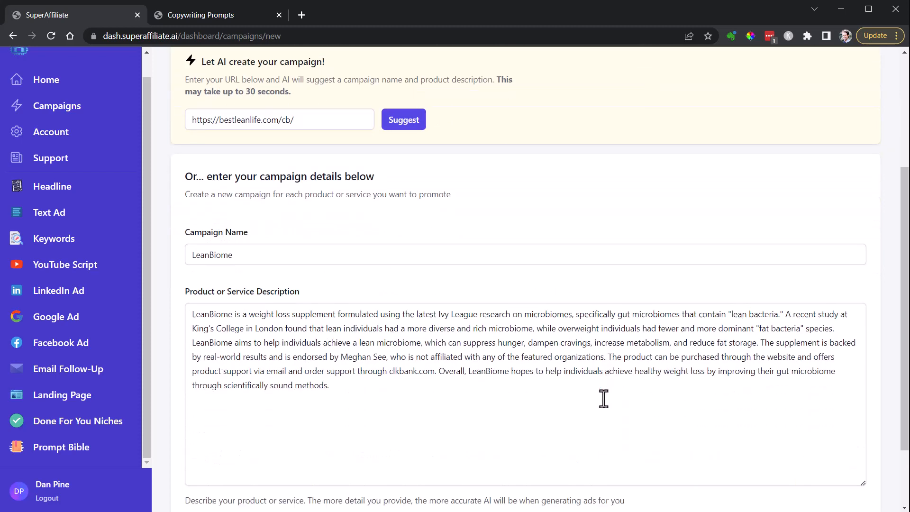
pyautogui.scroll(-3)
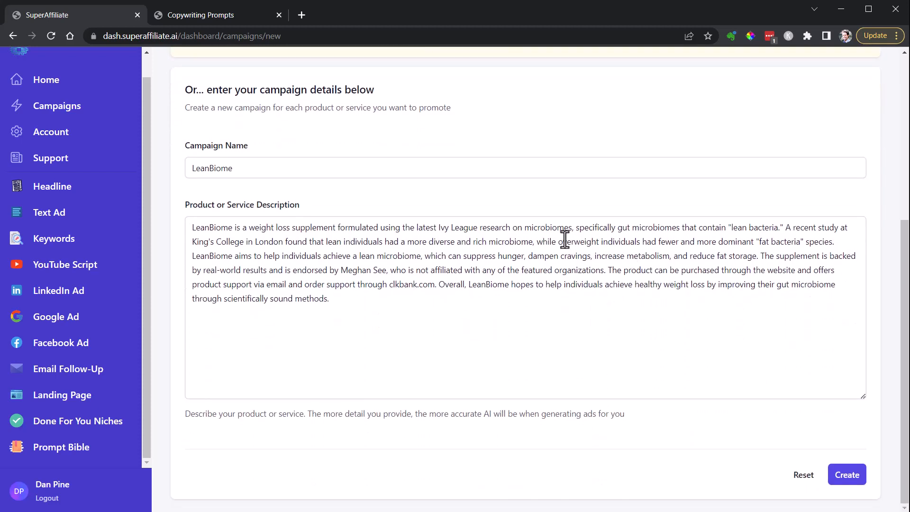
pyautogui.moveTo(704, 223)
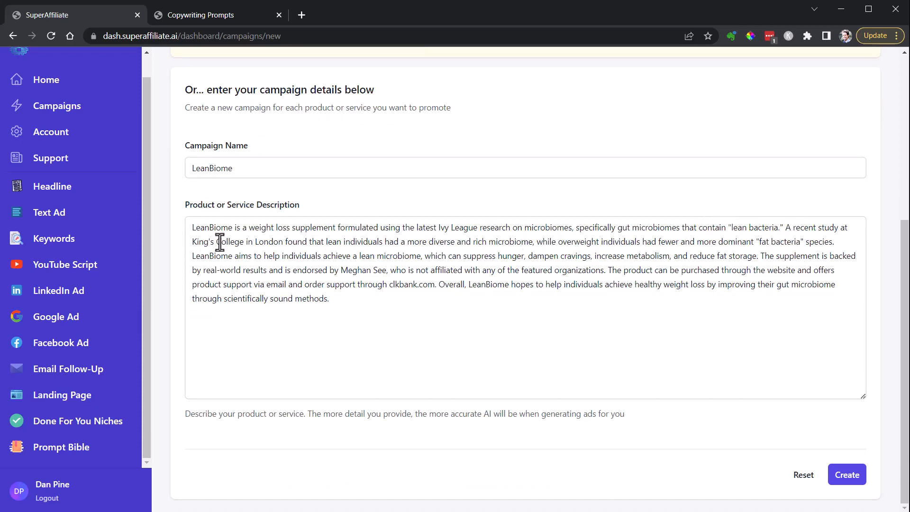
pyautogui.moveTo(243, 242)
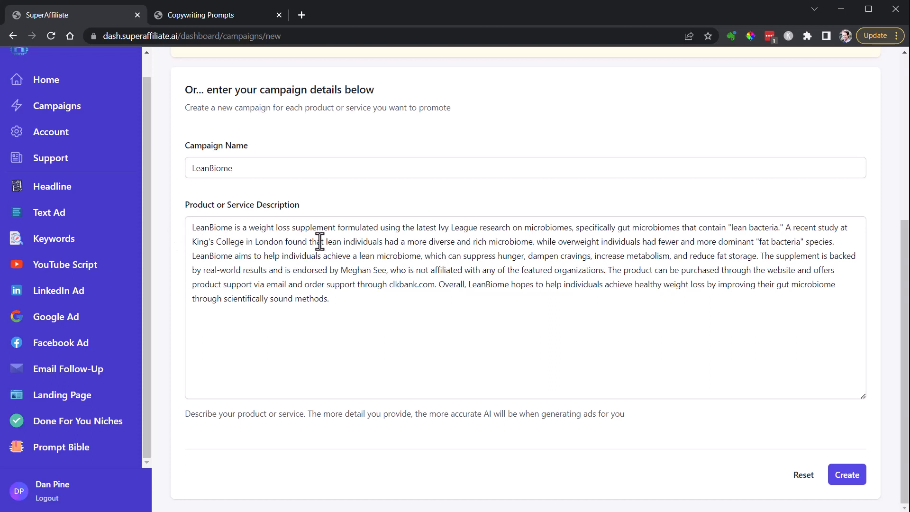
pyautogui.moveTo(228, 276)
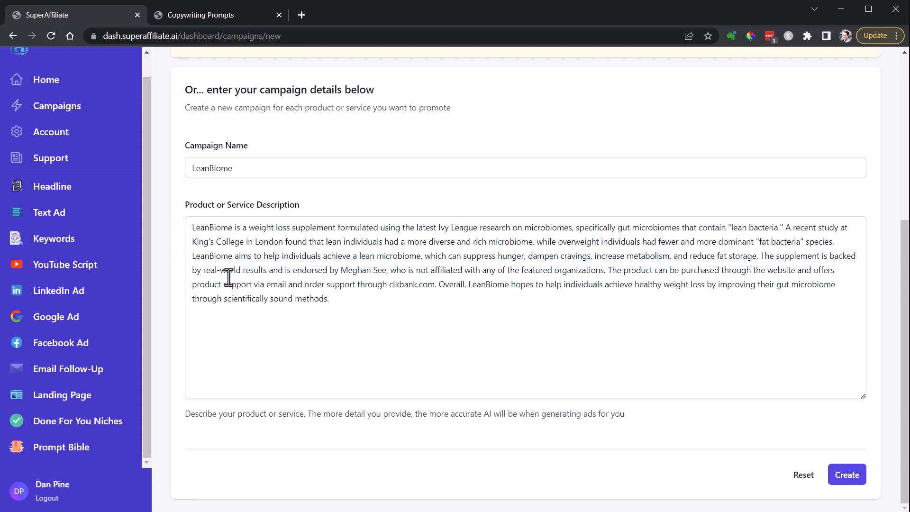
pyautogui.moveTo(388, 274)
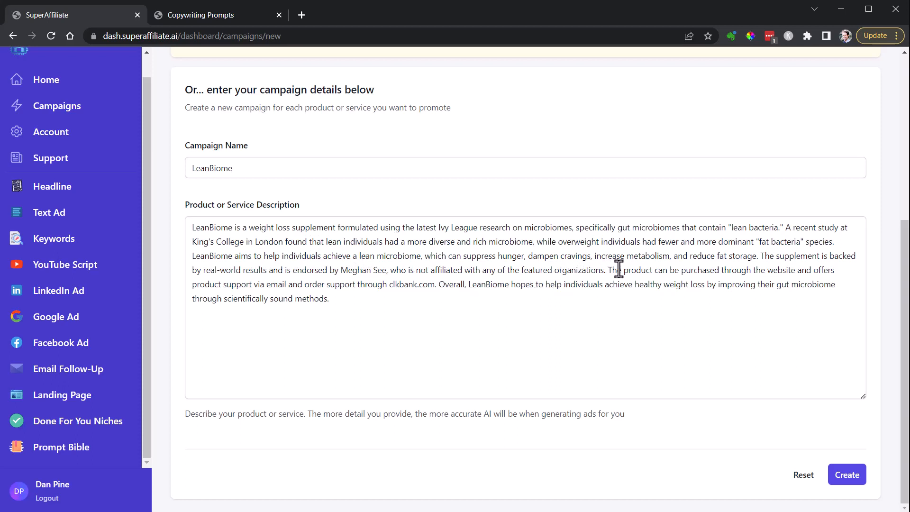
pyautogui.moveTo(239, 270)
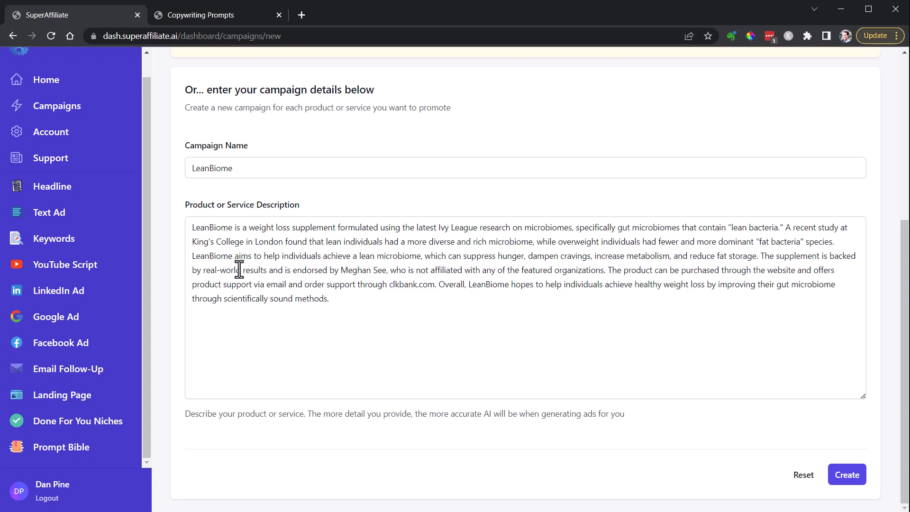
pyautogui.moveTo(486, 341)
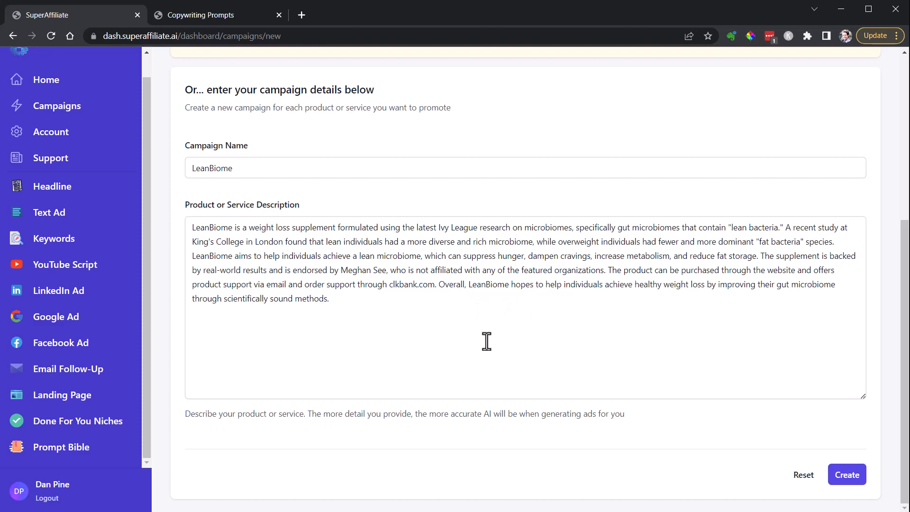
pyautogui.scroll(3)
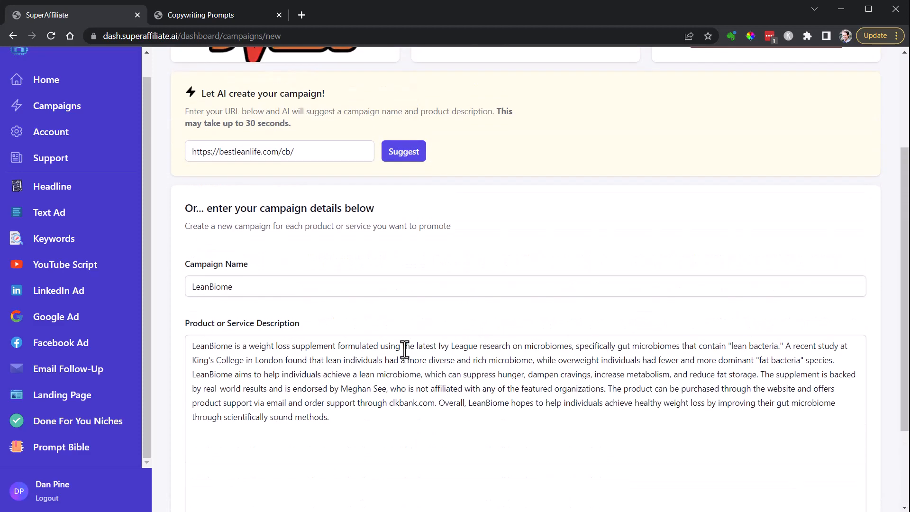
pyautogui.scroll(-3)
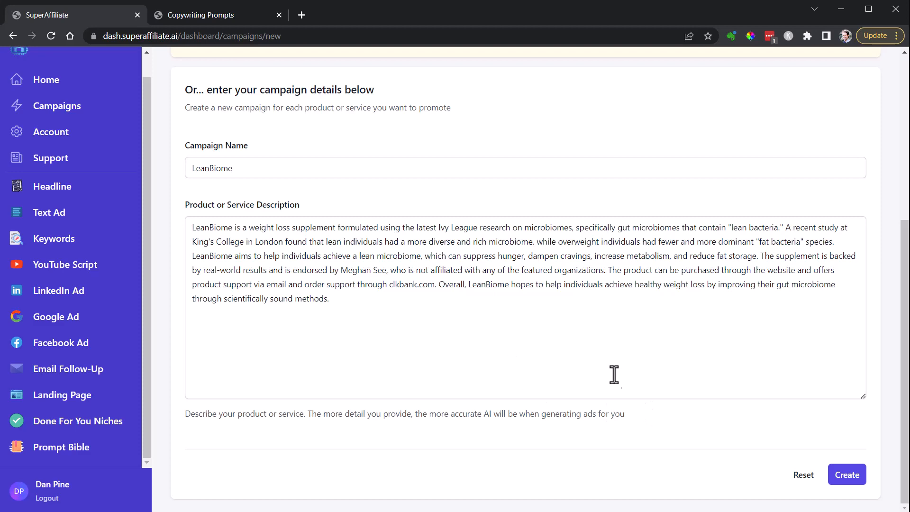
# Save the LeanBiome campaign, generate a 10-word headline and regenerate it once.
pyautogui.click(846, 474)
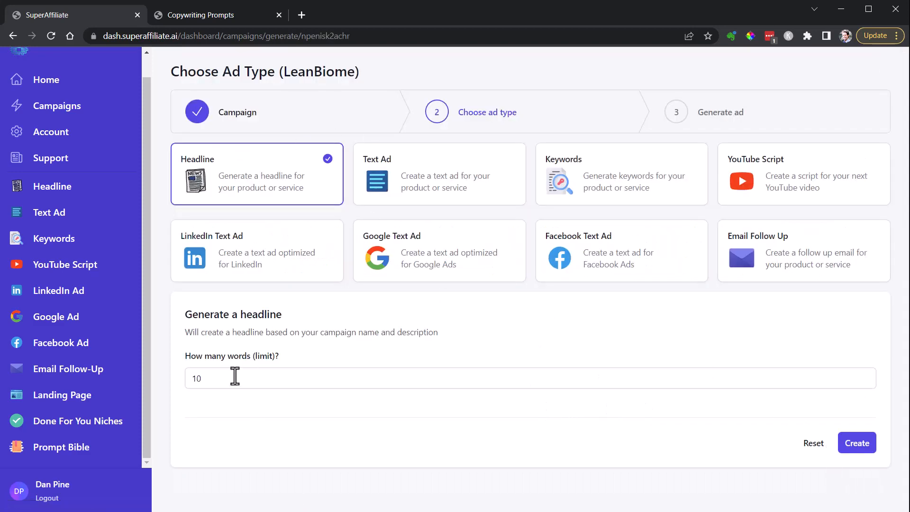
pyautogui.click(856, 442)
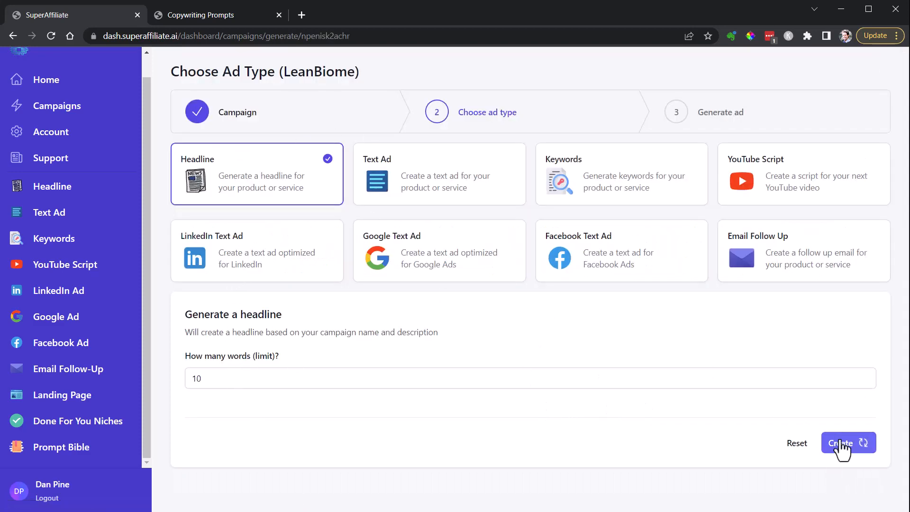
pyautogui.click(848, 443)
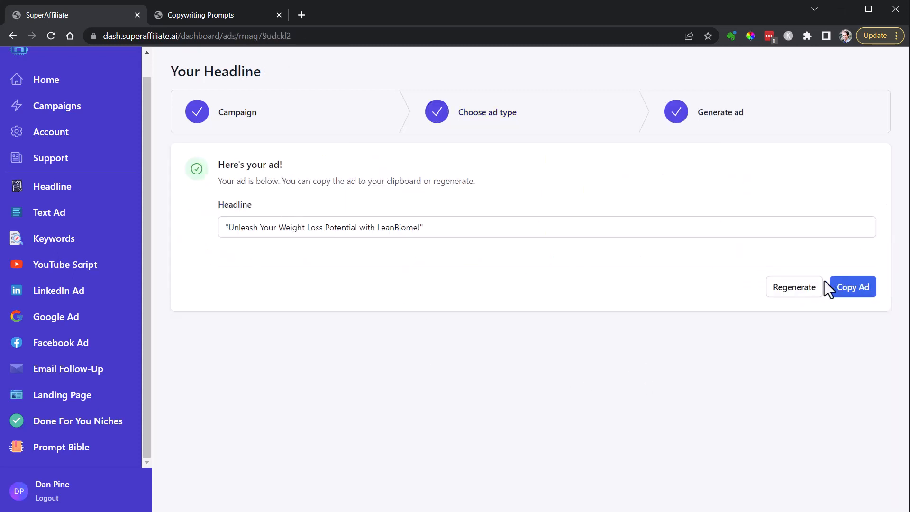
pyautogui.moveTo(687, 273)
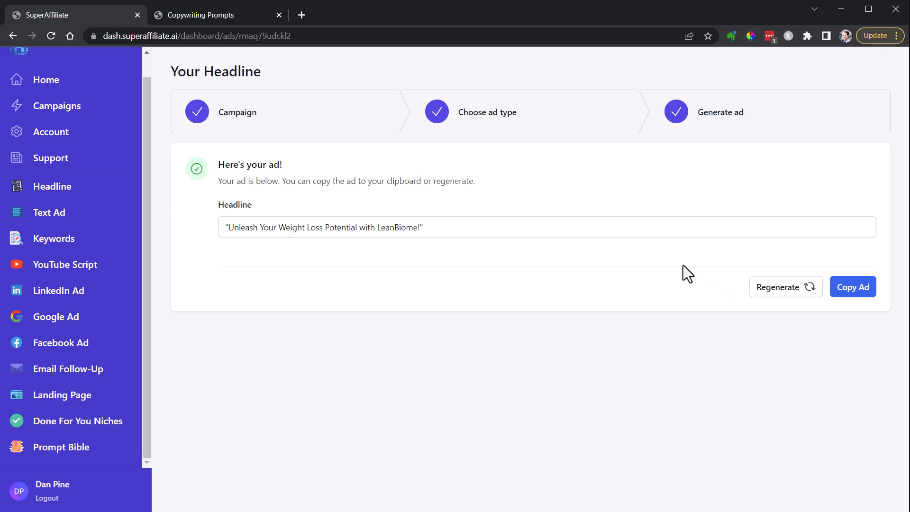
pyautogui.click(785, 287)
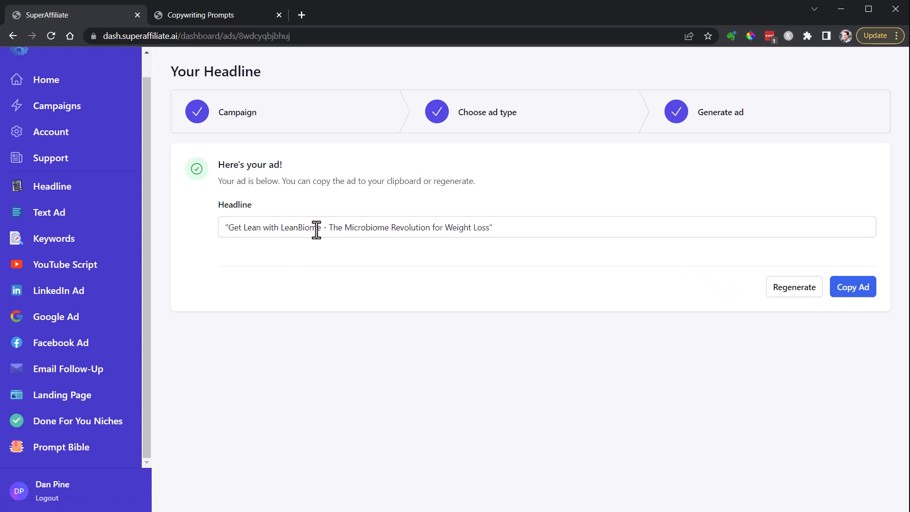
pyautogui.moveTo(477, 227)
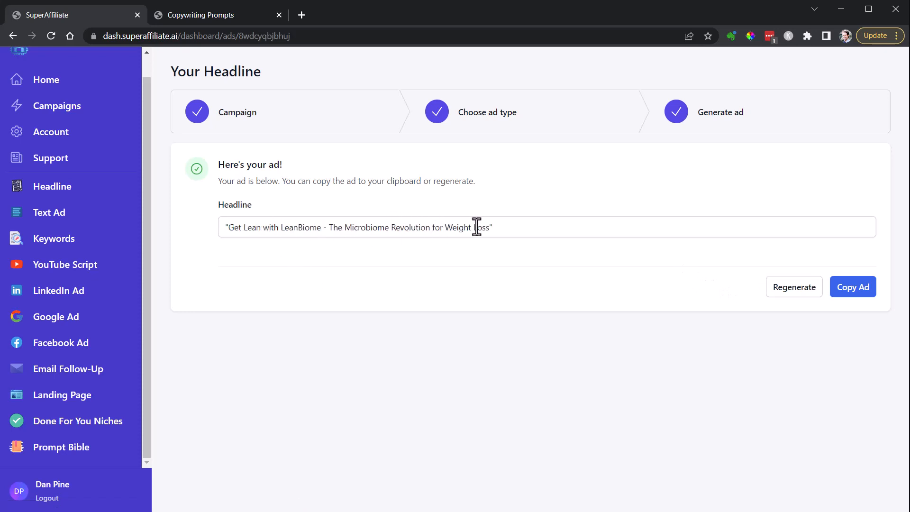
pyautogui.moveTo(491, 144)
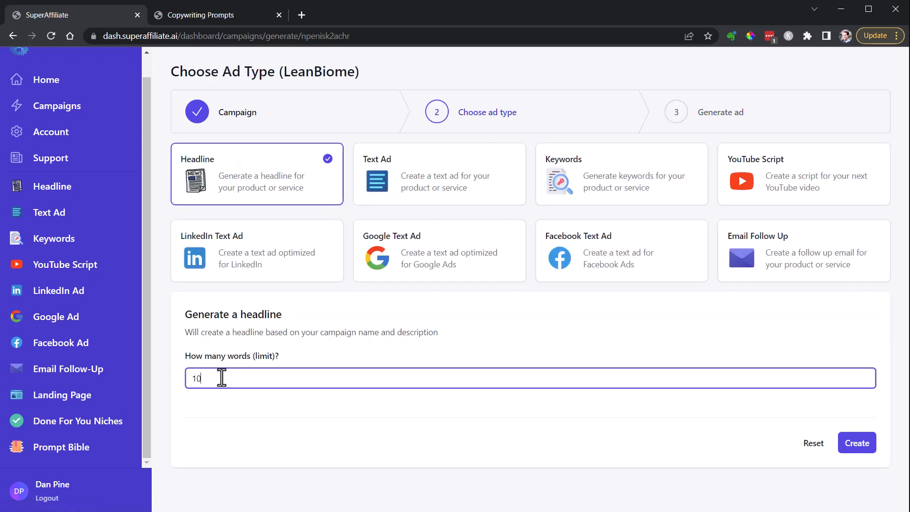
# Generate and regenerate a 20-word headline, inspecting the phrase 'Lean Bacteria'.
pyautogui.write('20')
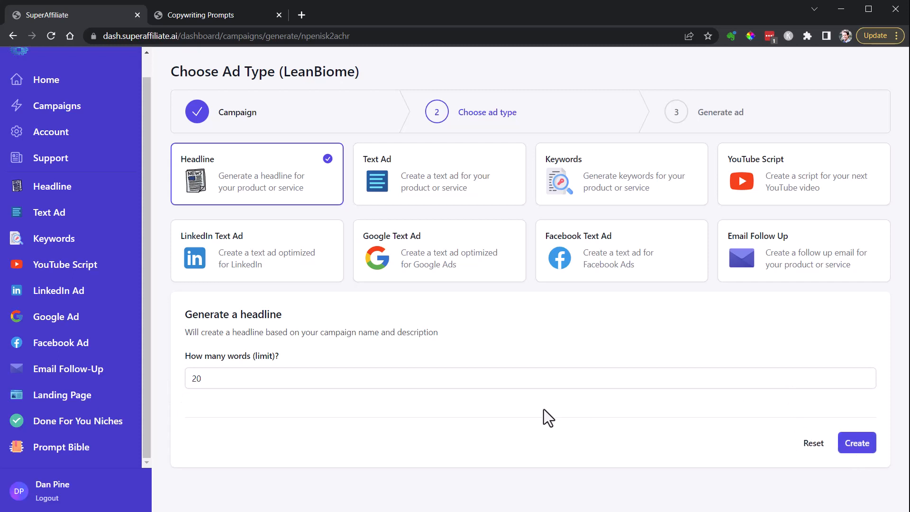
pyautogui.click(857, 442)
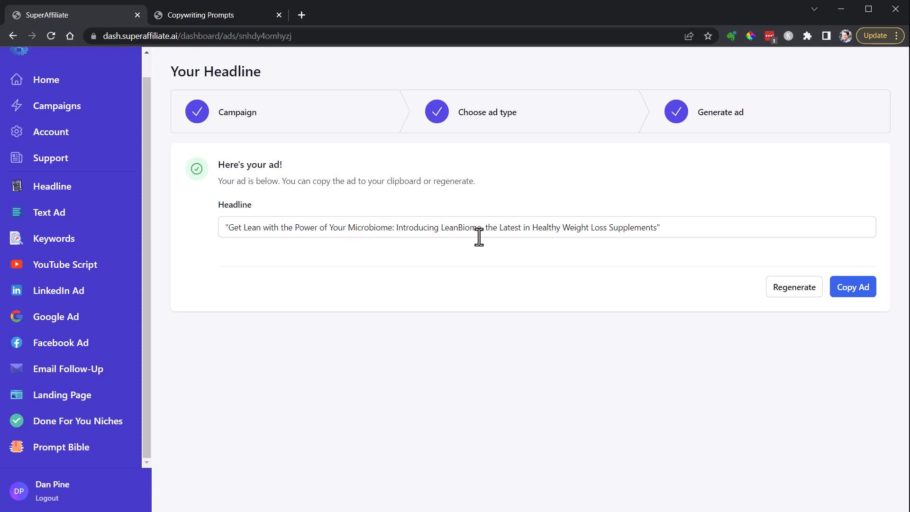
pyautogui.moveTo(838, 329)
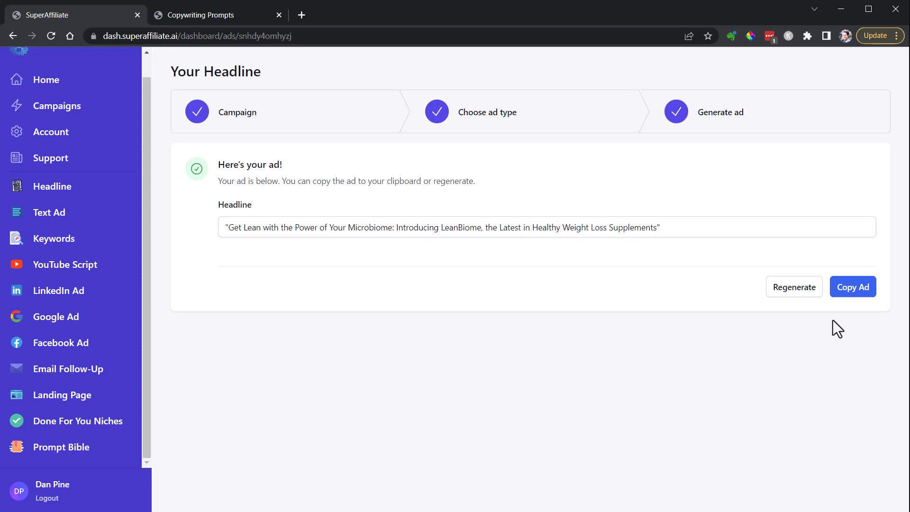
pyautogui.moveTo(270, 231)
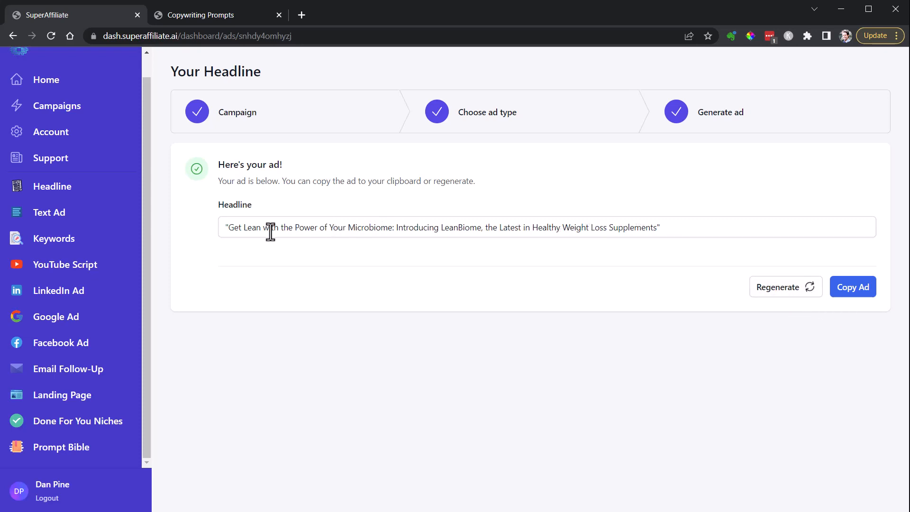
pyautogui.click(786, 287)
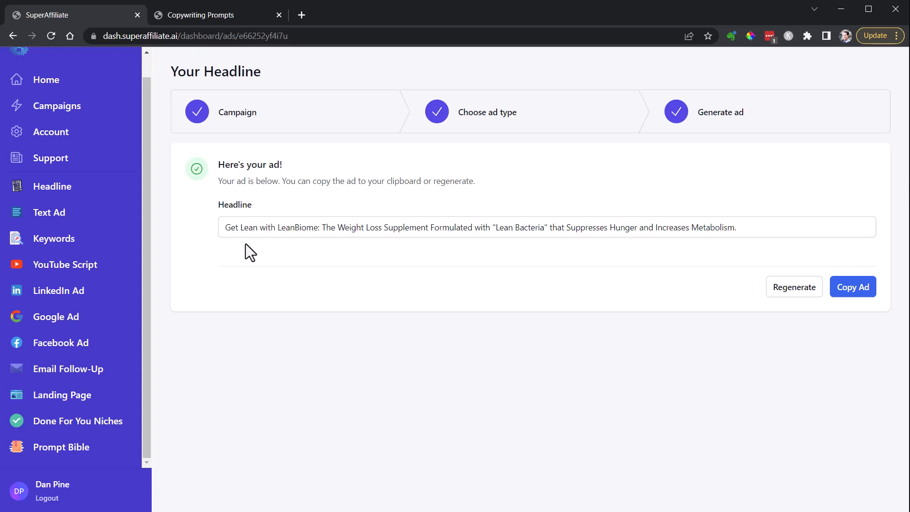
pyautogui.moveTo(394, 230)
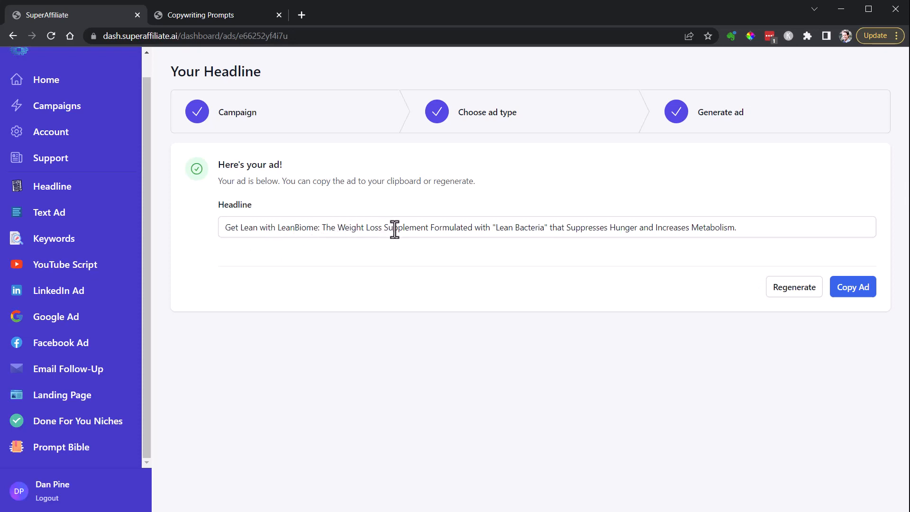
pyautogui.moveTo(548, 230)
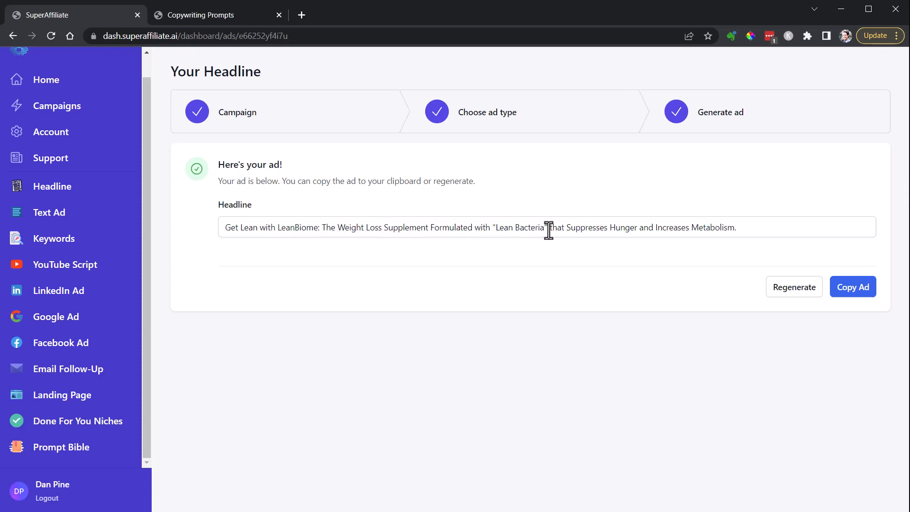
pyautogui.doubleClick(516, 227)
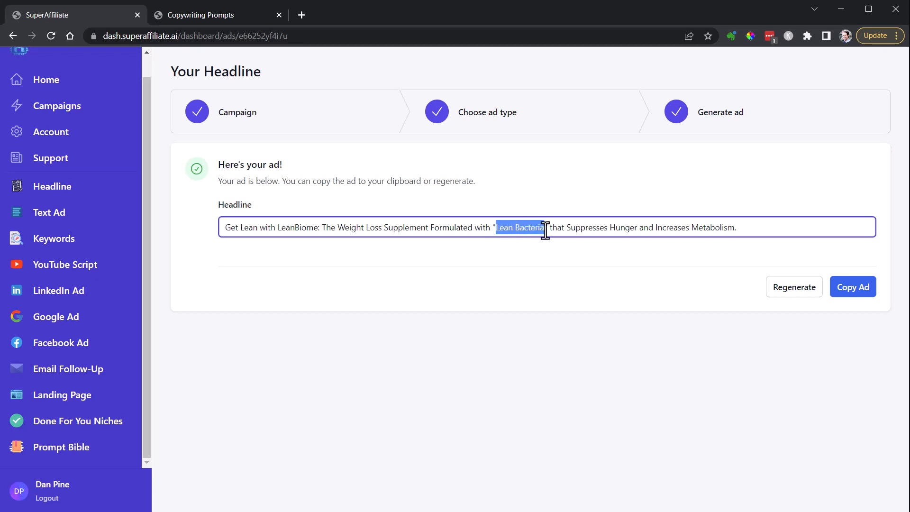
pyautogui.click(540, 227)
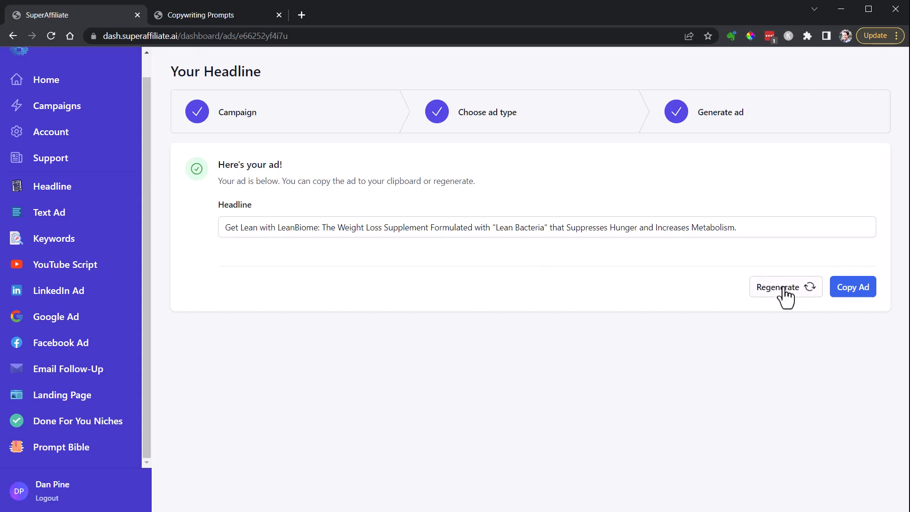
# Regenerate the LeanBiome headline two more times for new versions.
pyautogui.click(783, 286)
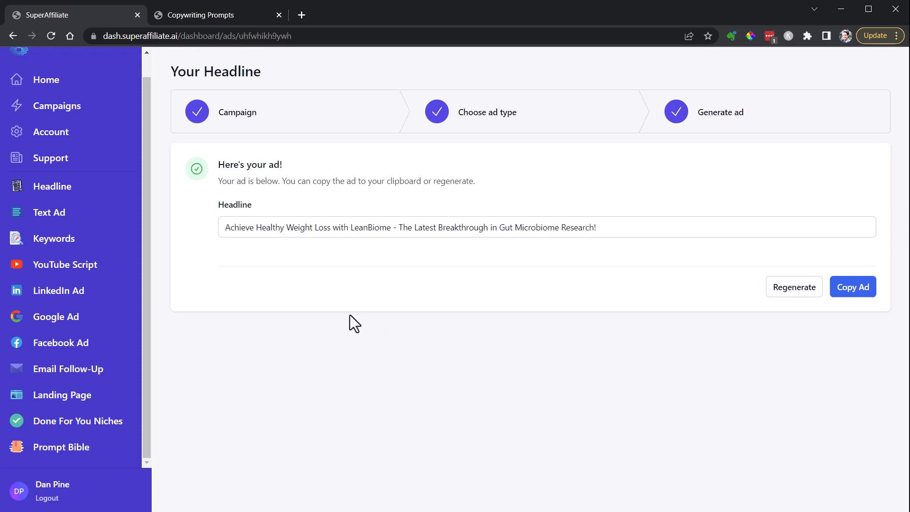
pyautogui.moveTo(381, 233)
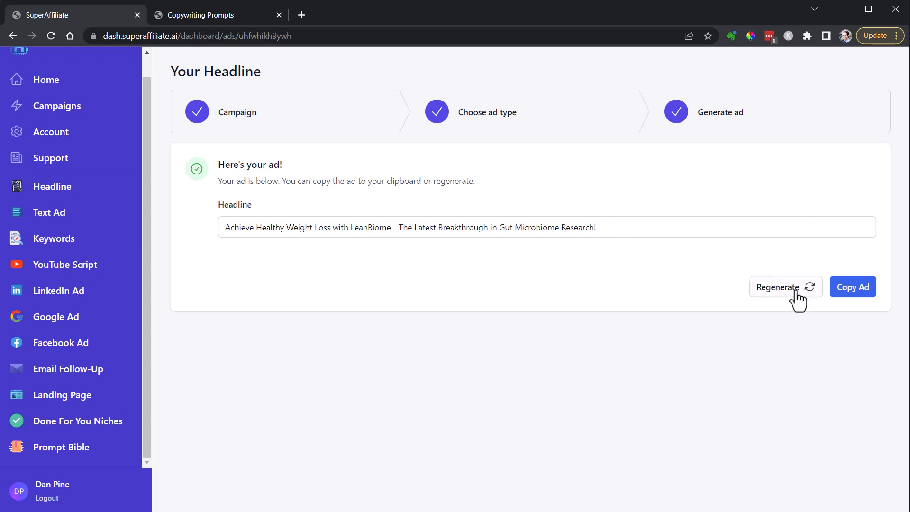
pyautogui.click(785, 286)
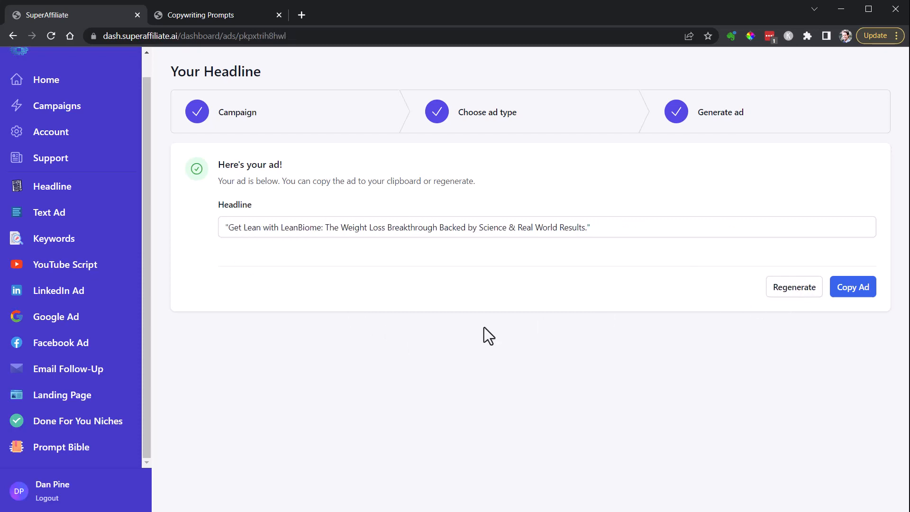
pyautogui.moveTo(466, 150)
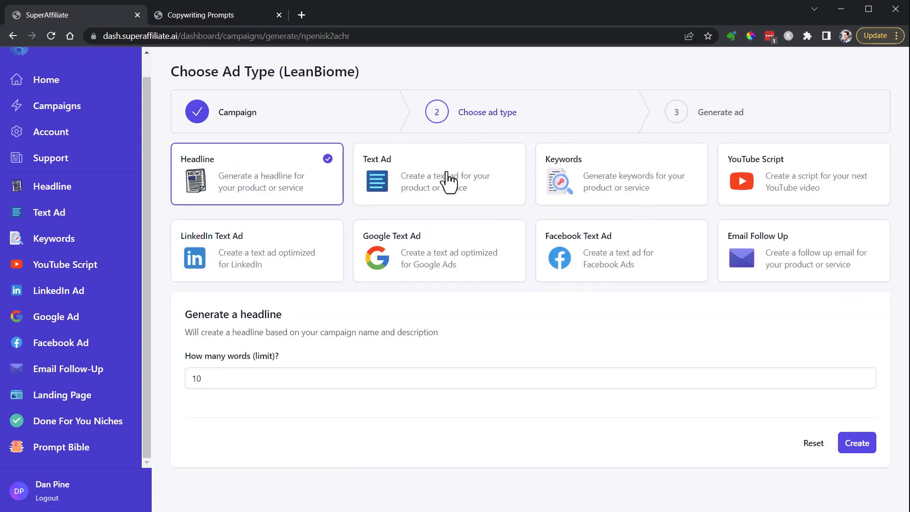
# Request a 60-second YouTube script for LeanBiome aimed at females aged 45-54.
pyautogui.click(615, 173)
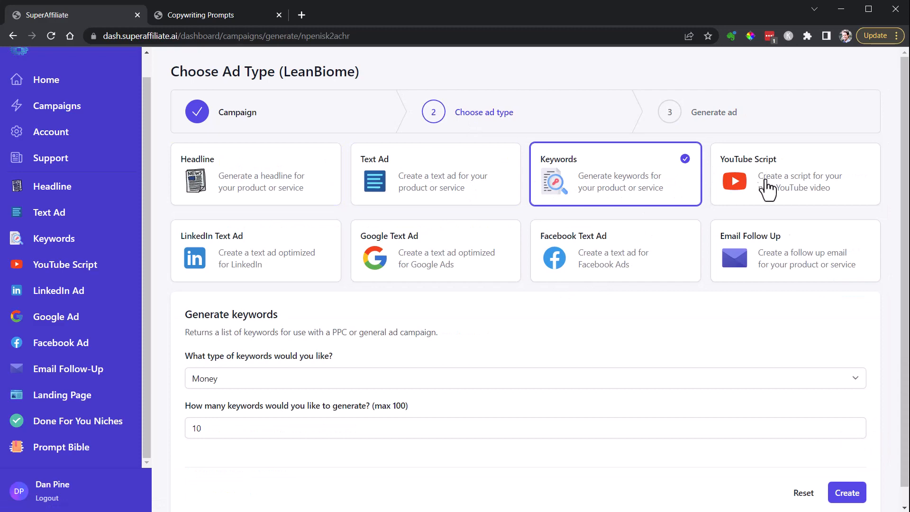
pyautogui.moveTo(261, 259)
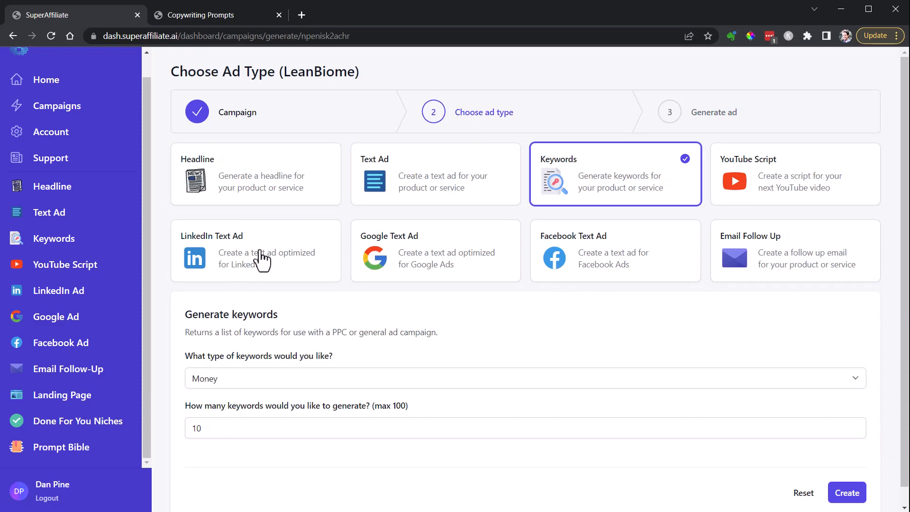
pyautogui.click(795, 173)
pyautogui.write('6')
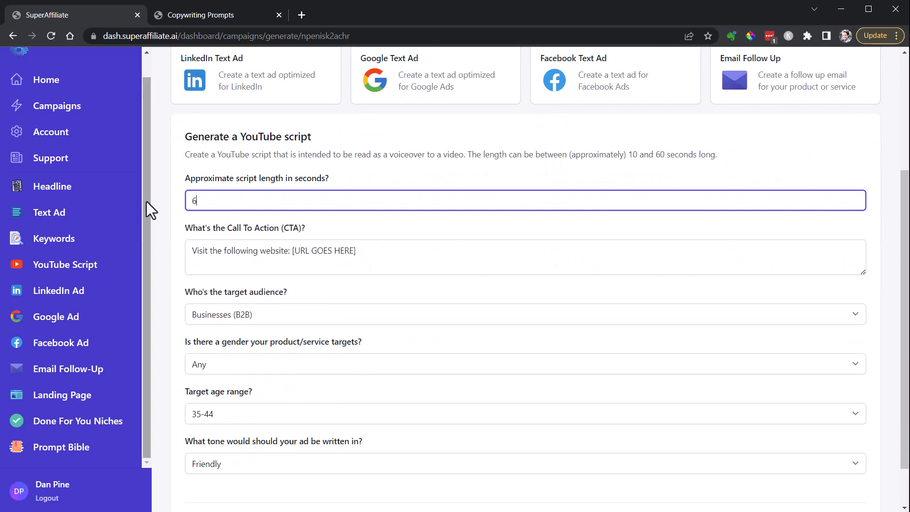
pyautogui.write('0')
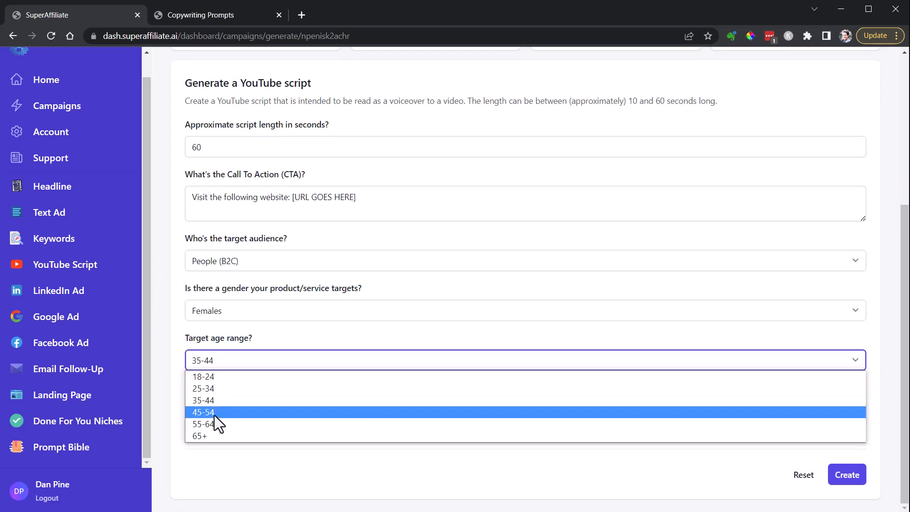
pyautogui.click(203, 412)
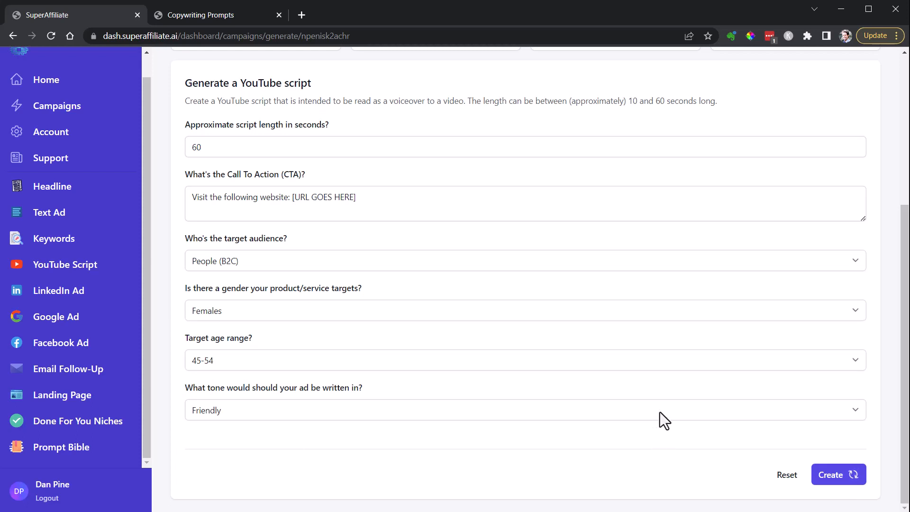
pyautogui.moveTo(652, 398)
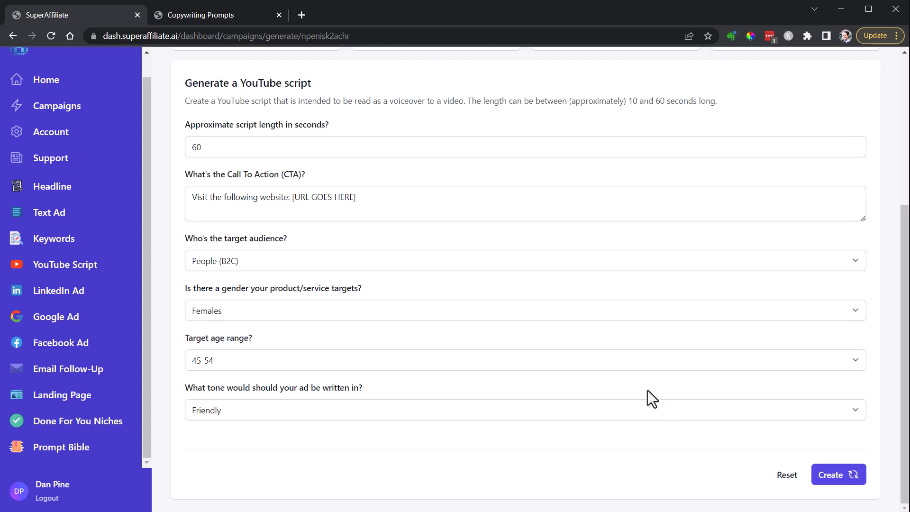
# Generate the LeanBiome YouTube script and read through its paragraphs.
pyautogui.click(838, 474)
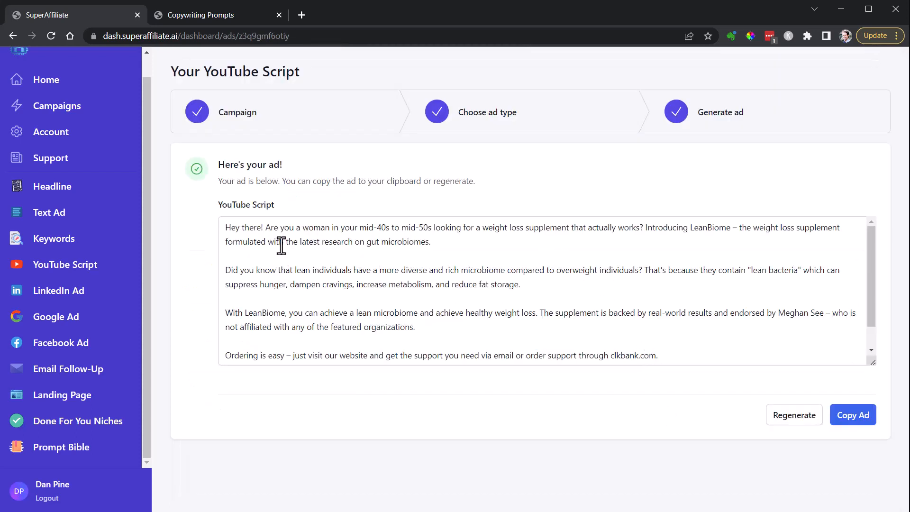
pyautogui.moveTo(424, 232)
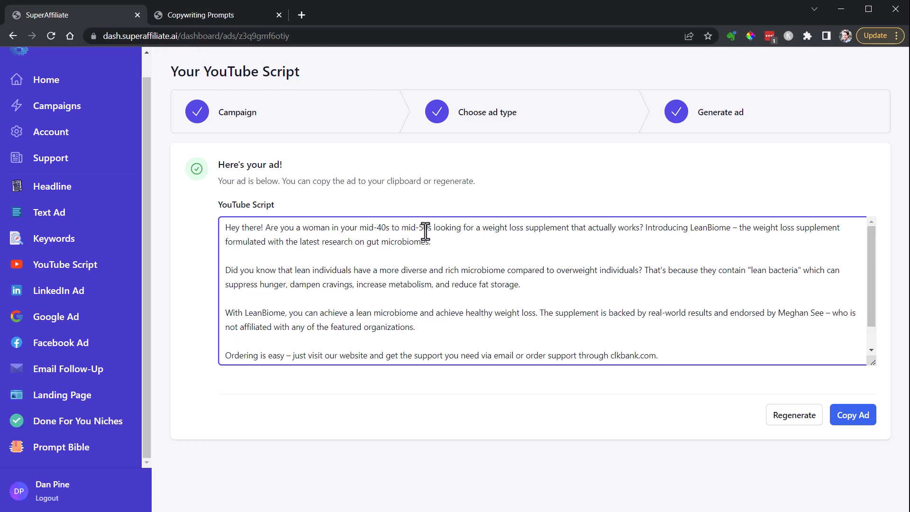
pyautogui.moveTo(529, 285)
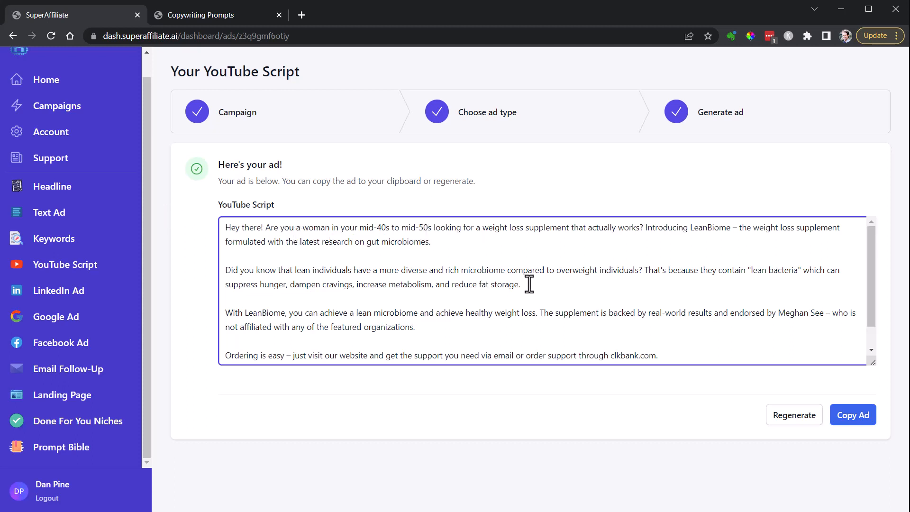
pyautogui.moveTo(877, 271)
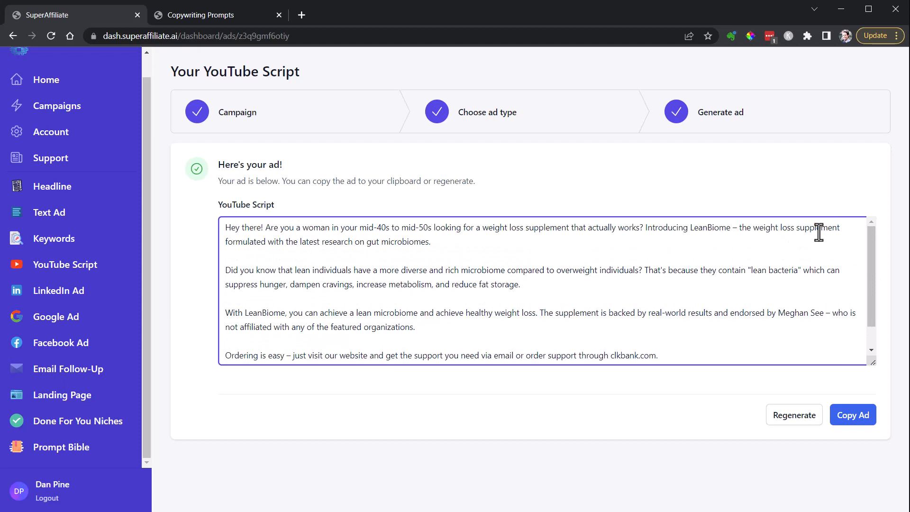
pyautogui.moveTo(364, 245)
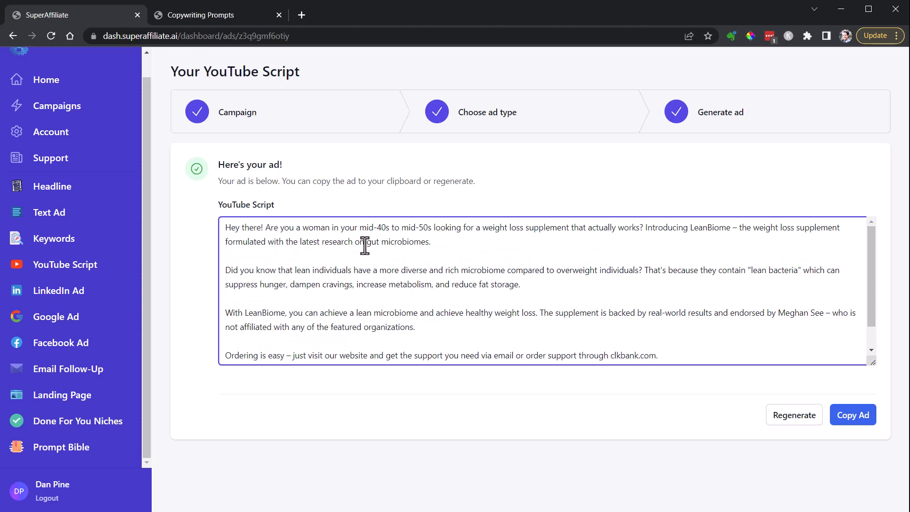
pyautogui.moveTo(357, 303)
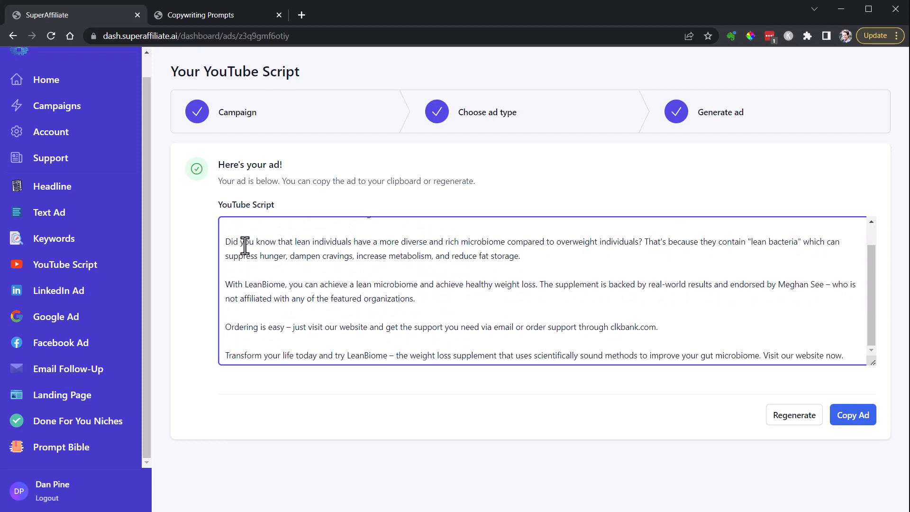
pyautogui.moveTo(537, 251)
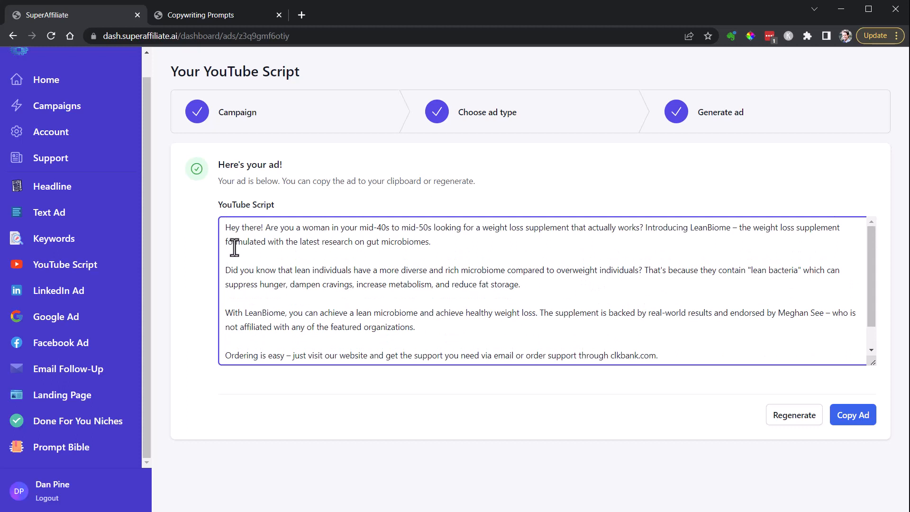
pyautogui.moveTo(227, 269)
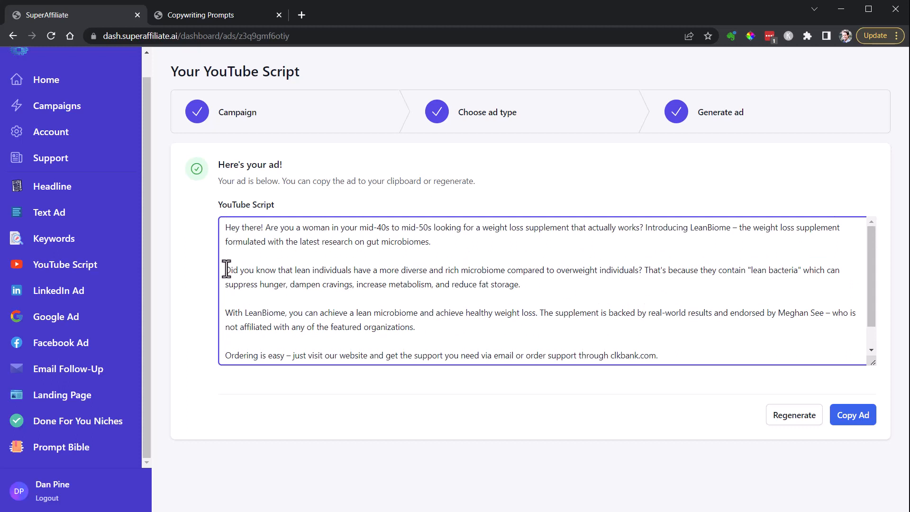
pyautogui.moveTo(470, 269)
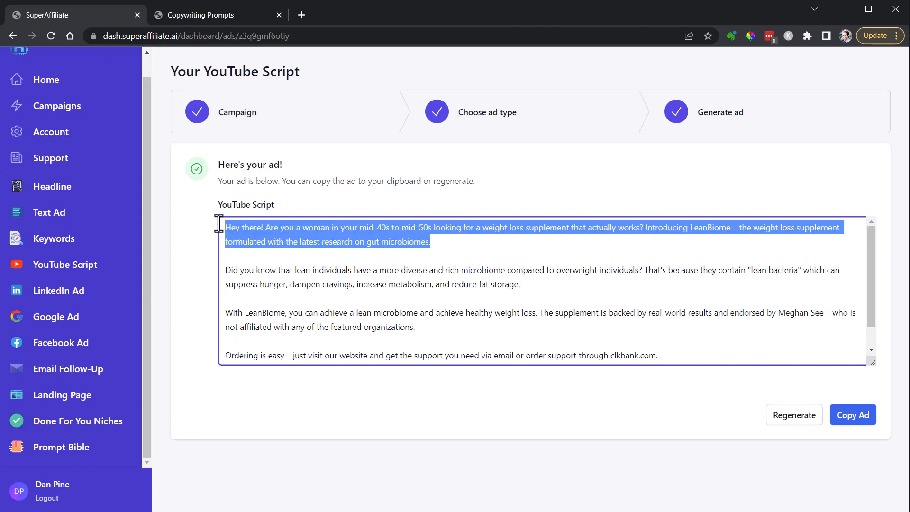
pyautogui.click(440, 245)
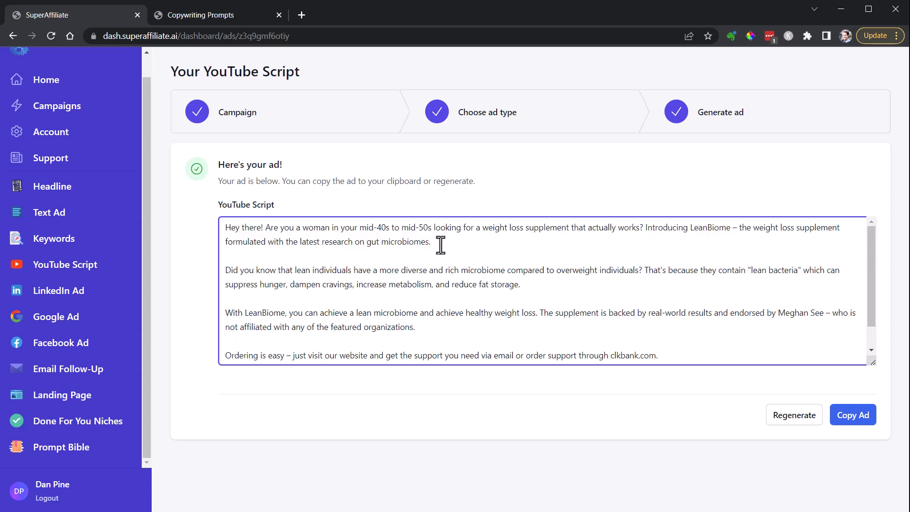
pyautogui.moveTo(364, 242)
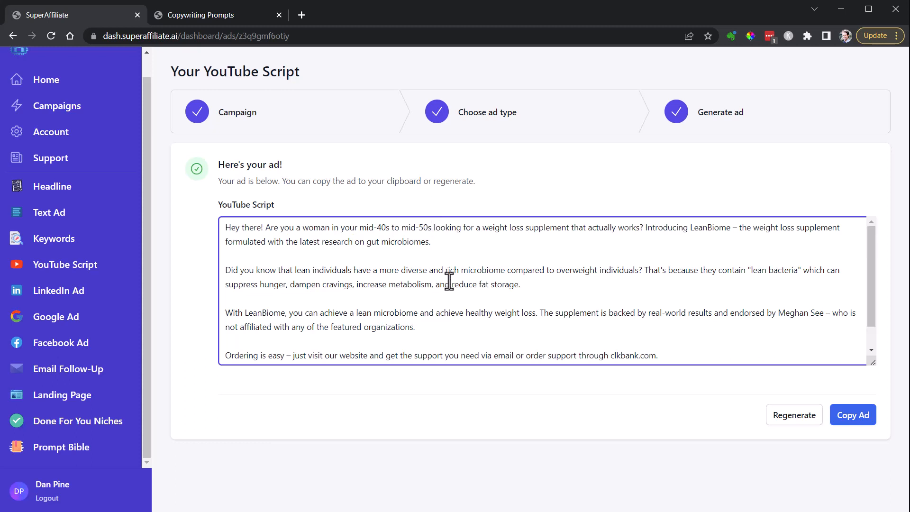
pyautogui.scroll(-3)
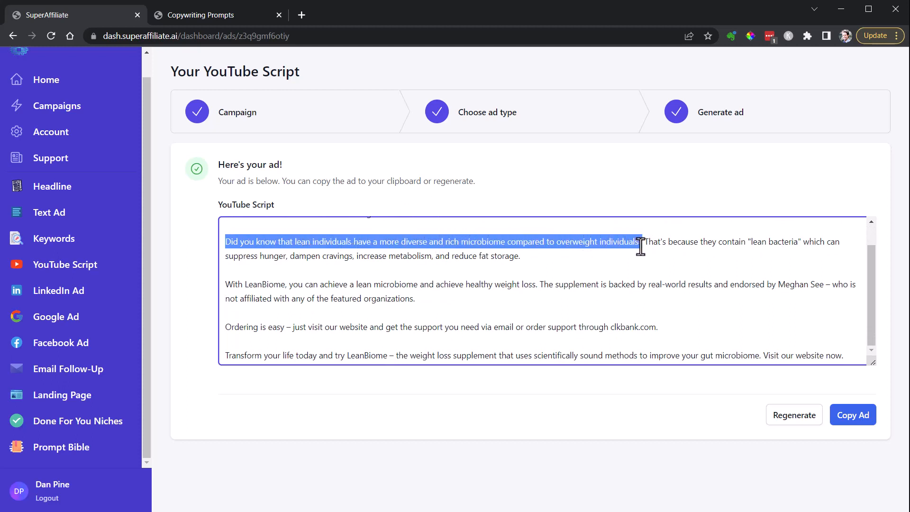
pyautogui.click(759, 245)
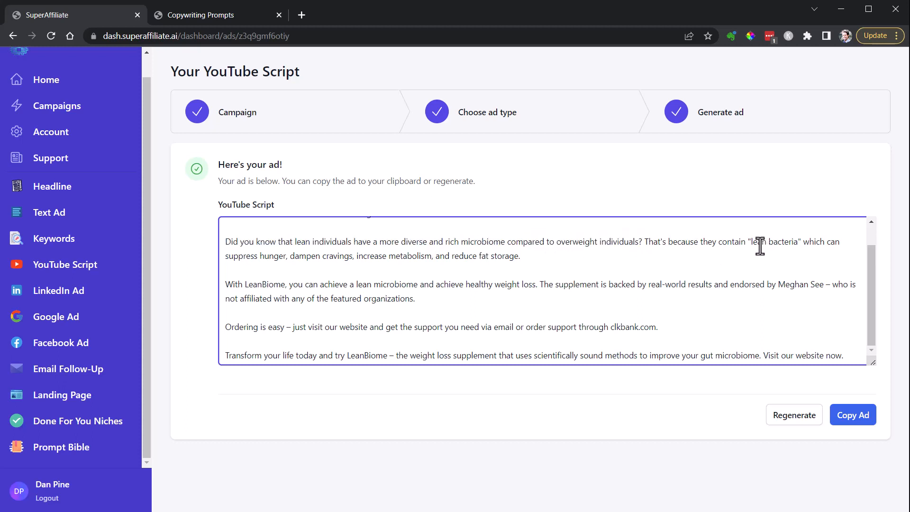
pyautogui.moveTo(310, 300)
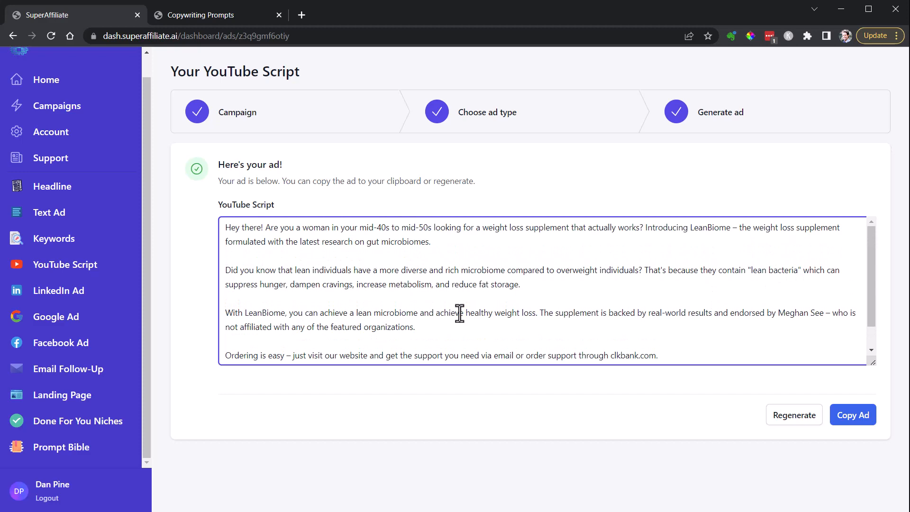
pyautogui.moveTo(293, 294)
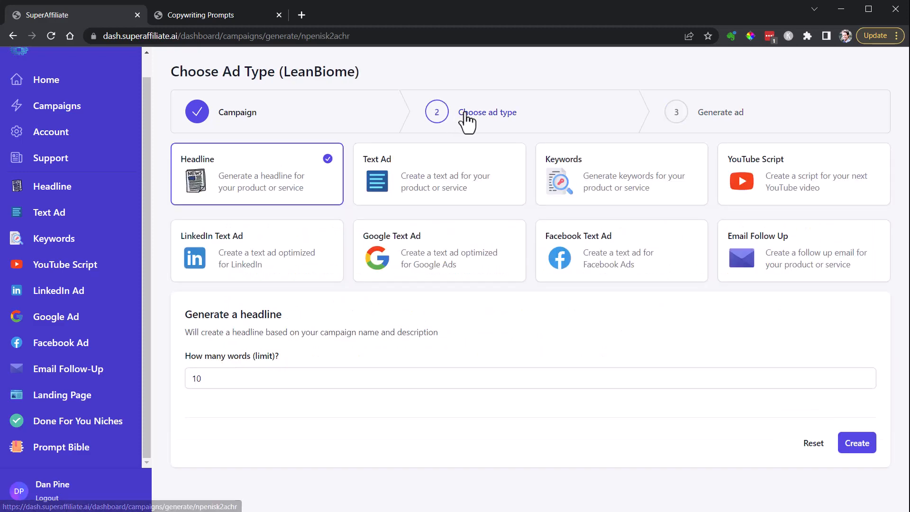
pyautogui.moveTo(506, 313)
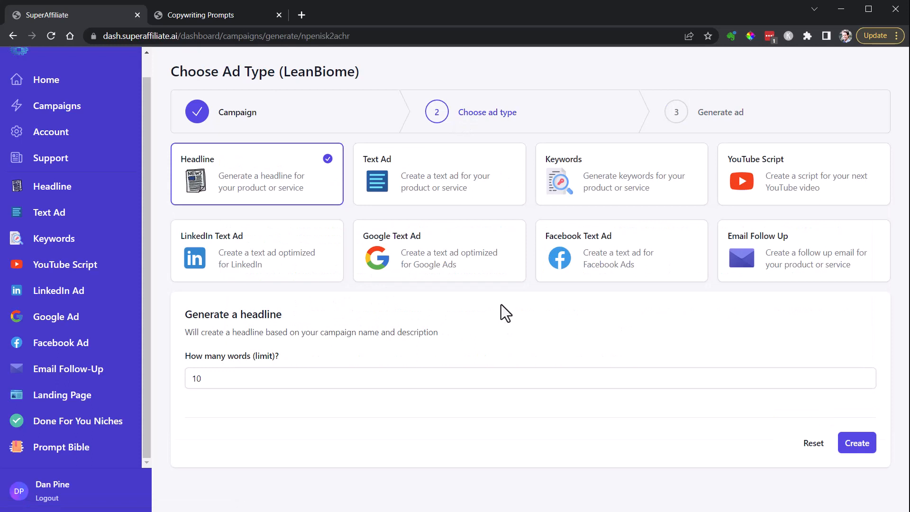
pyautogui.moveTo(710, 233)
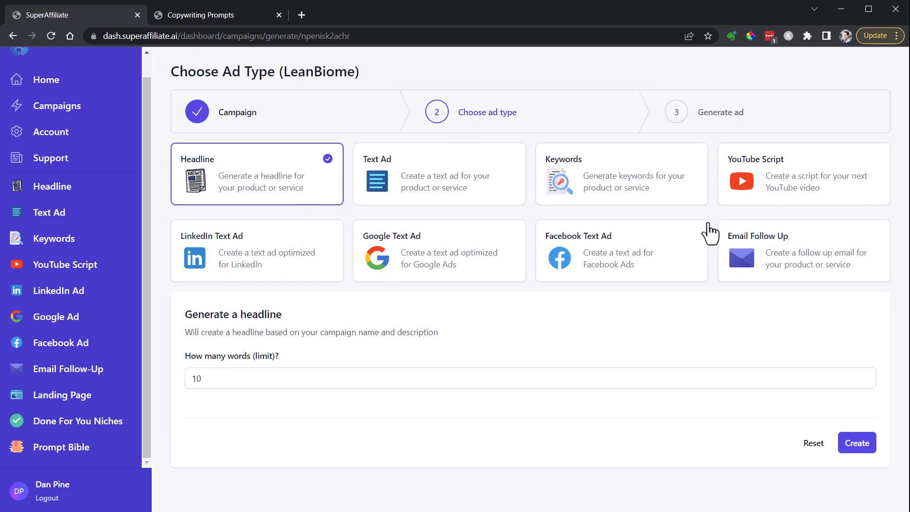
pyautogui.moveTo(704, 253)
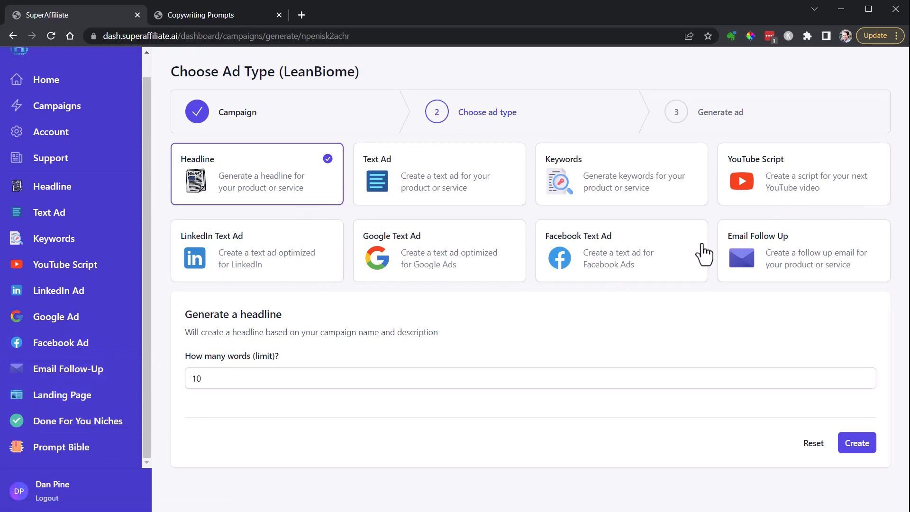
pyautogui.moveTo(78, 421)
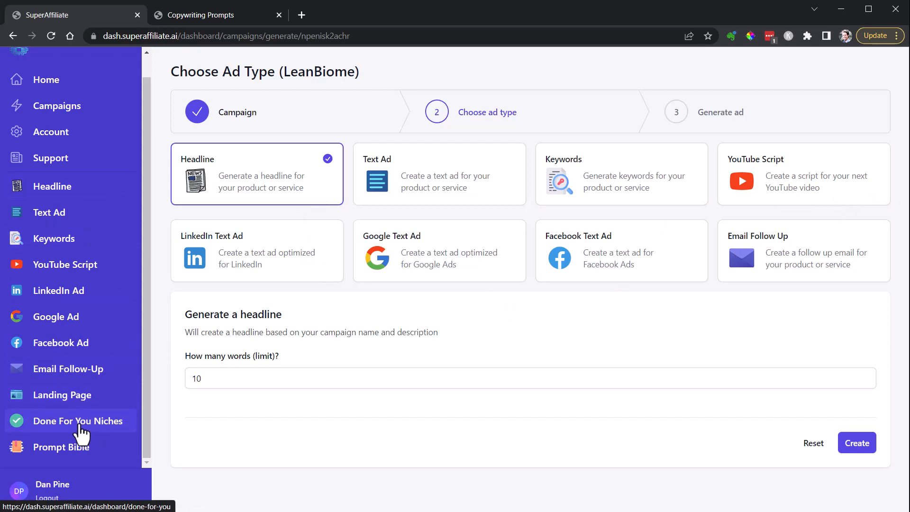
pyautogui.moveTo(51, 435)
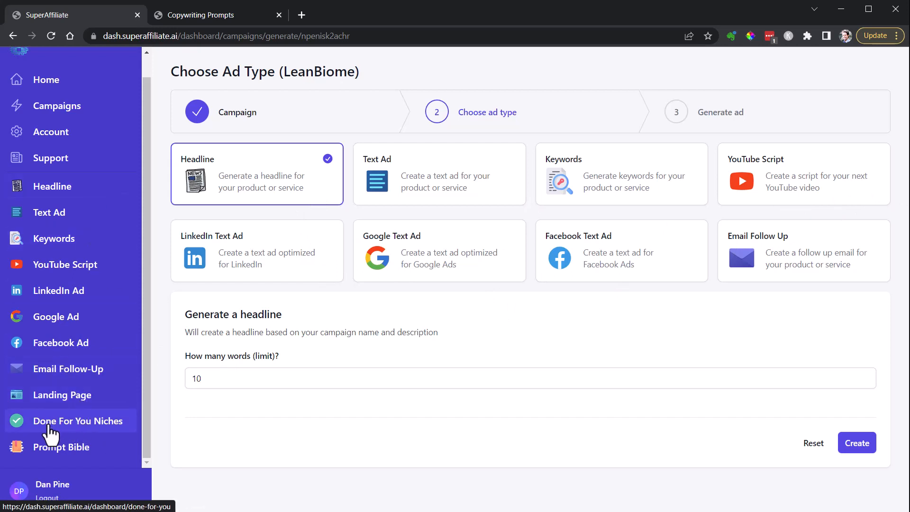
# Download the Dog Training pre-sell copy from the Done For You niches.
pyautogui.click(78, 421)
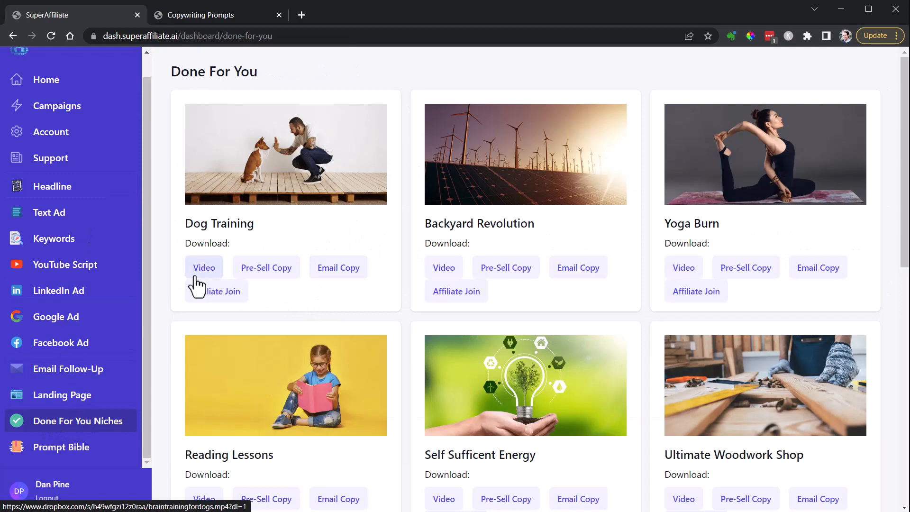
pyautogui.moveTo(456, 291)
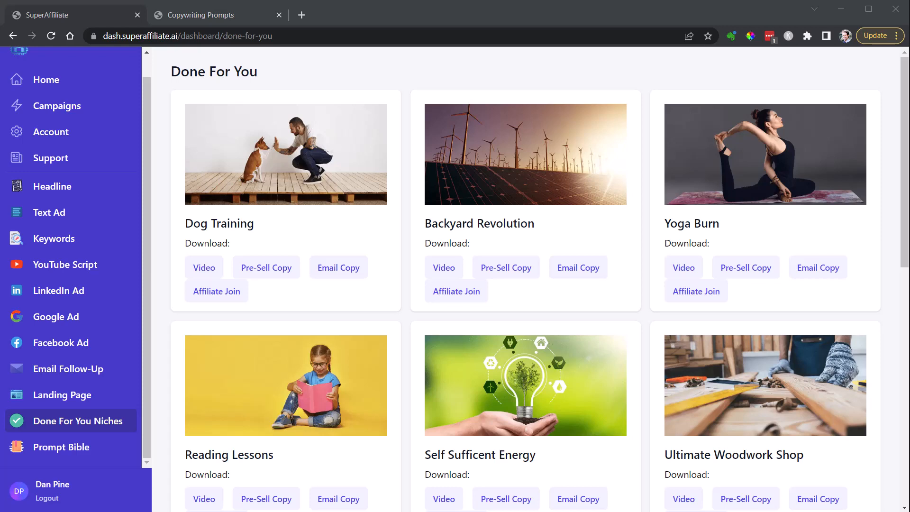
pyautogui.click(266, 266)
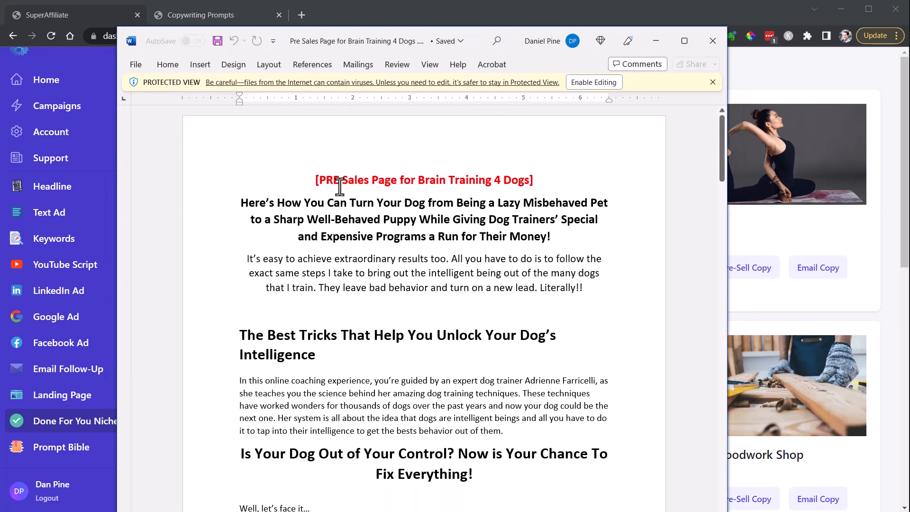
pyautogui.moveTo(402, 279)
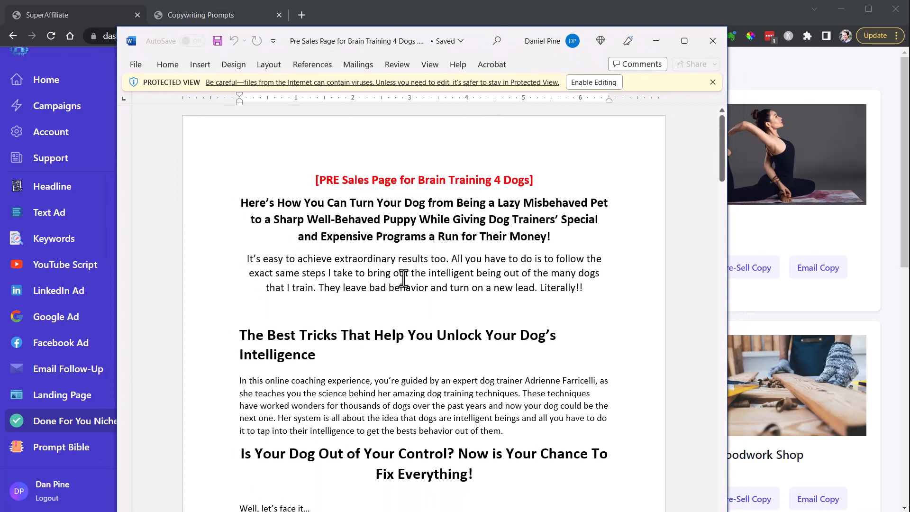
pyautogui.moveTo(585, 224)
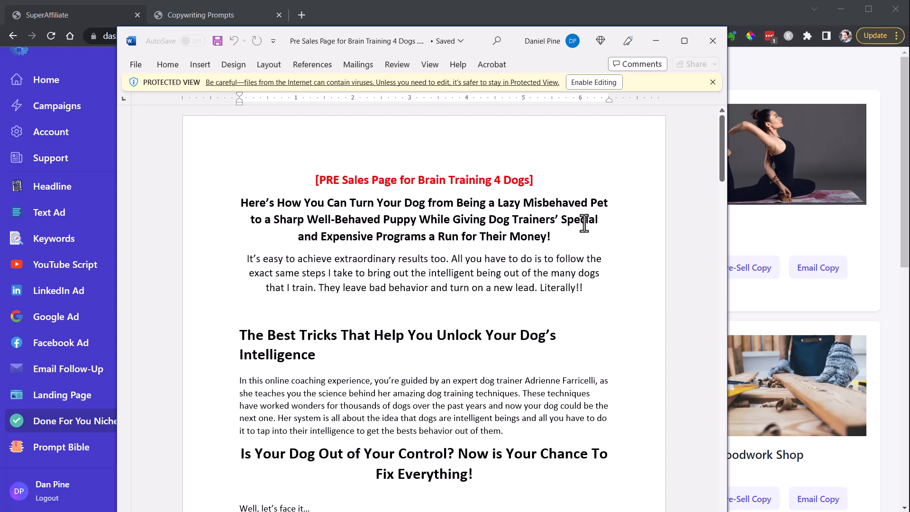
pyautogui.moveTo(418, 250)
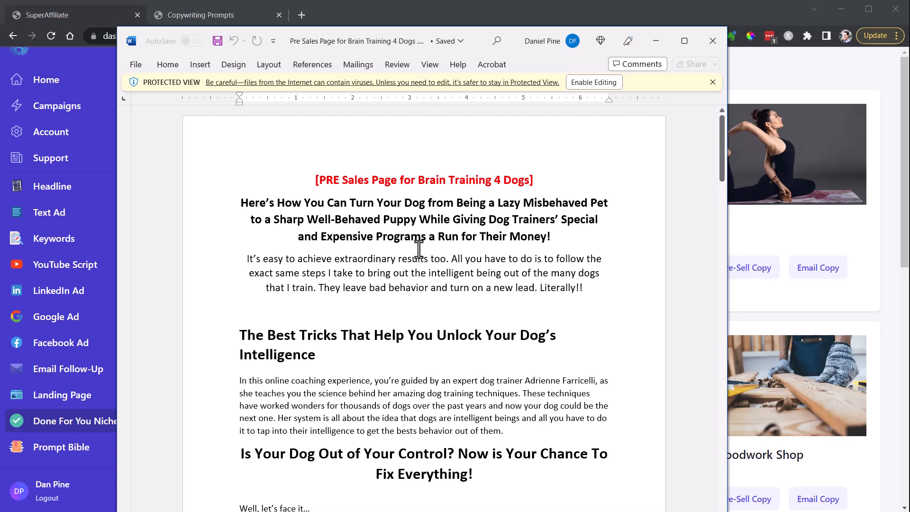
pyautogui.scroll(-3)
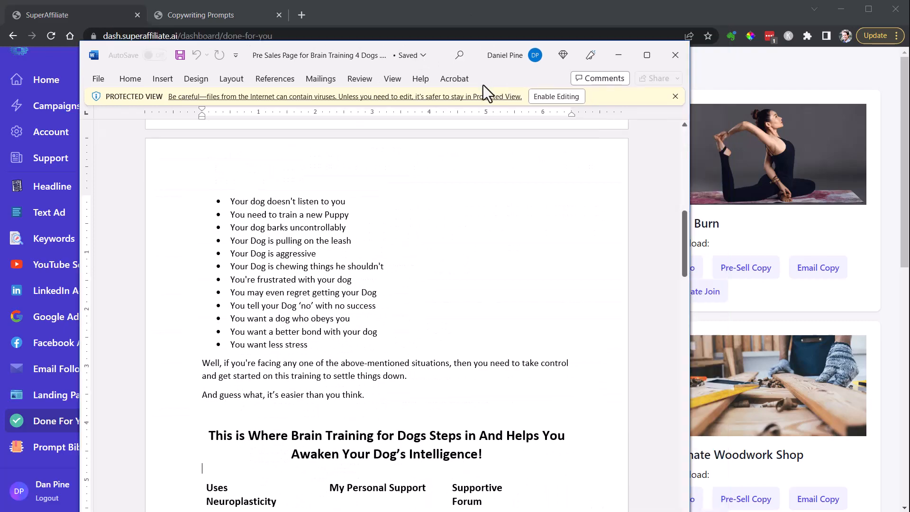
pyautogui.click(675, 55)
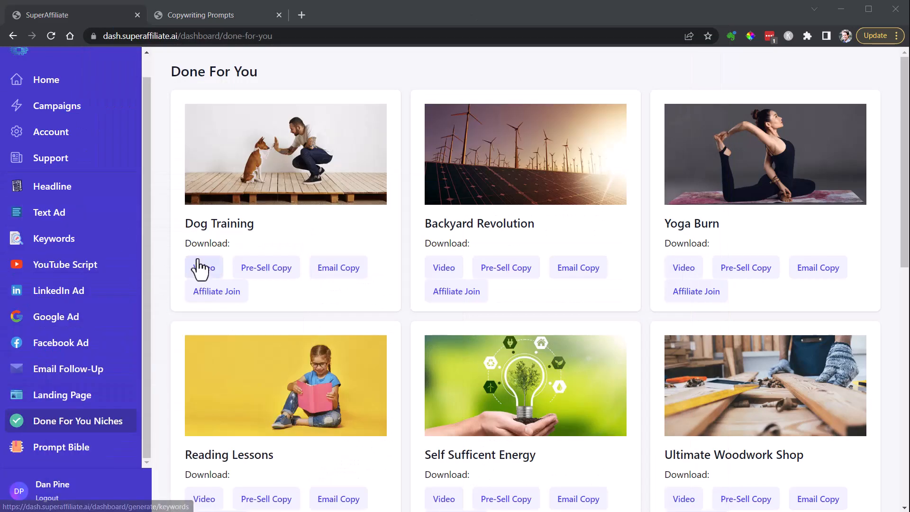
# View the Copywriting Prompts PDF from the Prompt Bible and return to SuperAffiliate.
pyautogui.scroll(-3)
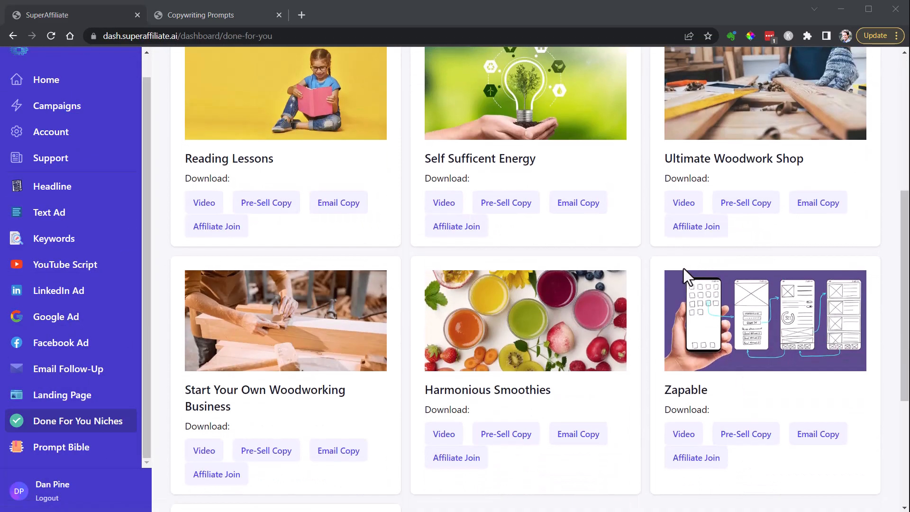
pyautogui.scroll(3)
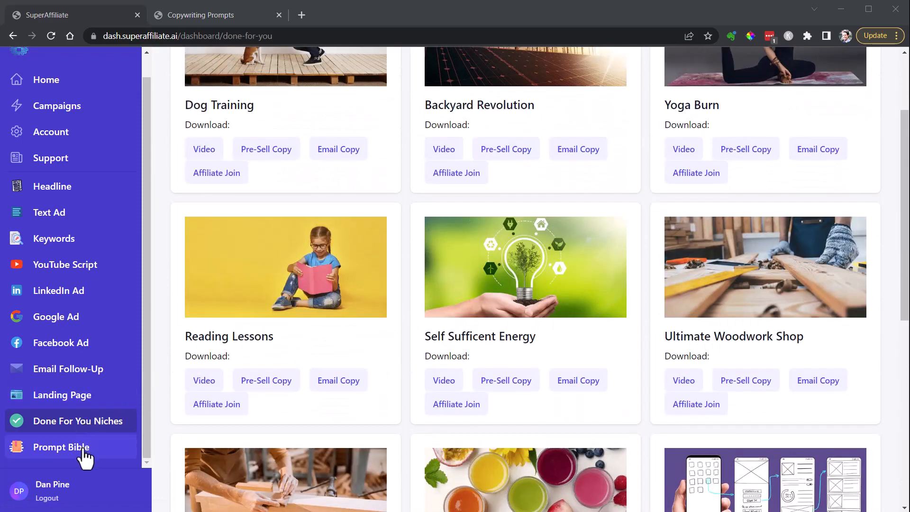
pyautogui.click(61, 446)
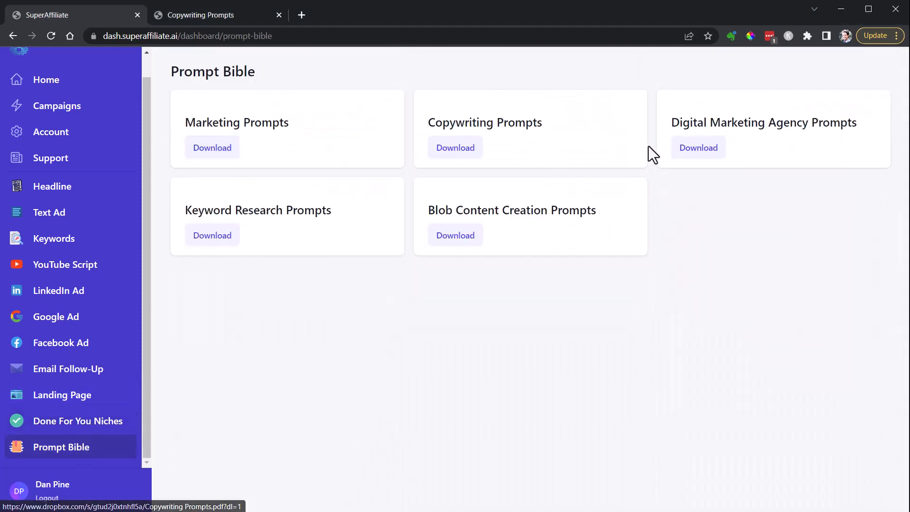
pyautogui.moveTo(196, 103)
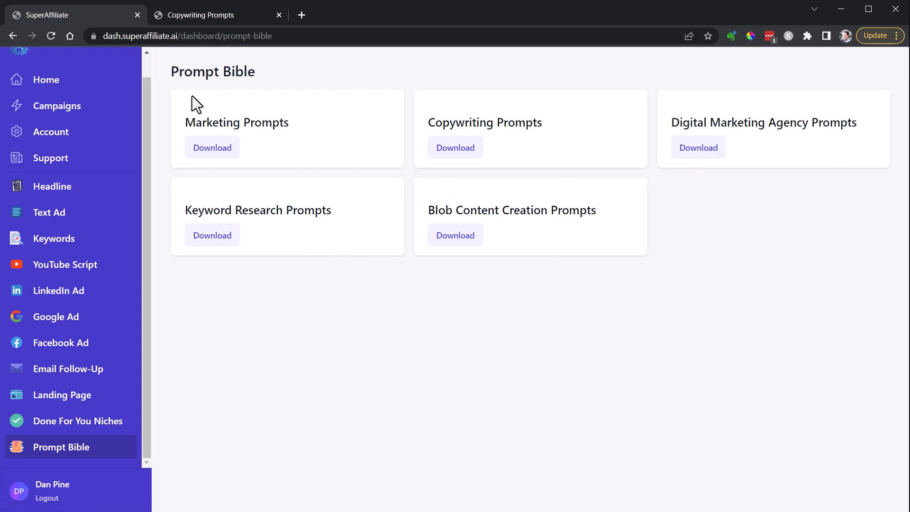
pyautogui.click(455, 148)
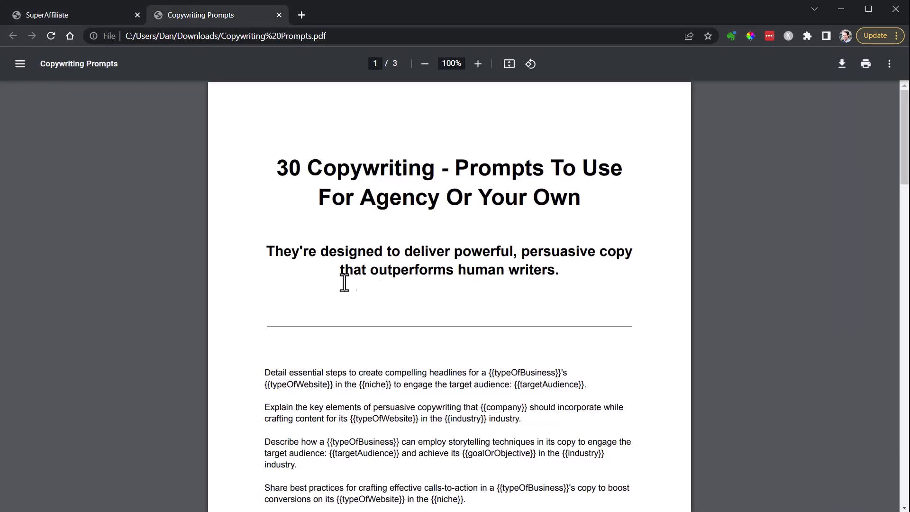
pyautogui.moveTo(606, 259)
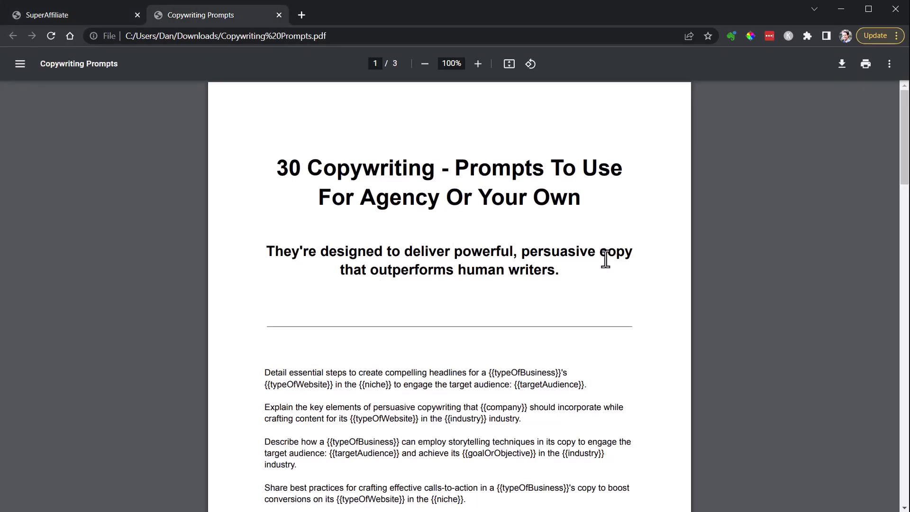
pyautogui.moveTo(193, 45)
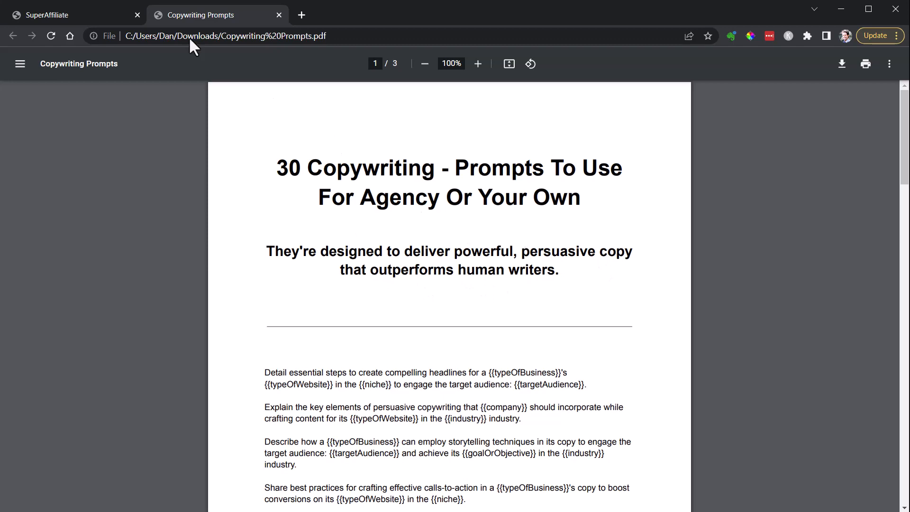
pyautogui.click(63, 15)
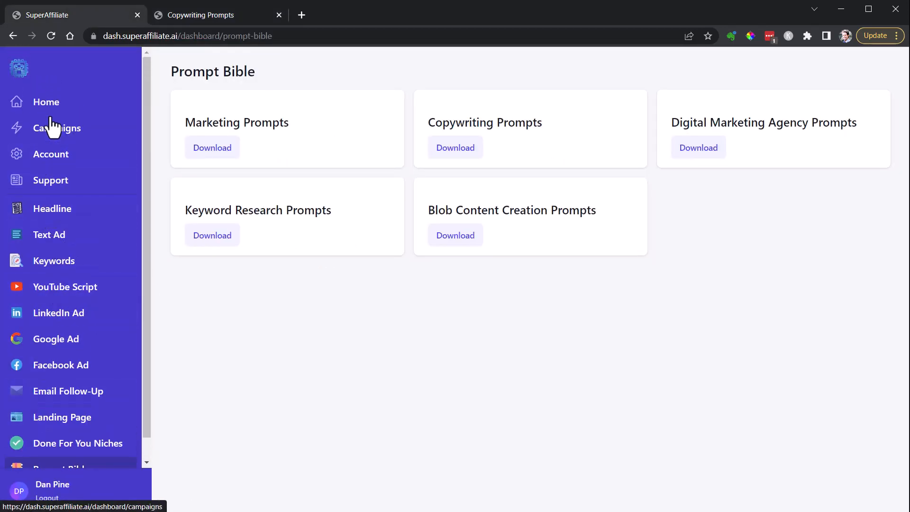
# Open the Alpilean campaign's edit page and read its inner-body-temperature product description.
pyautogui.click(57, 128)
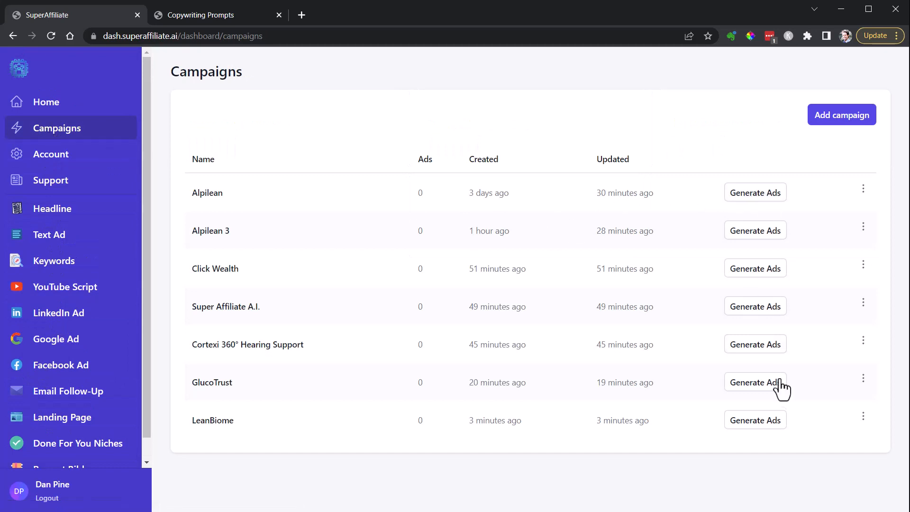
pyautogui.moveTo(287, 303)
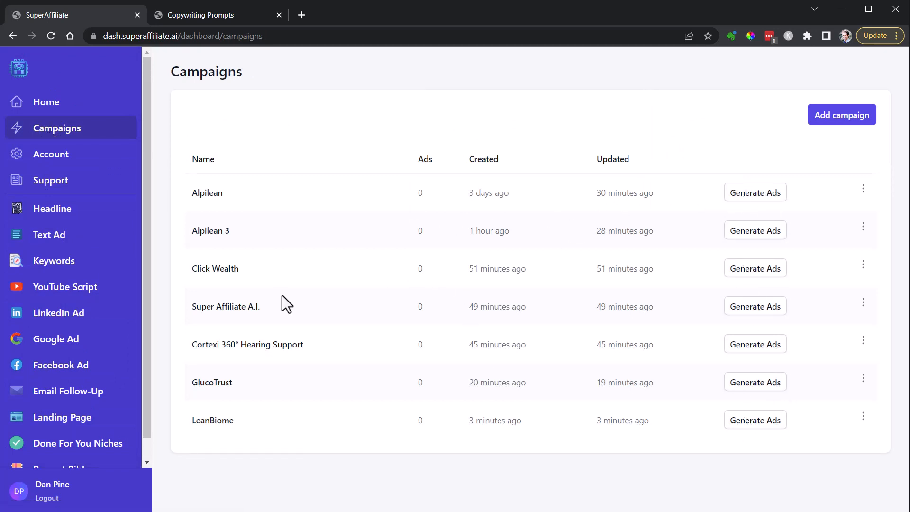
pyautogui.moveTo(551, 225)
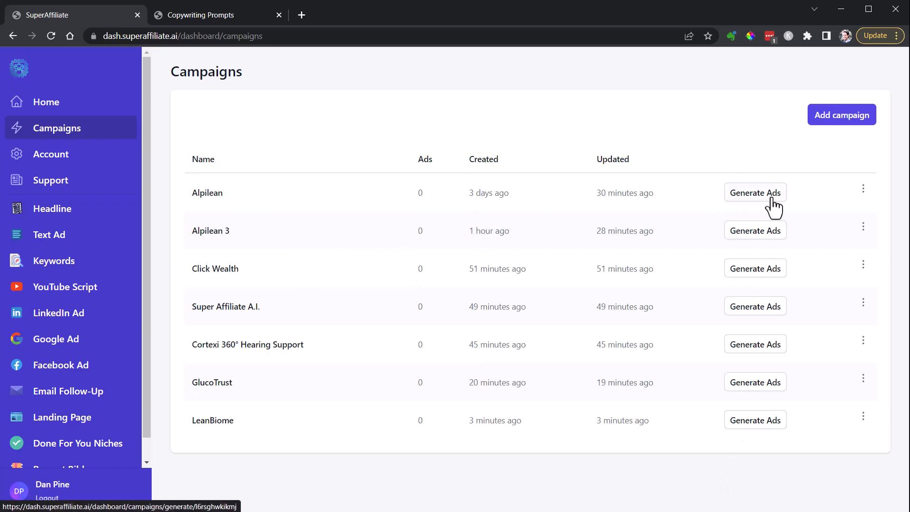
pyautogui.click(755, 193)
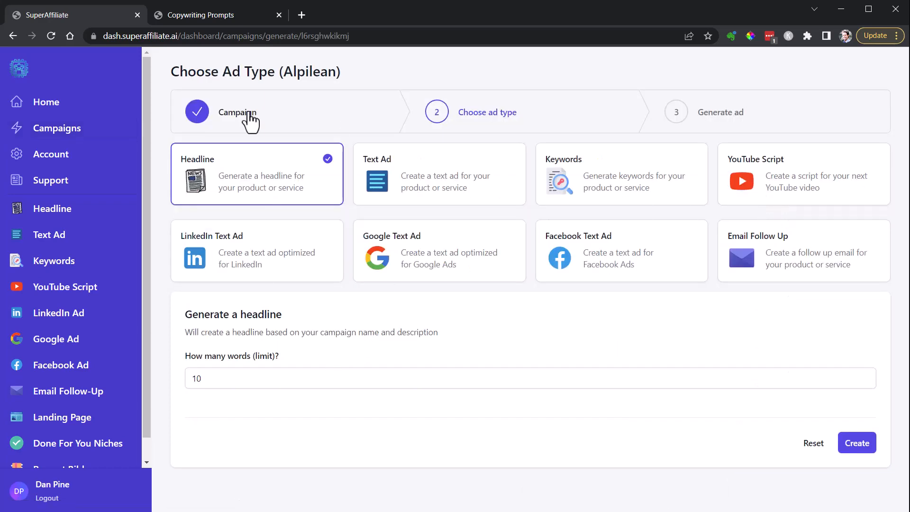
pyautogui.click(237, 112)
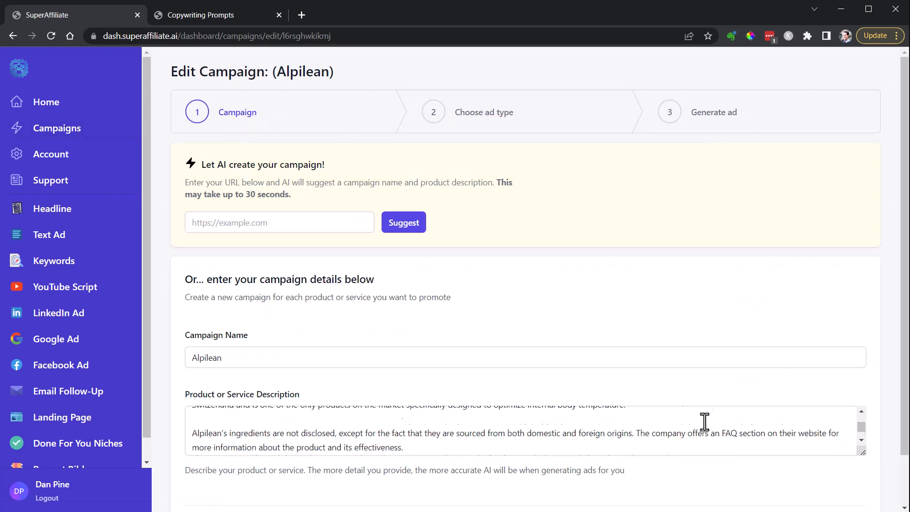
pyautogui.scroll(-3)
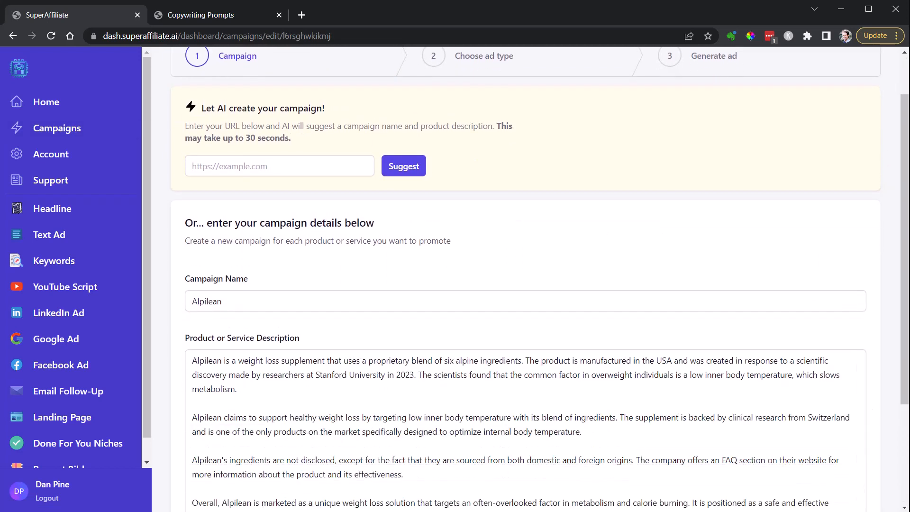
pyautogui.scroll(-3)
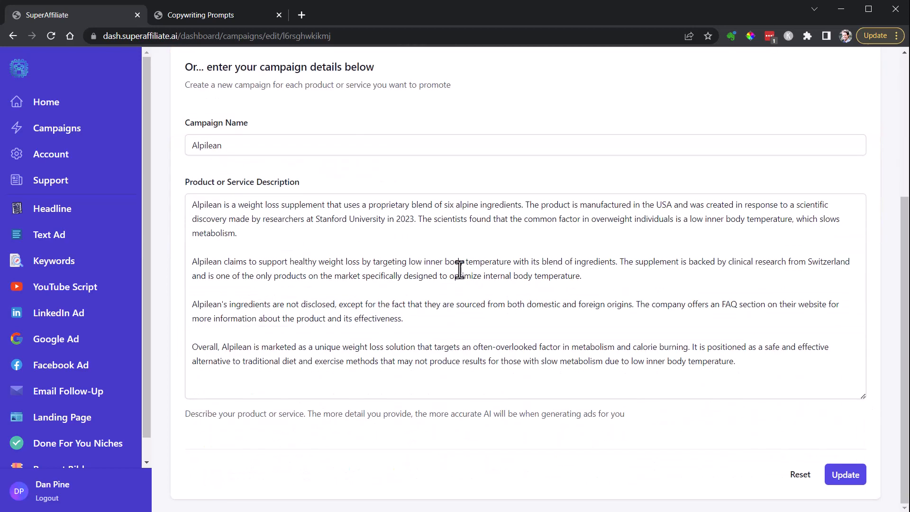
pyautogui.moveTo(353, 212)
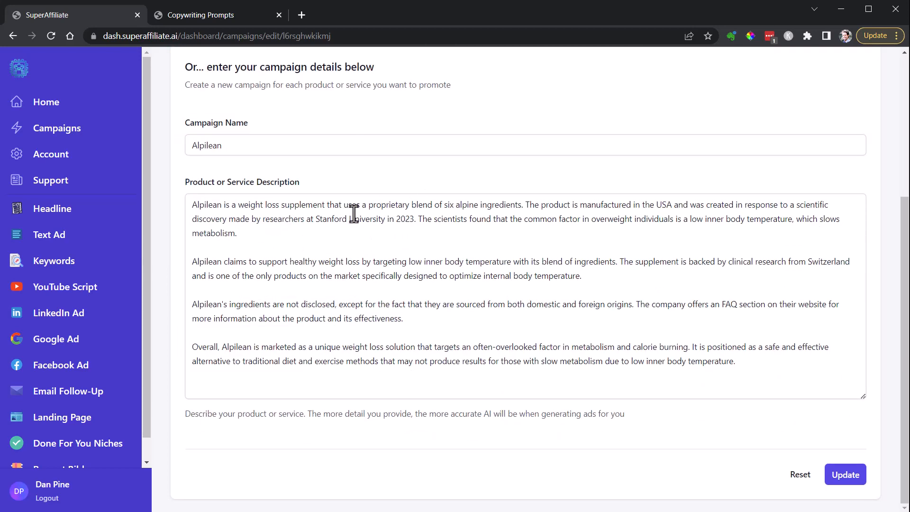
pyautogui.moveTo(667, 219)
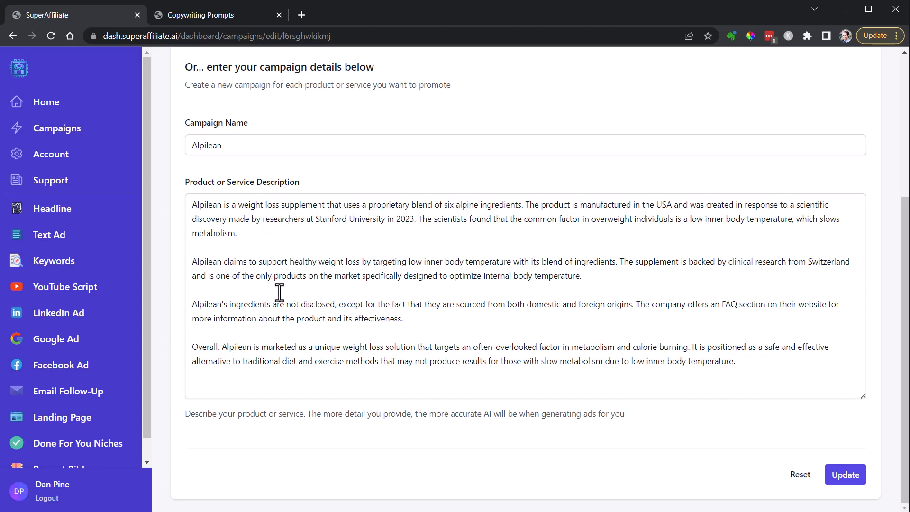
pyautogui.moveTo(328, 305)
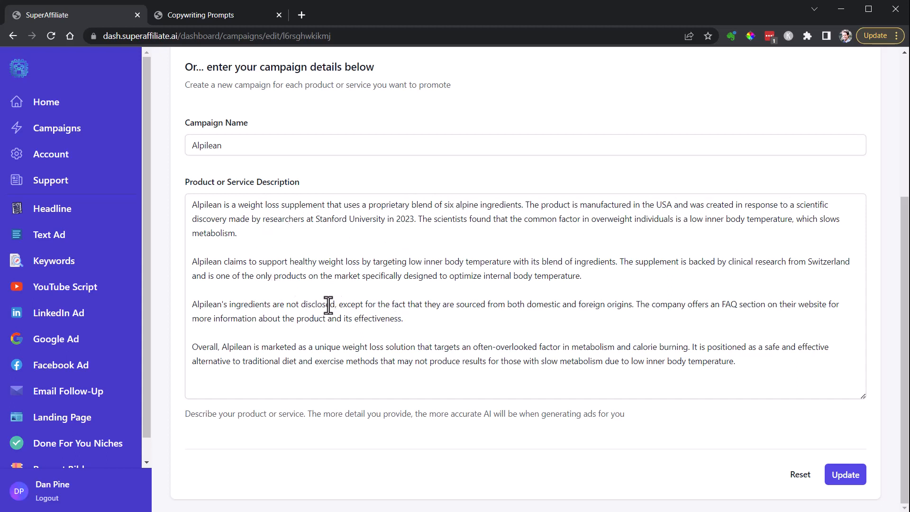
pyautogui.moveTo(483, 336)
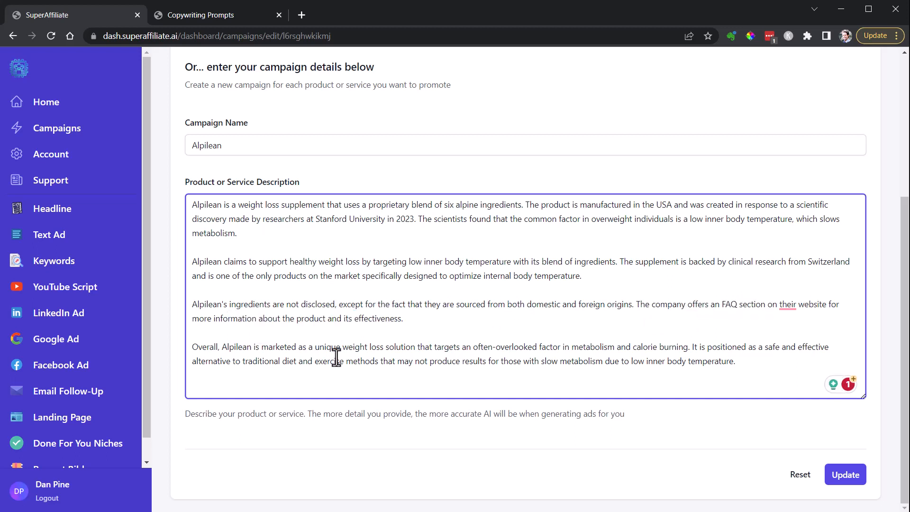
pyautogui.moveTo(329, 313)
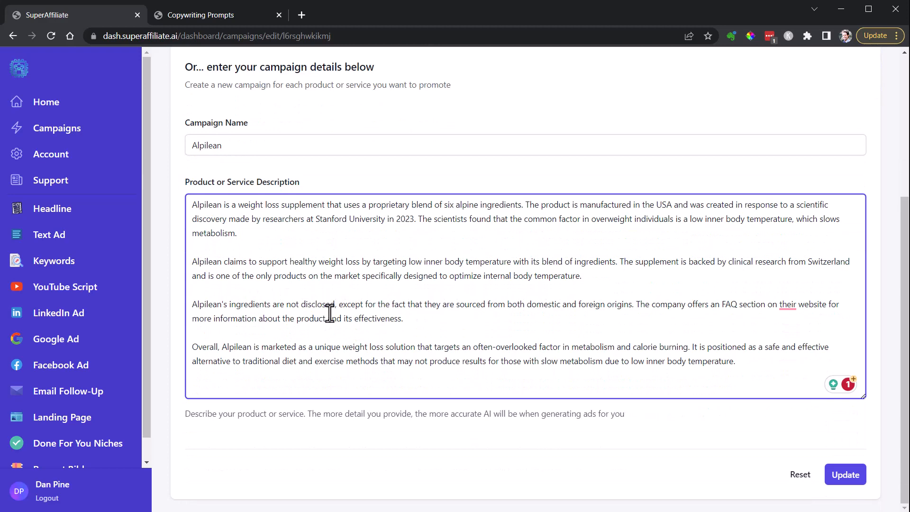
pyautogui.scroll(3)
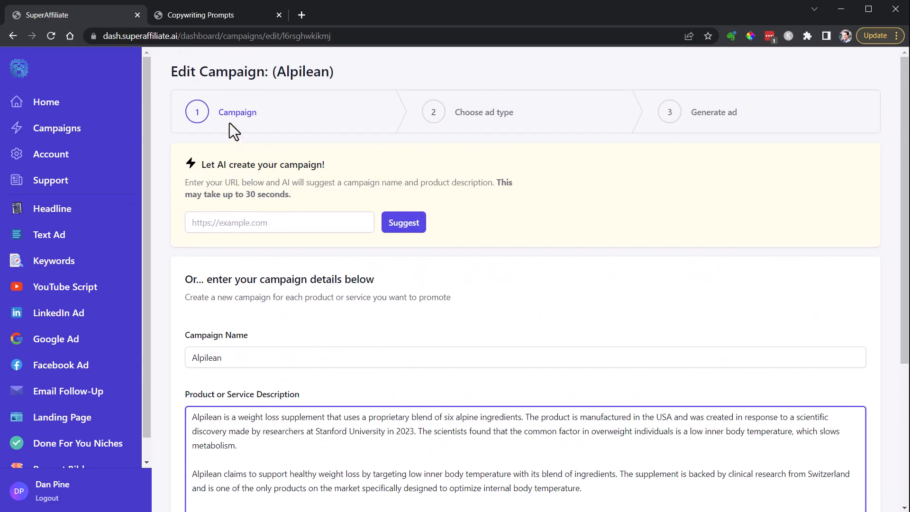
# Reach the Alpilean 3 edit page via Generate Ads and review its Stanford belly-fat description.
pyautogui.click(58, 127)
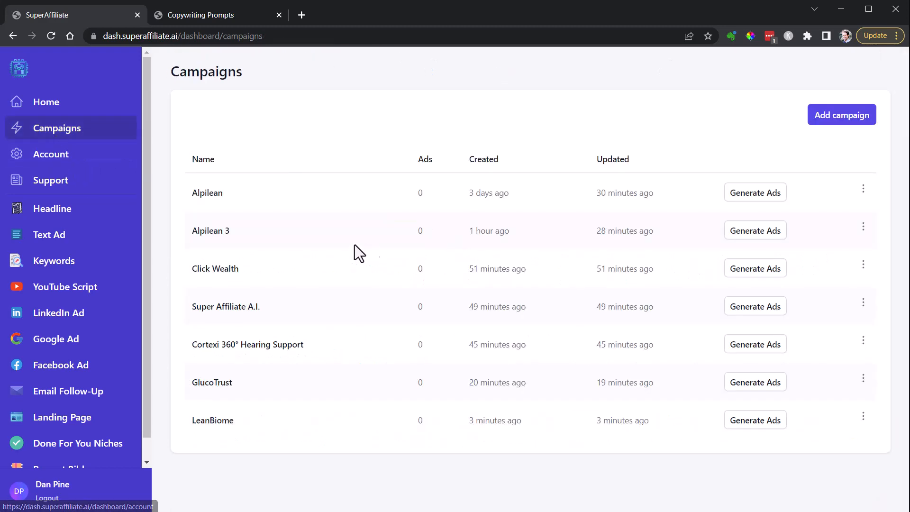
pyautogui.click(755, 230)
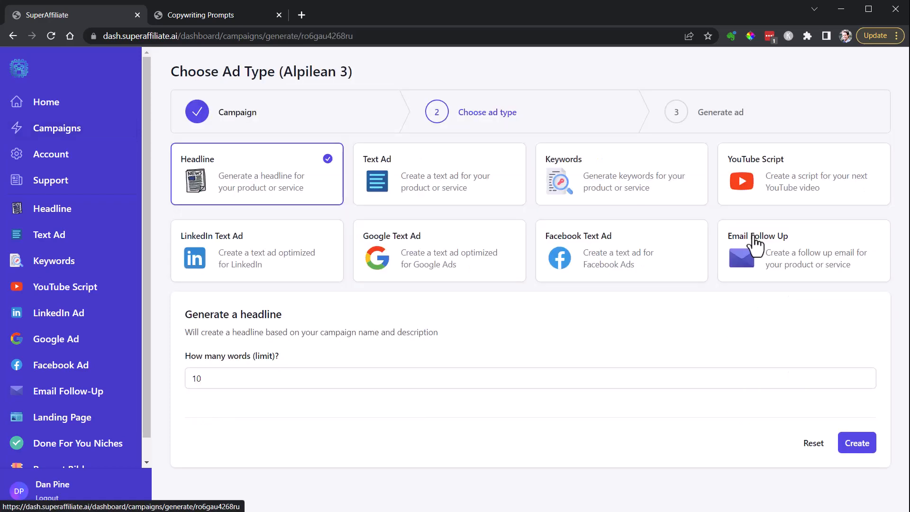
pyautogui.click(197, 112)
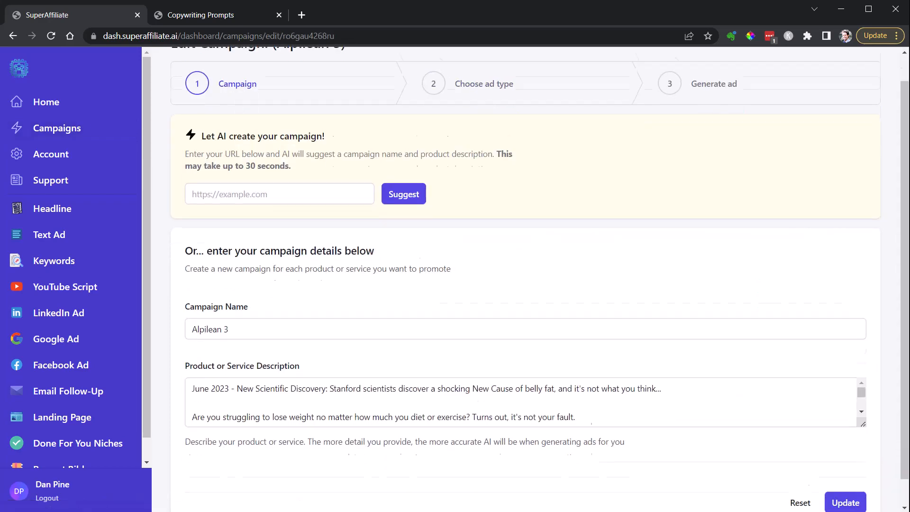
pyautogui.scroll(-3)
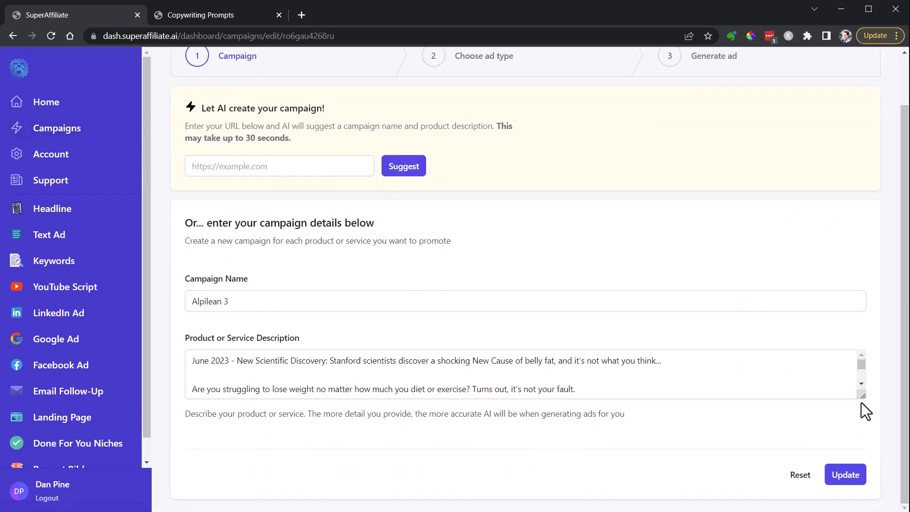
pyautogui.scroll(-3)
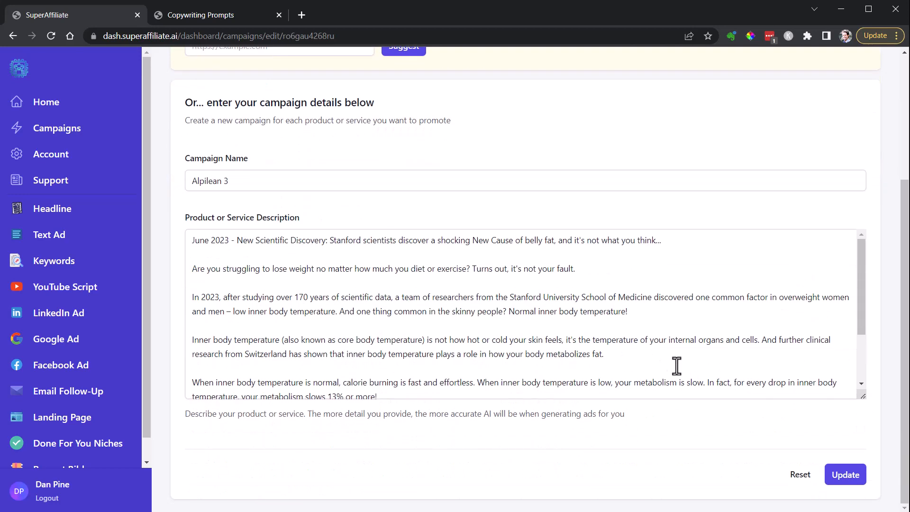
pyautogui.moveTo(206, 248)
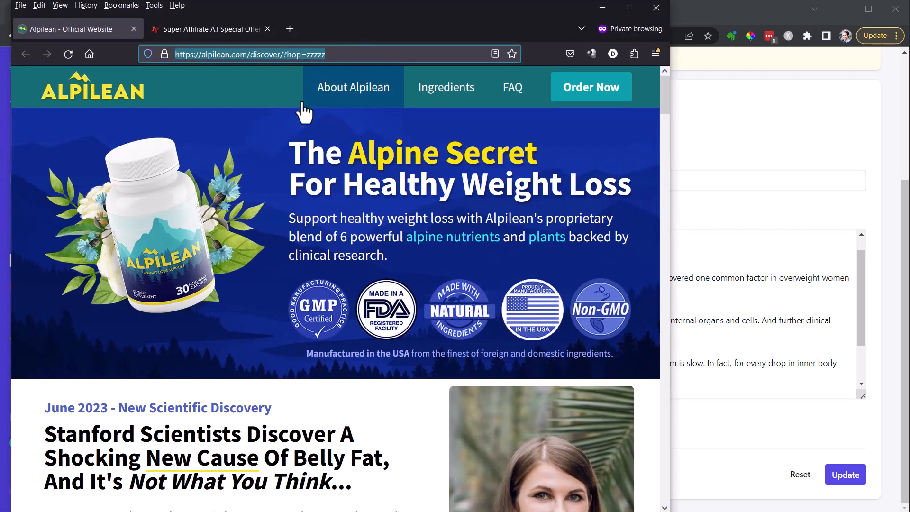
pyautogui.moveTo(494, 185)
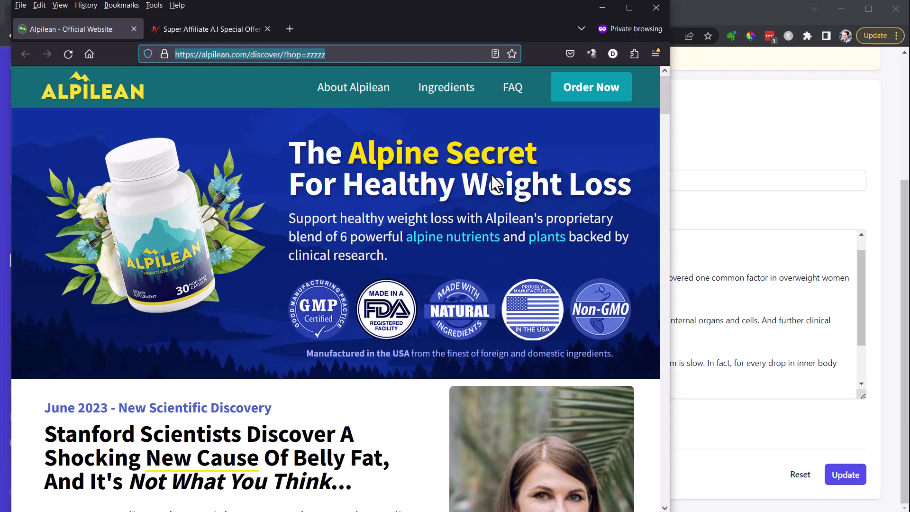
# Scroll through the official Alpilean sales page's inner body temperature sections in Firefox.
pyautogui.scroll(-3)
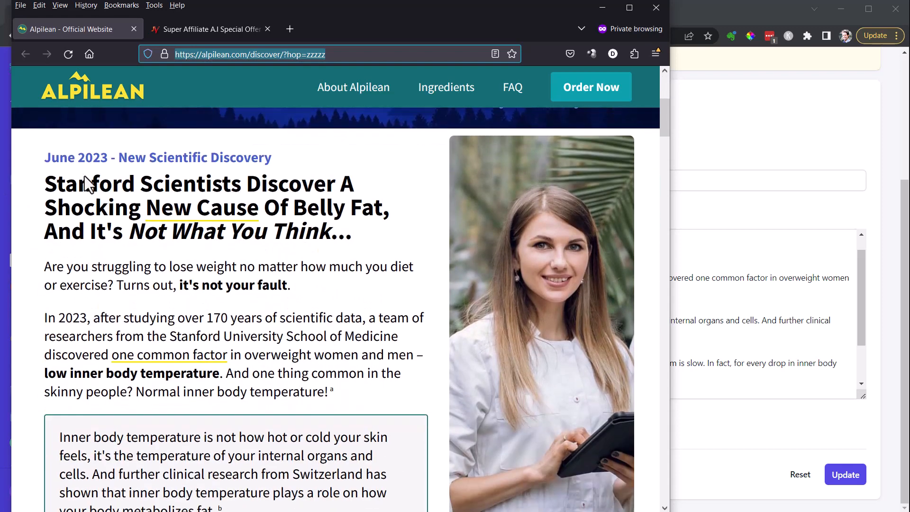
pyautogui.moveTo(195, 164)
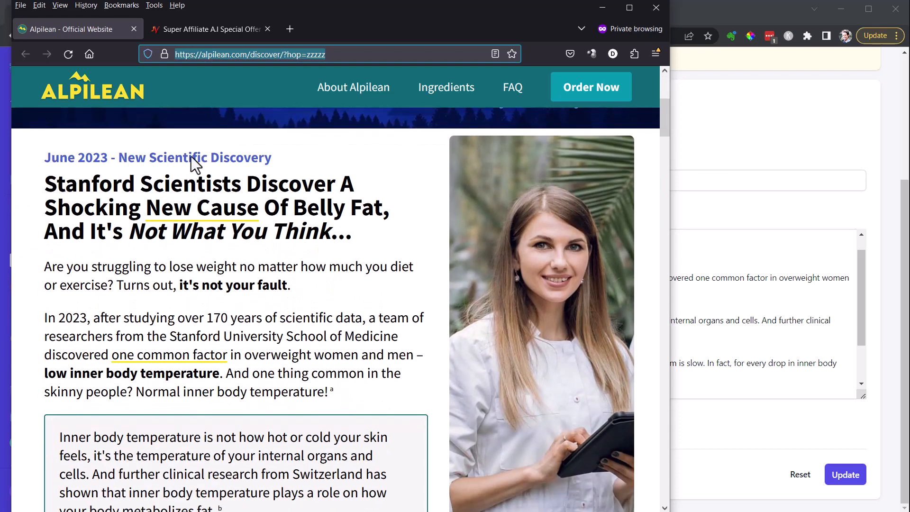
pyautogui.moveTo(194, 212)
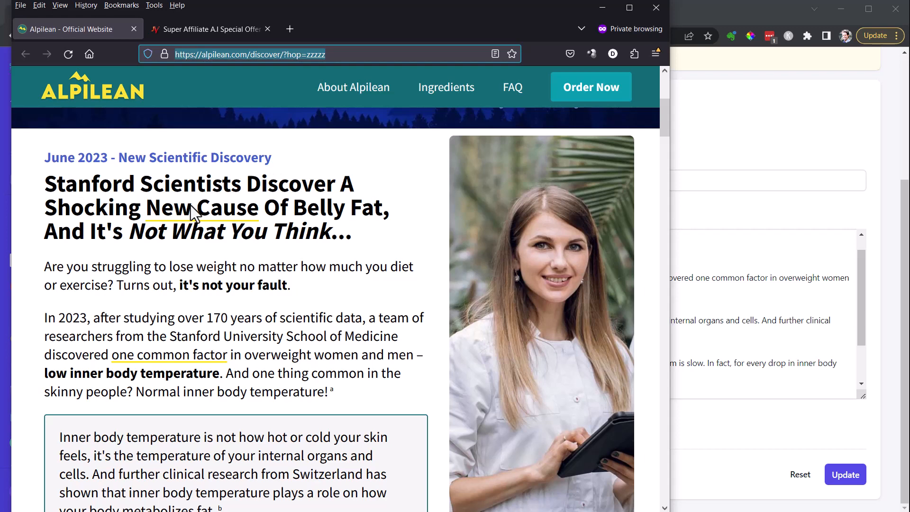
pyautogui.scroll(-3)
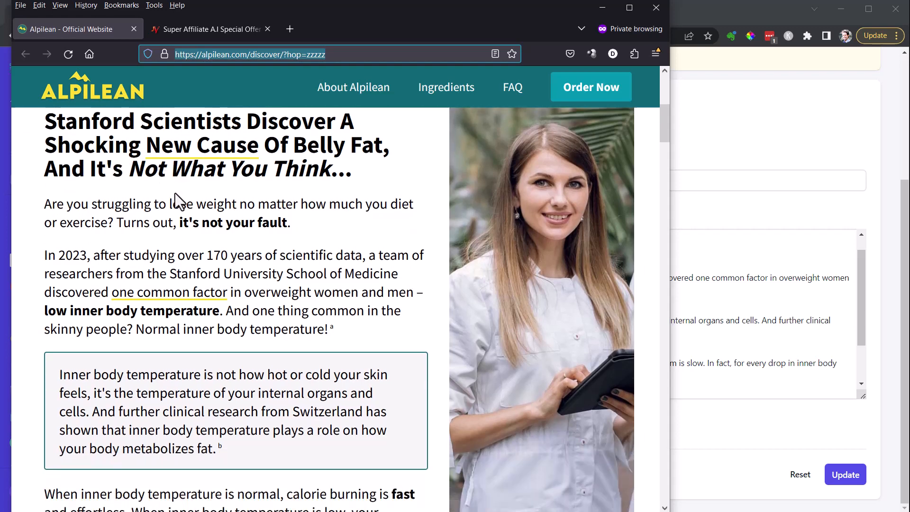
pyautogui.scroll(-3)
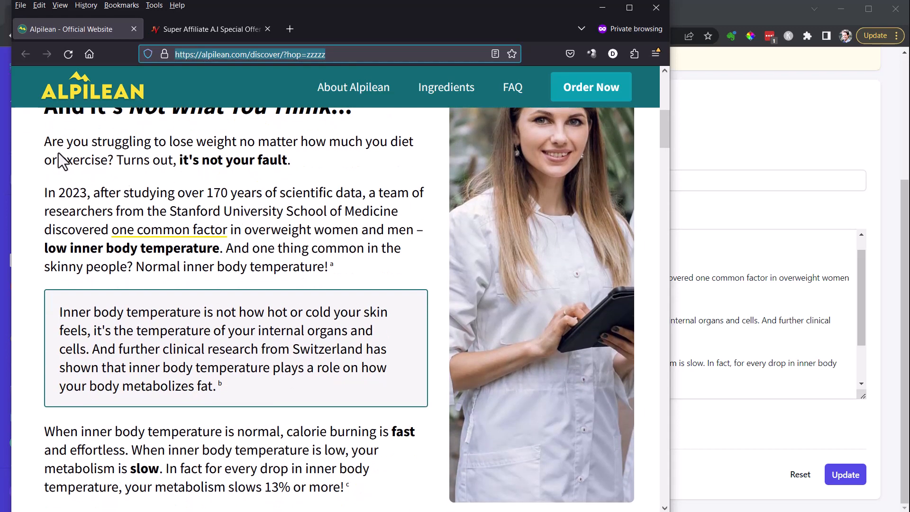
pyautogui.moveTo(66, 174)
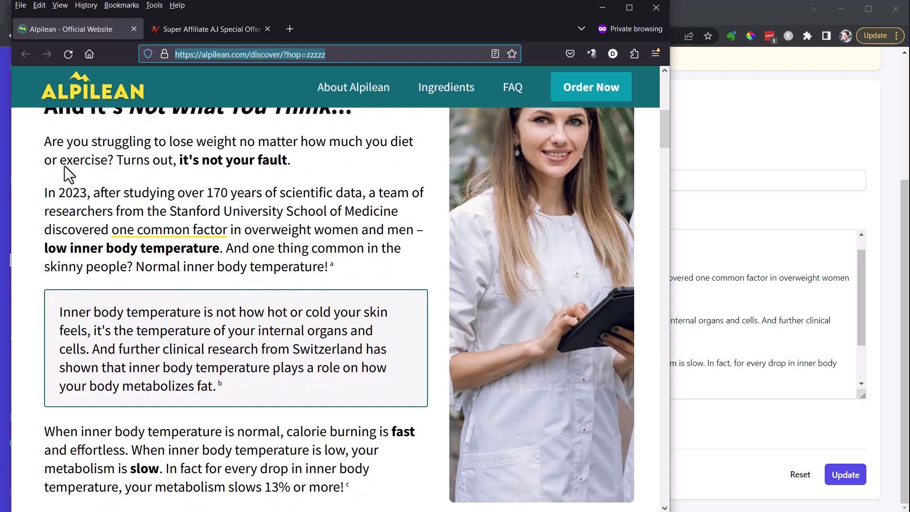
pyautogui.moveTo(246, 202)
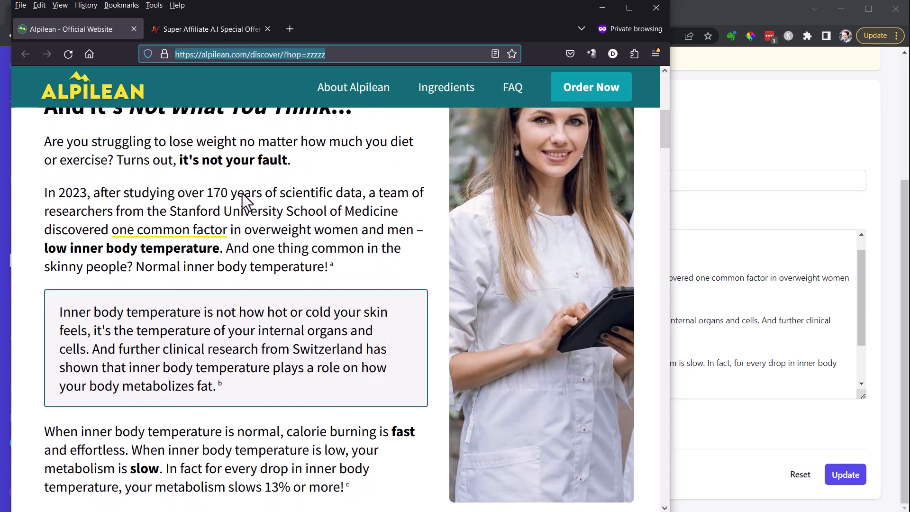
pyautogui.scroll(-3)
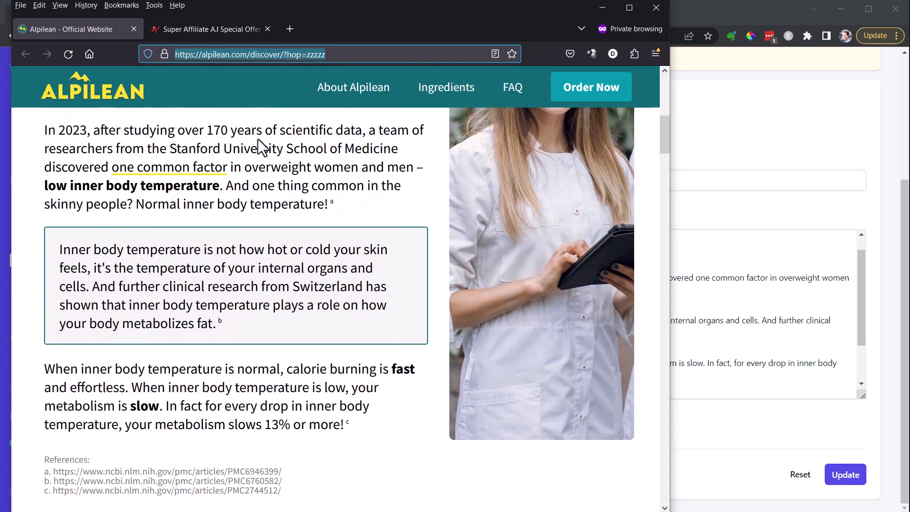
pyautogui.moveTo(256, 161)
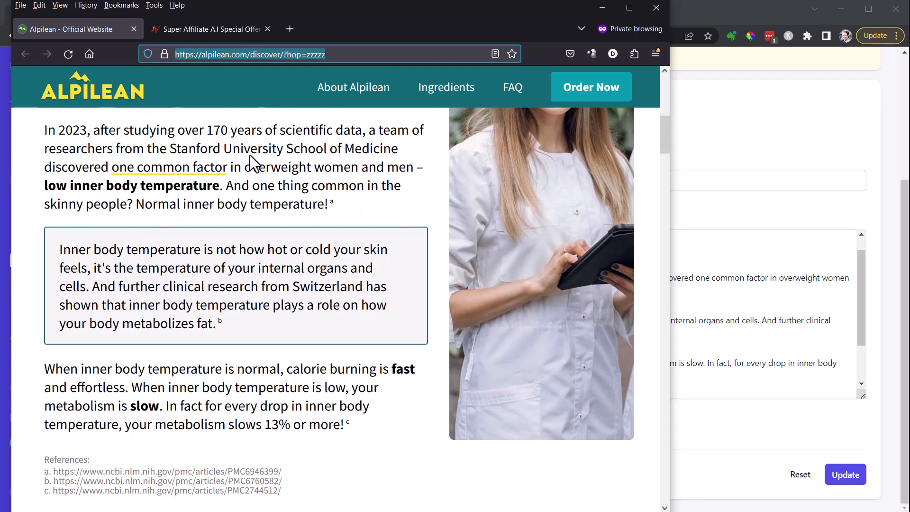
pyautogui.moveTo(113, 195)
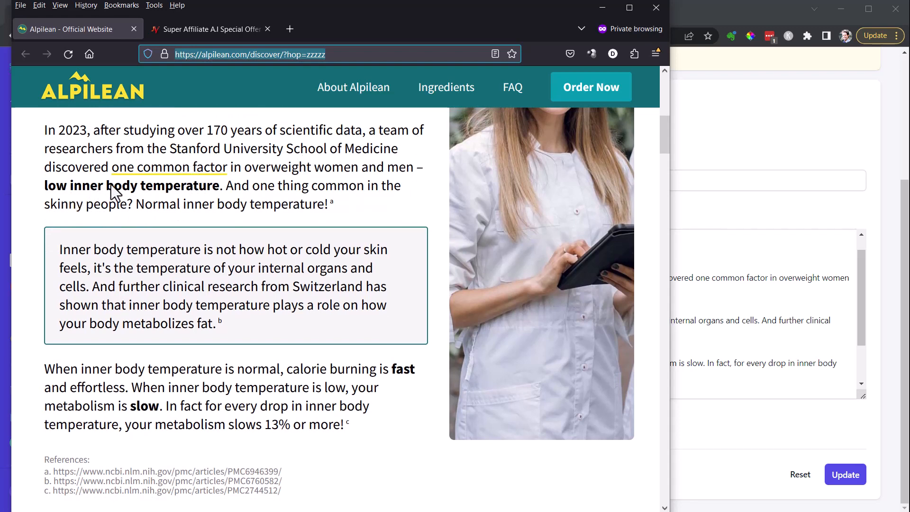
pyautogui.moveTo(90, 207)
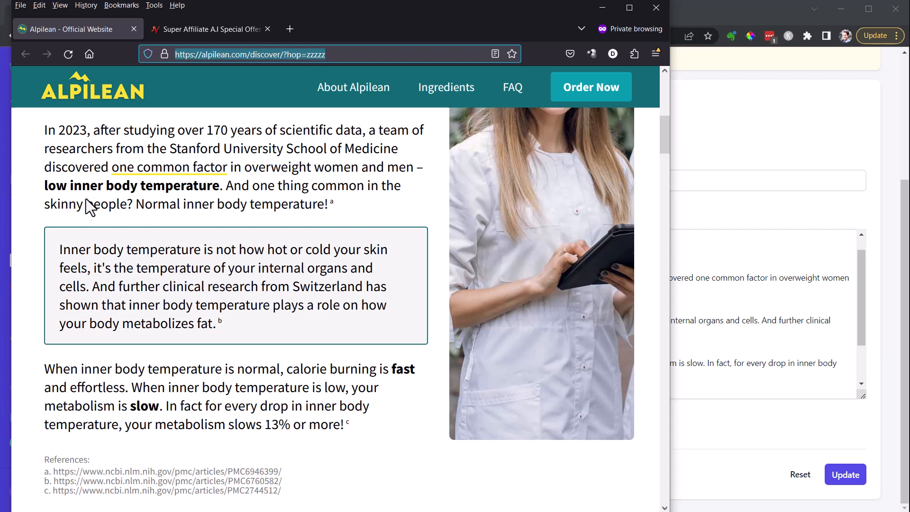
pyautogui.scroll(-3)
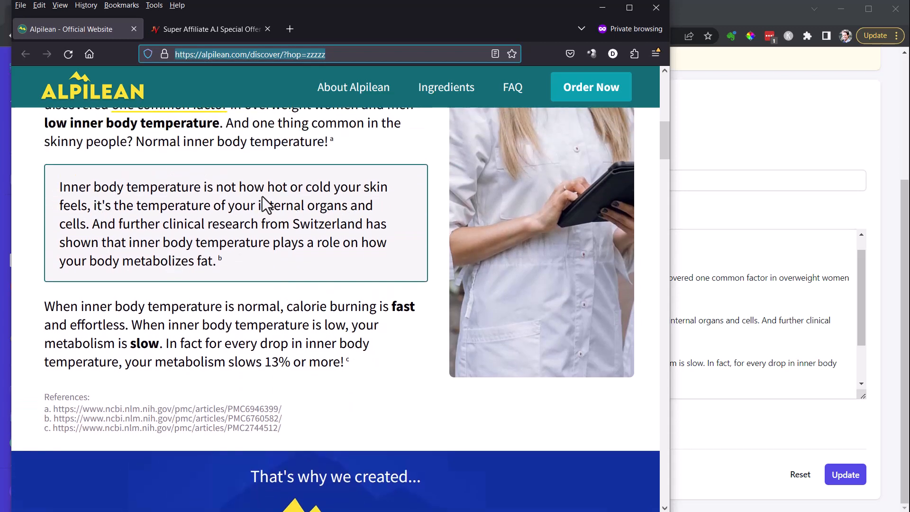
pyautogui.moveTo(273, 271)
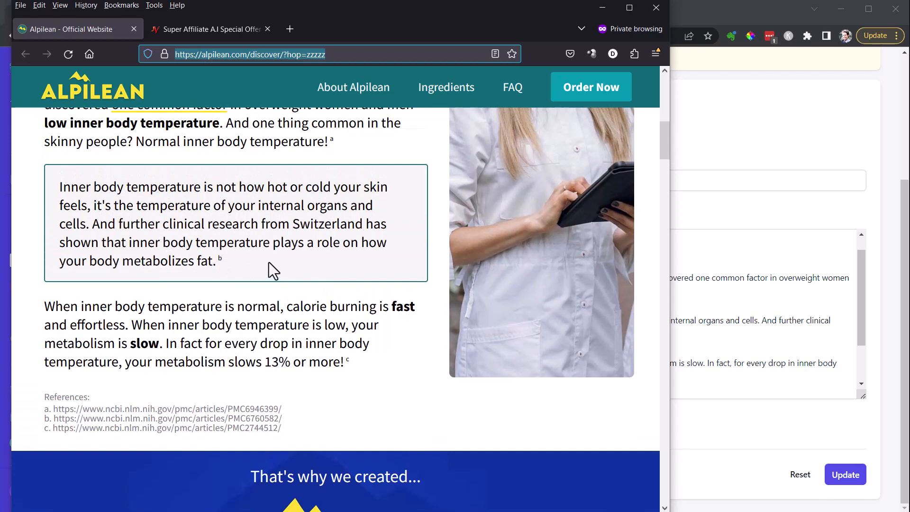
pyautogui.scroll(-3)
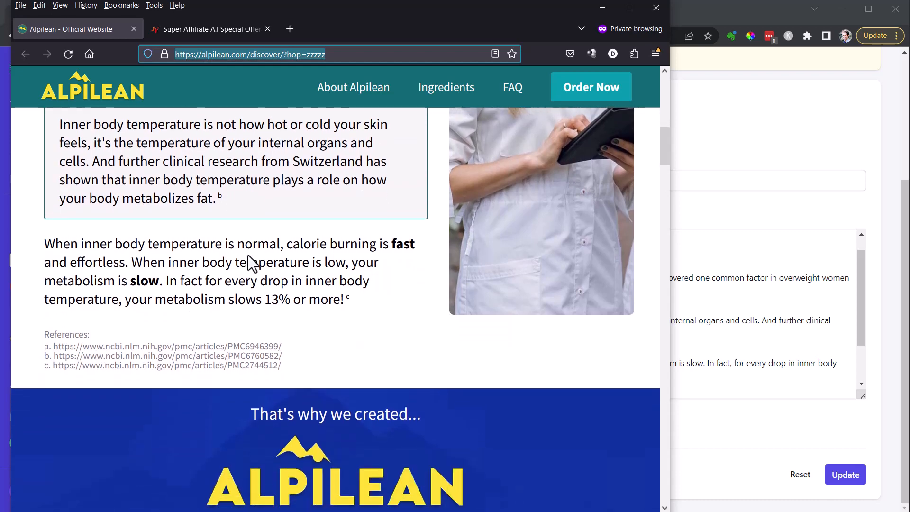
pyautogui.scroll(-3)
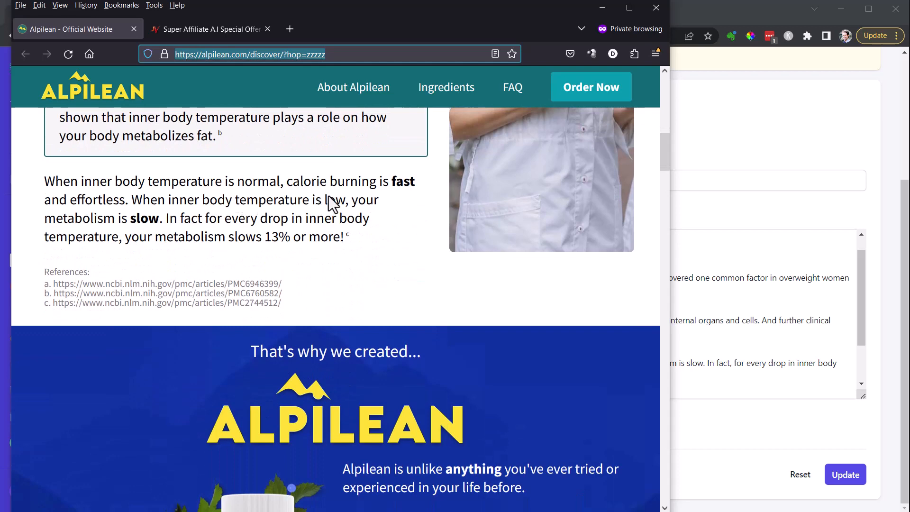
pyautogui.scroll(-3)
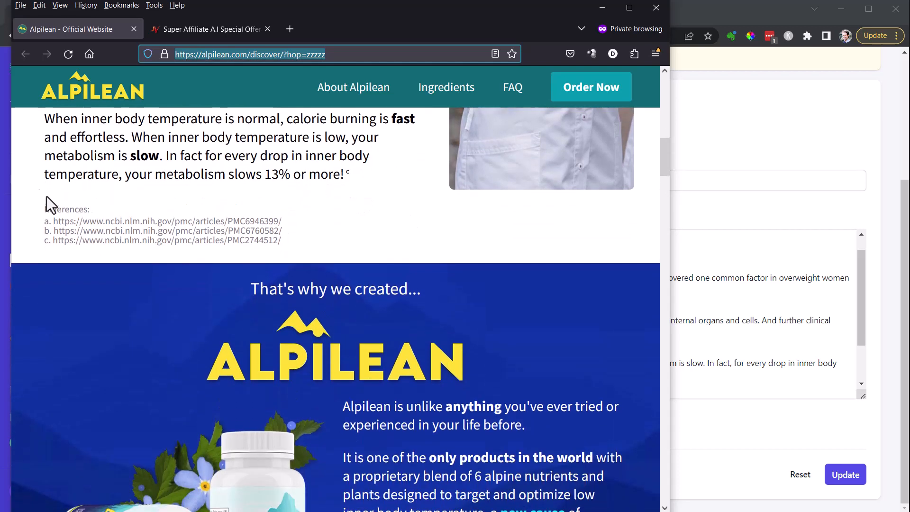
pyautogui.moveTo(217, 172)
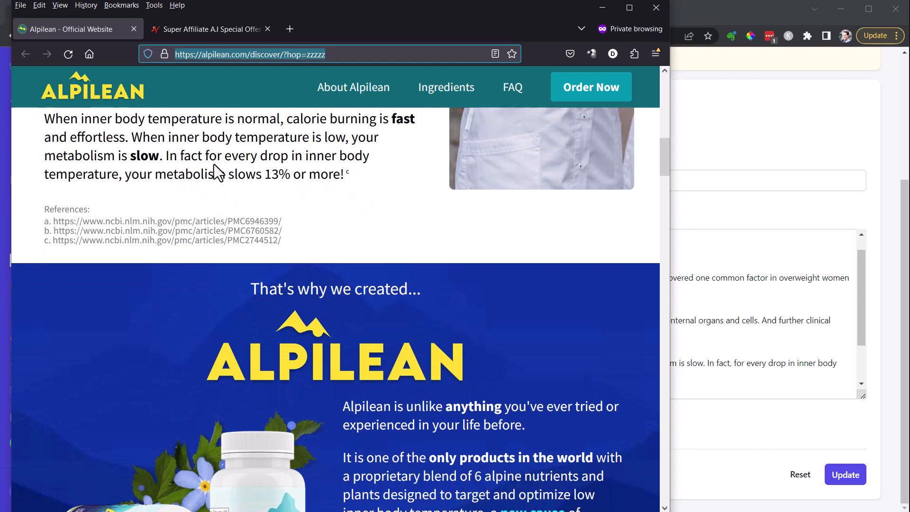
pyautogui.scroll(-3)
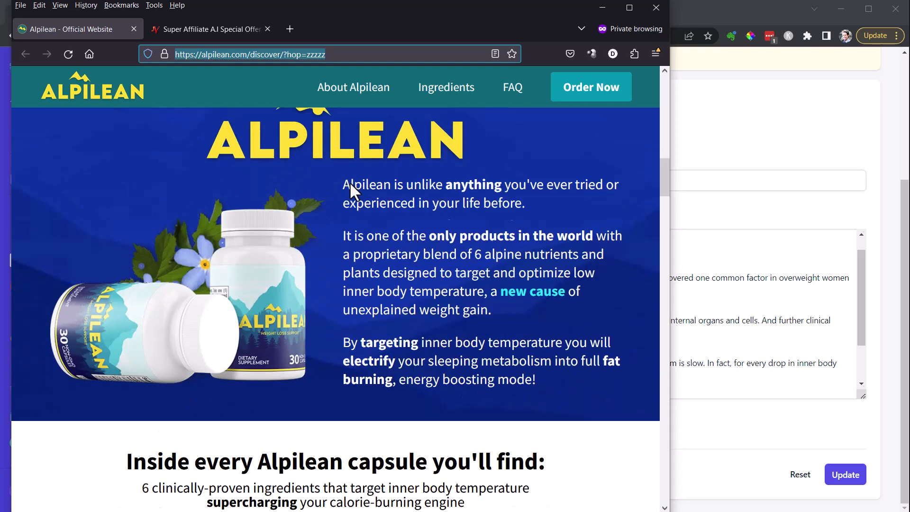
pyautogui.scroll(-3)
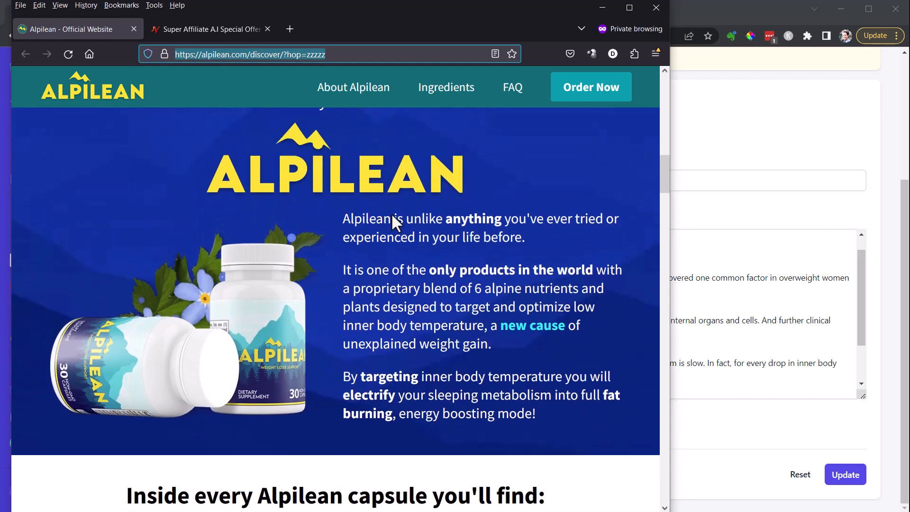
pyautogui.moveTo(494, 287)
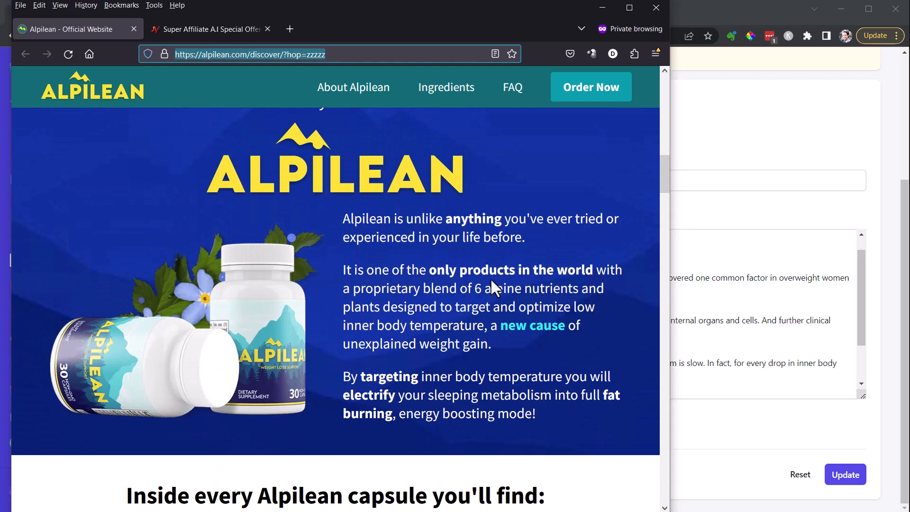
pyautogui.moveTo(450, 299)
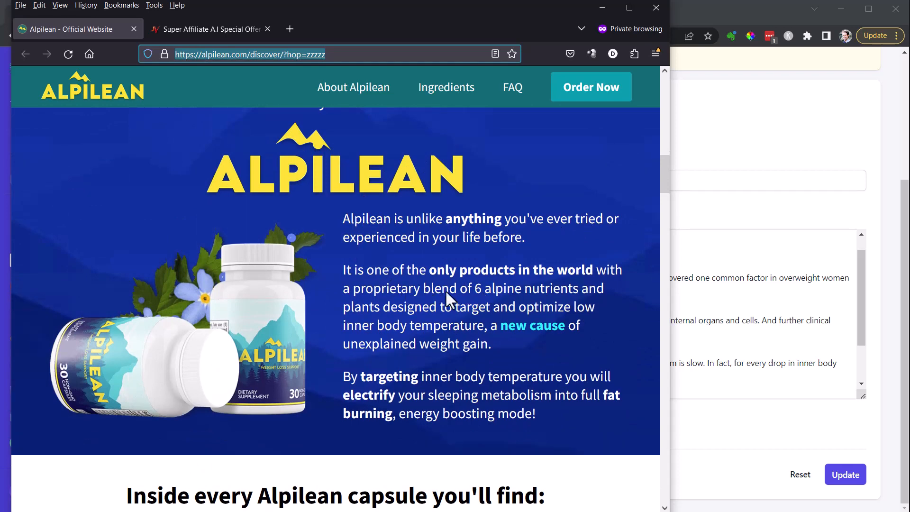
pyautogui.moveTo(389, 331)
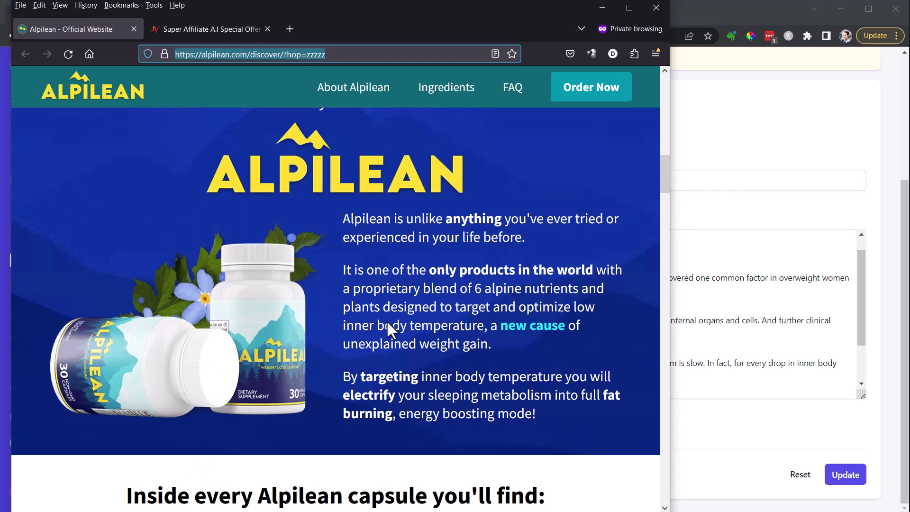
pyautogui.moveTo(388, 356)
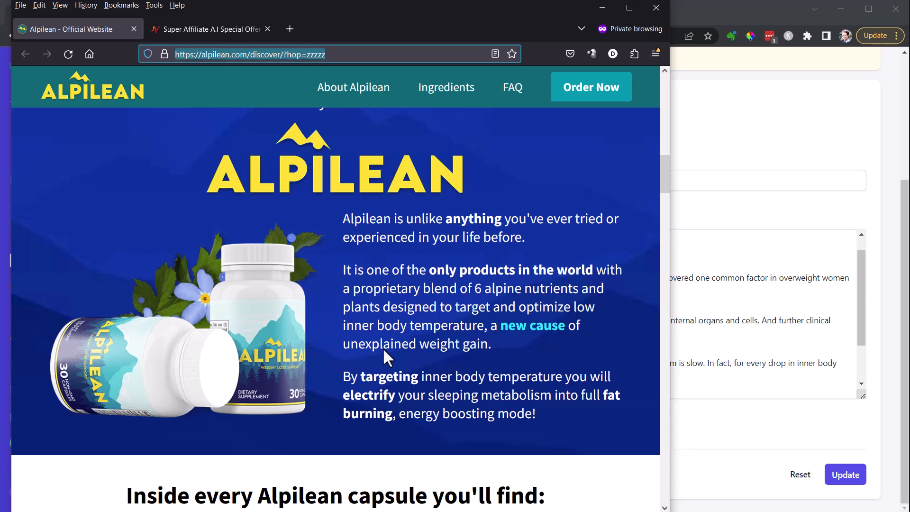
pyautogui.moveTo(398, 348)
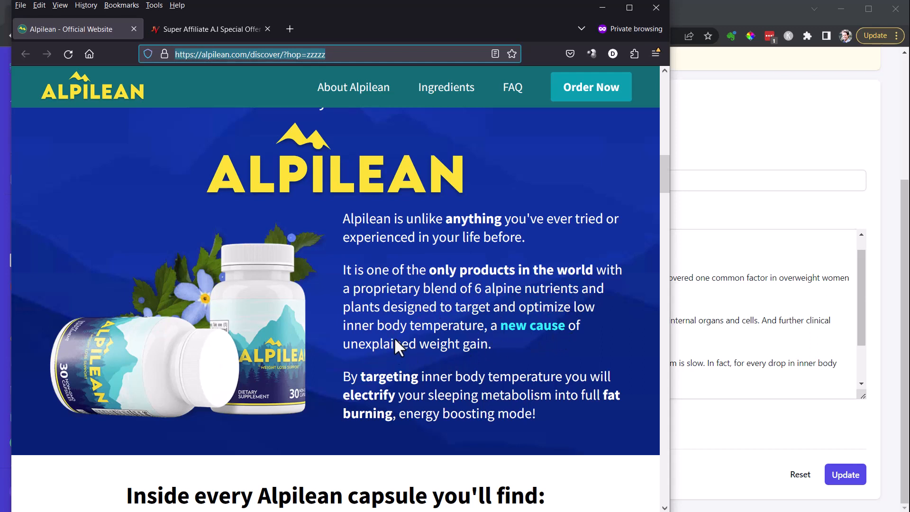
pyautogui.scroll(-3)
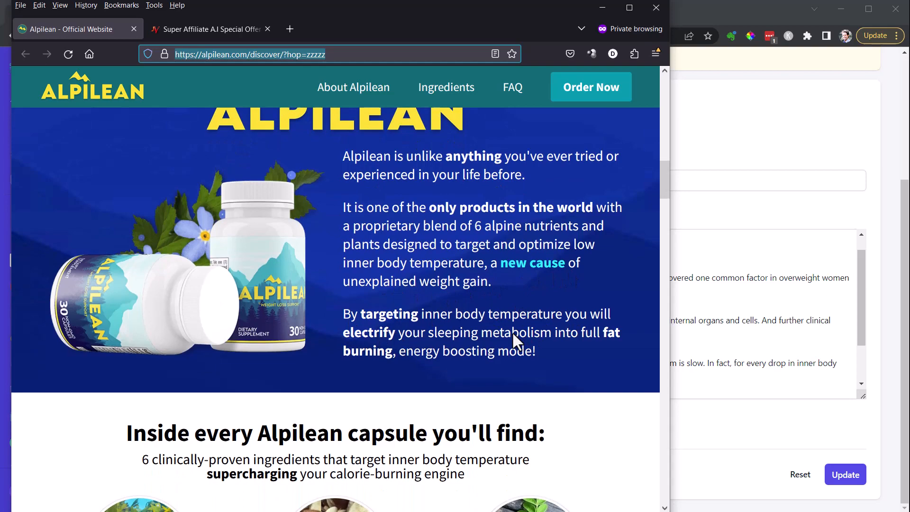
pyautogui.moveTo(592, 342)
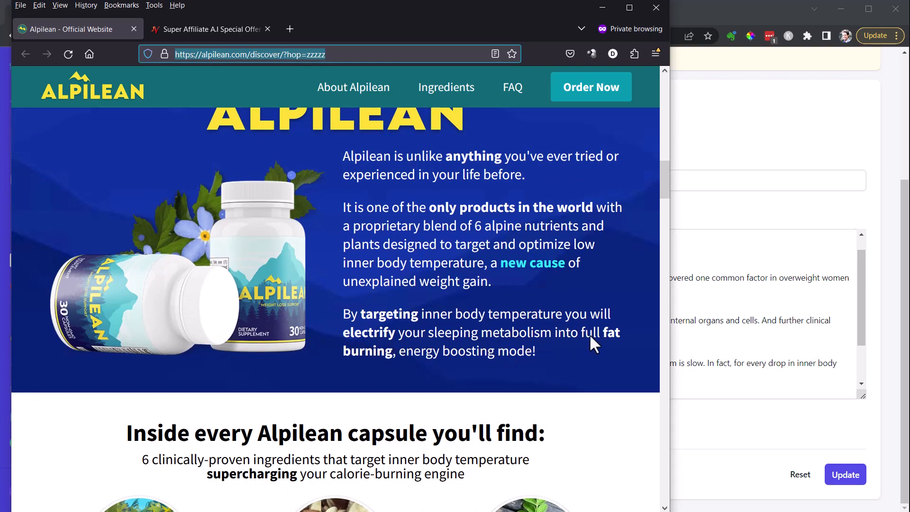
pyautogui.moveTo(551, 371)
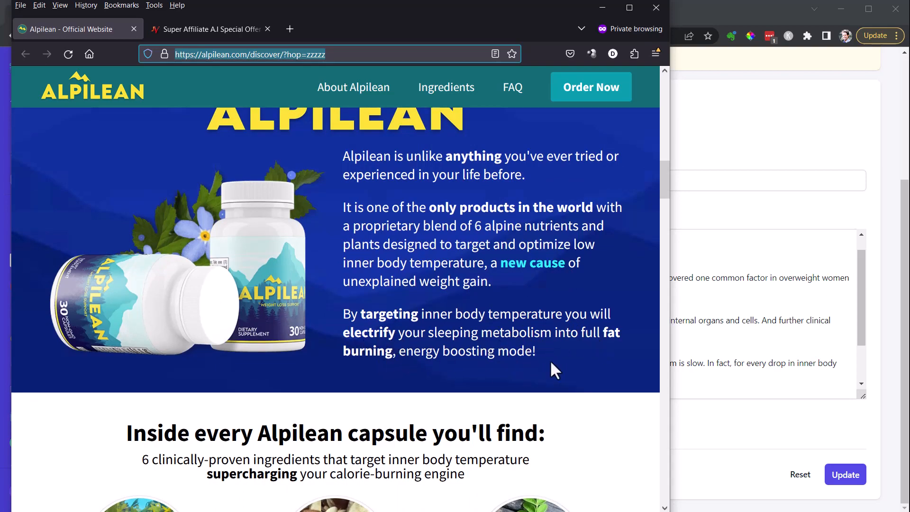
pyautogui.scroll(3)
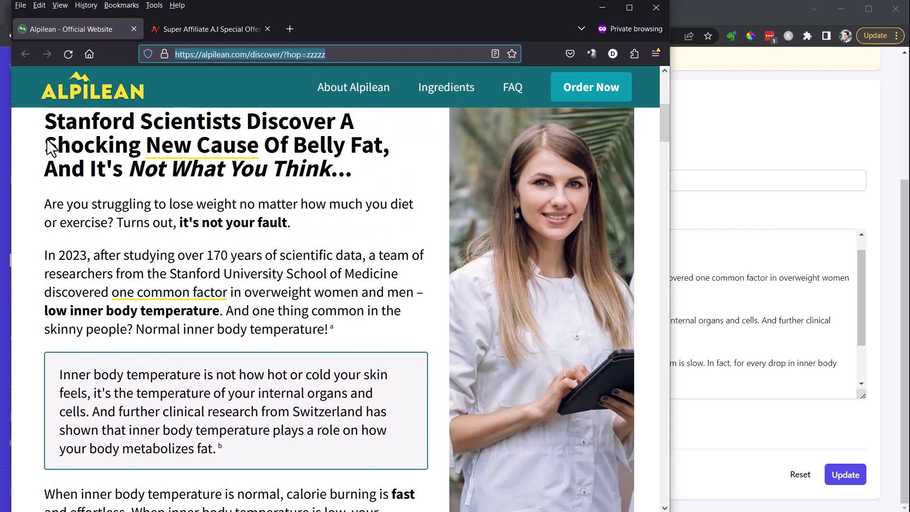
pyautogui.scroll(-3)
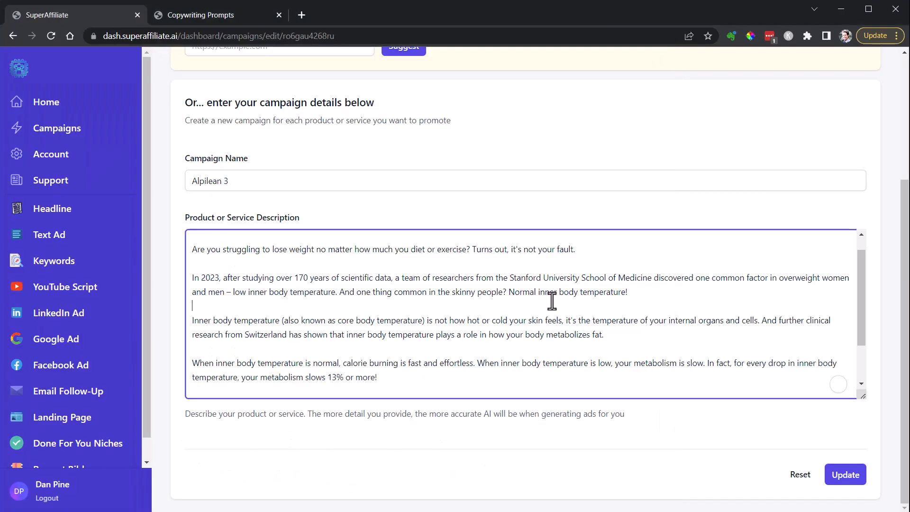
# Review the Alpilean 3 product description field and save the campaign, returning to the Campaigns list.
pyautogui.scroll(-3)
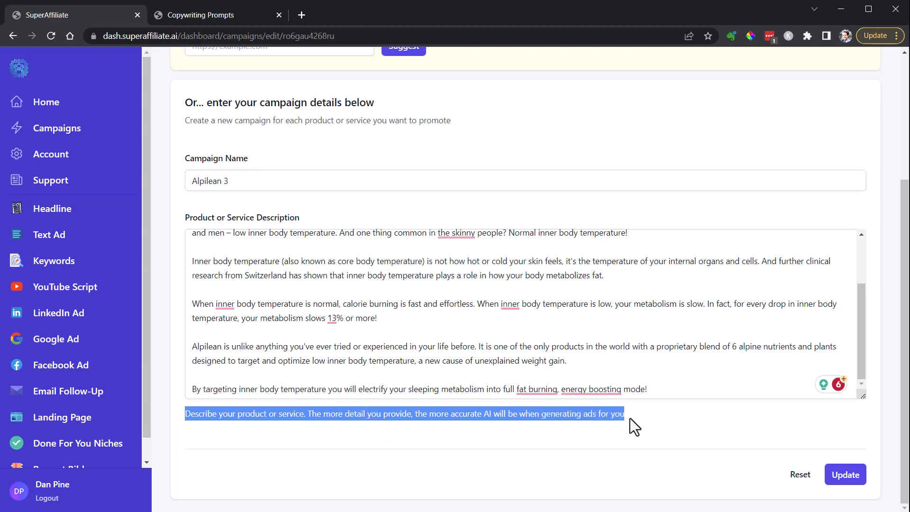
pyautogui.scroll(3)
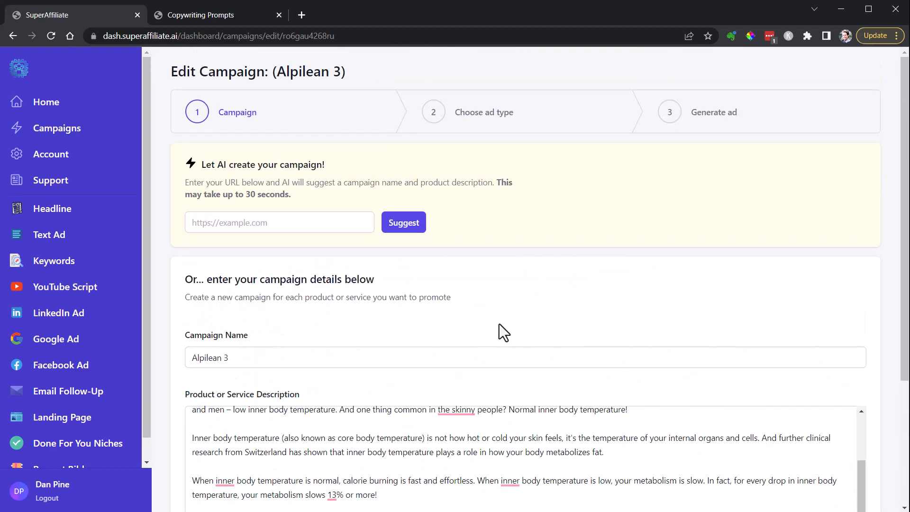
pyautogui.scroll(-3)
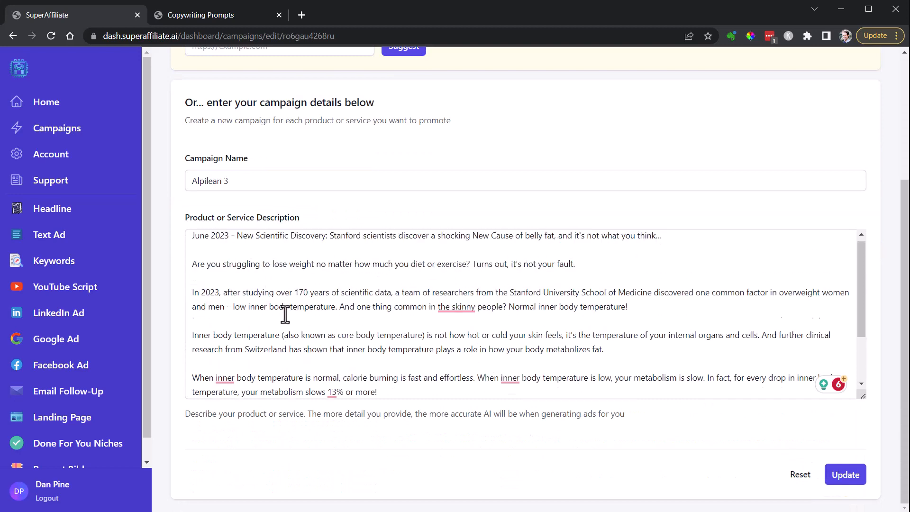
pyautogui.click(57, 127)
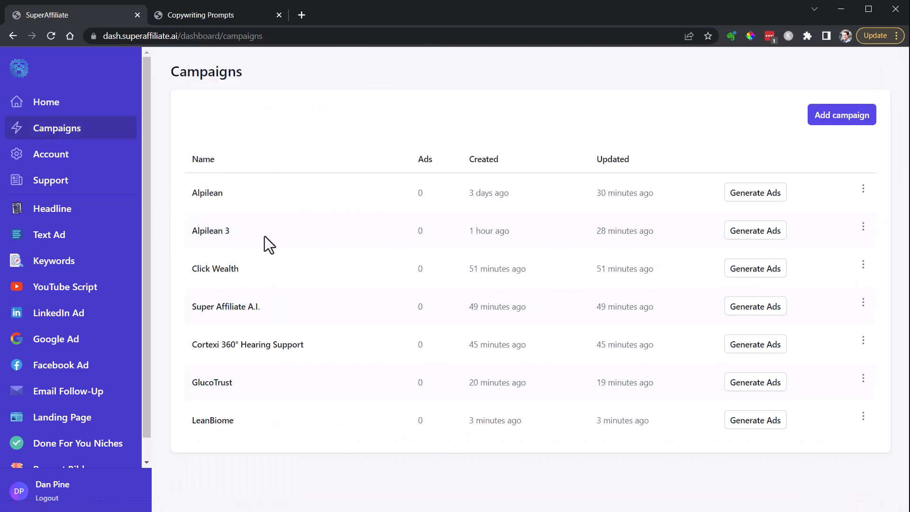
pyautogui.moveTo(787, 224)
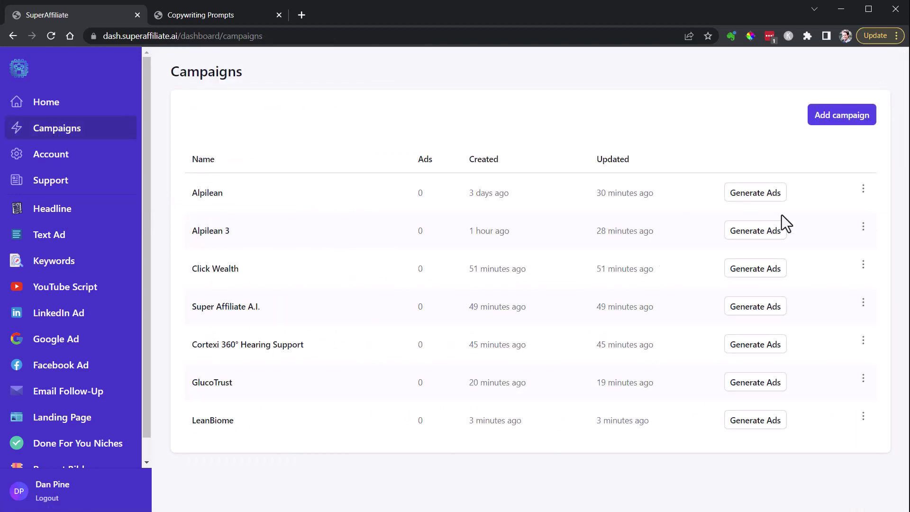
# Generate a first 20-word headline about low inner body temperature for Alpilean 3.
pyautogui.click(755, 230)
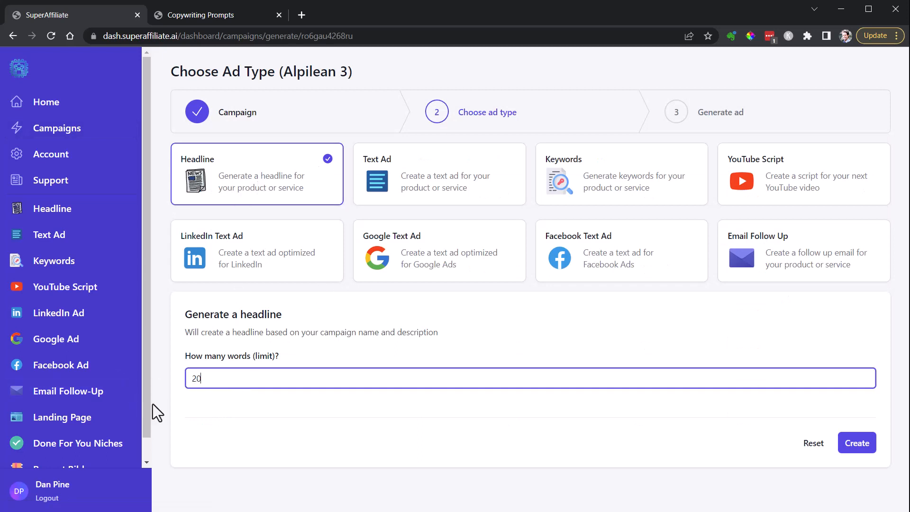
pyautogui.click(857, 442)
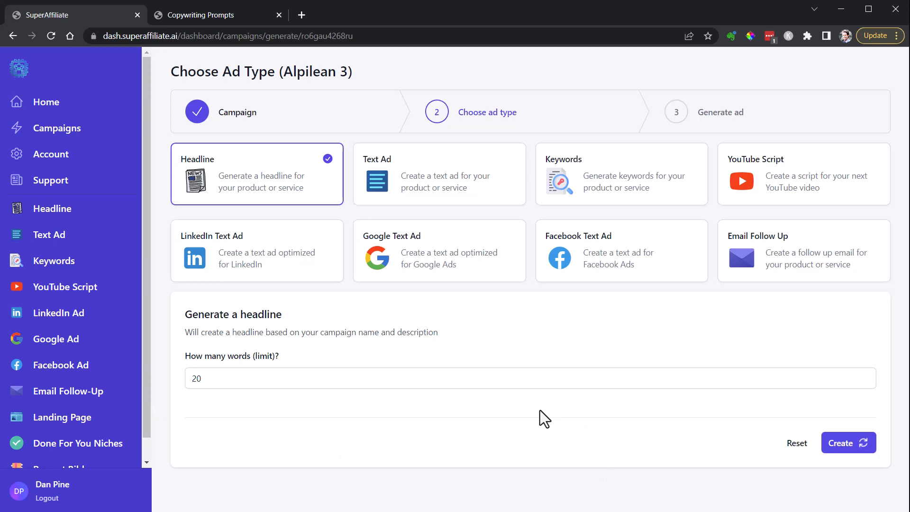
pyautogui.click(847, 442)
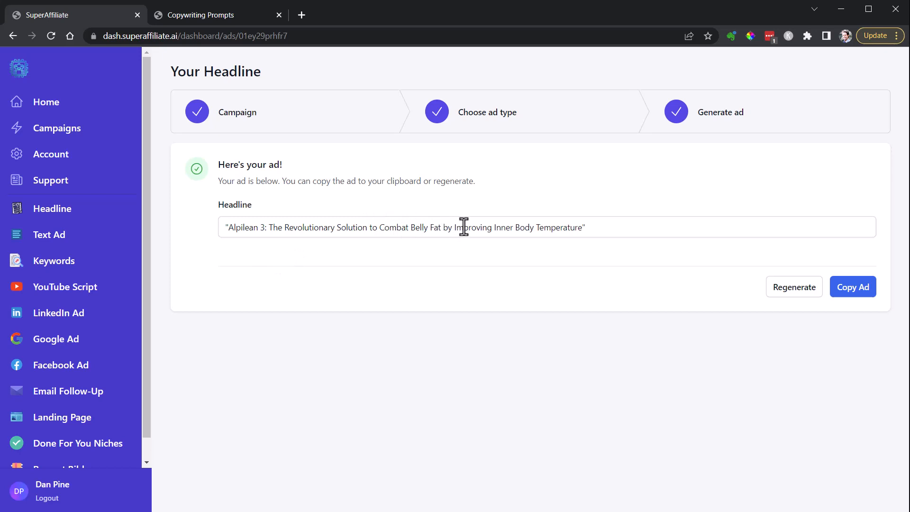
pyautogui.moveTo(464, 233)
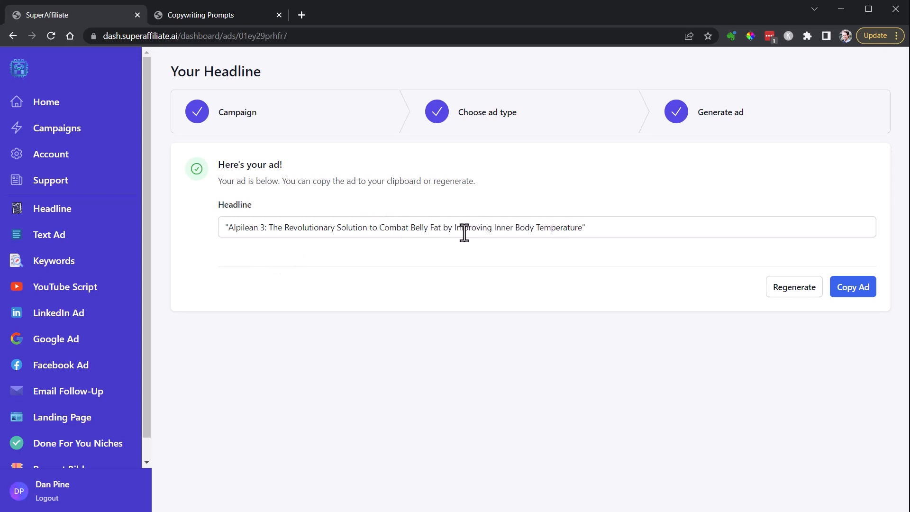
pyautogui.doubleClick(535, 227)
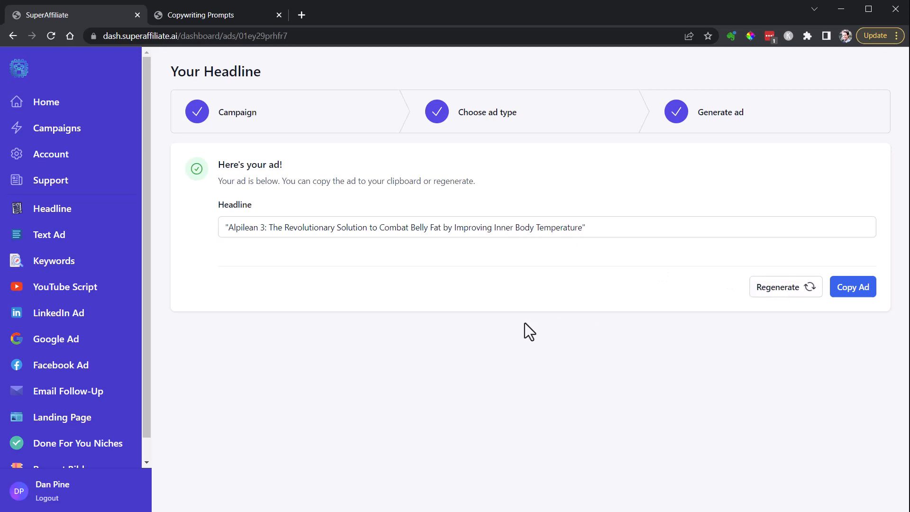
# Regenerate the Alpilean 3 headline several times, then return to the Campaigns list.
pyautogui.click(786, 287)
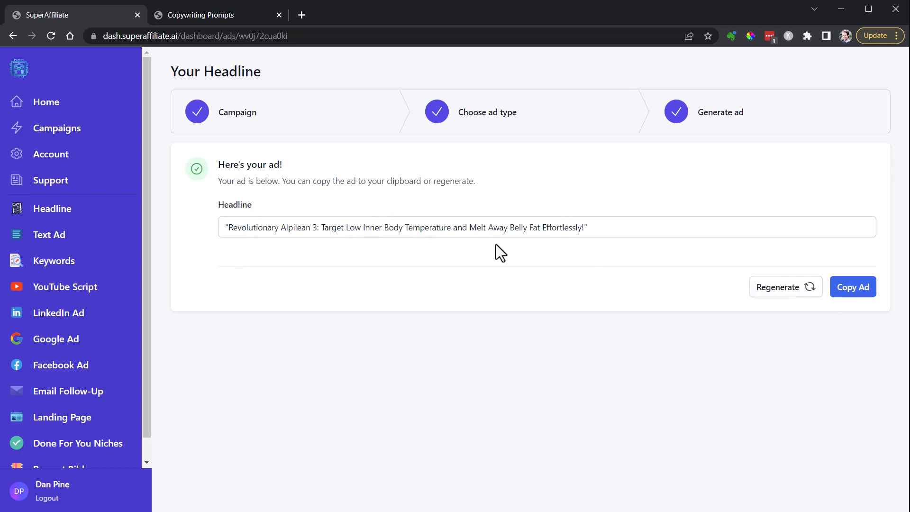
pyautogui.moveTo(375, 228)
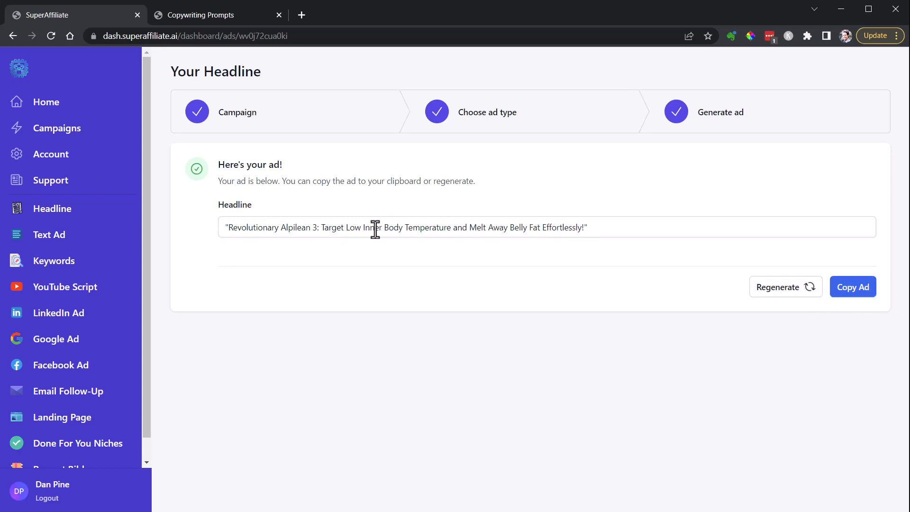
pyautogui.click(785, 287)
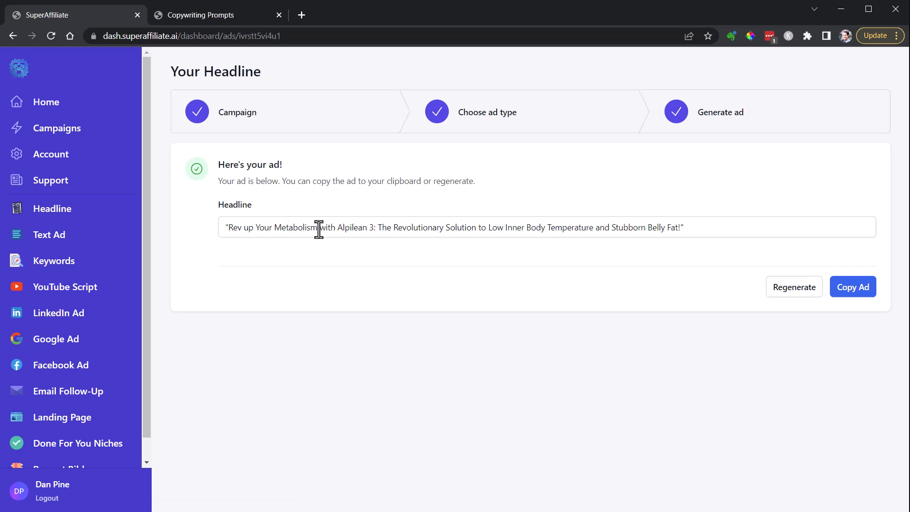
pyautogui.moveTo(481, 228)
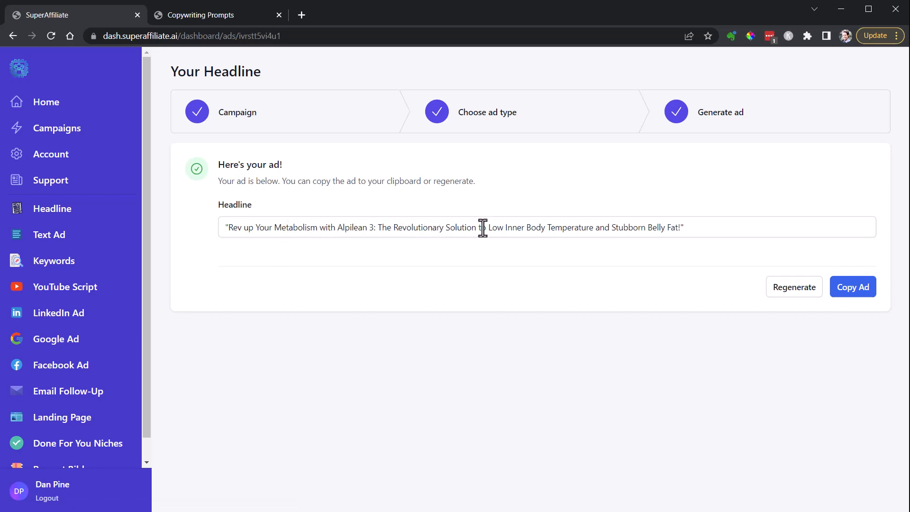
pyautogui.moveTo(749, 278)
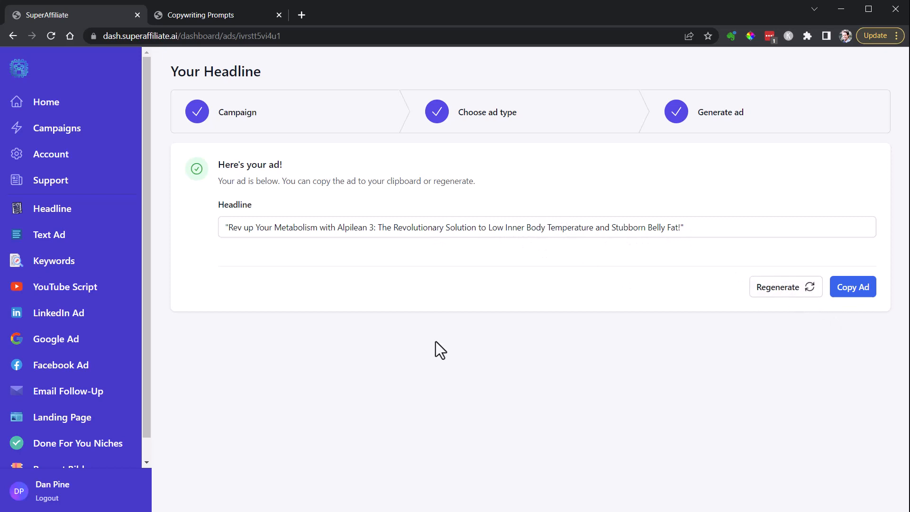
pyautogui.click(785, 287)
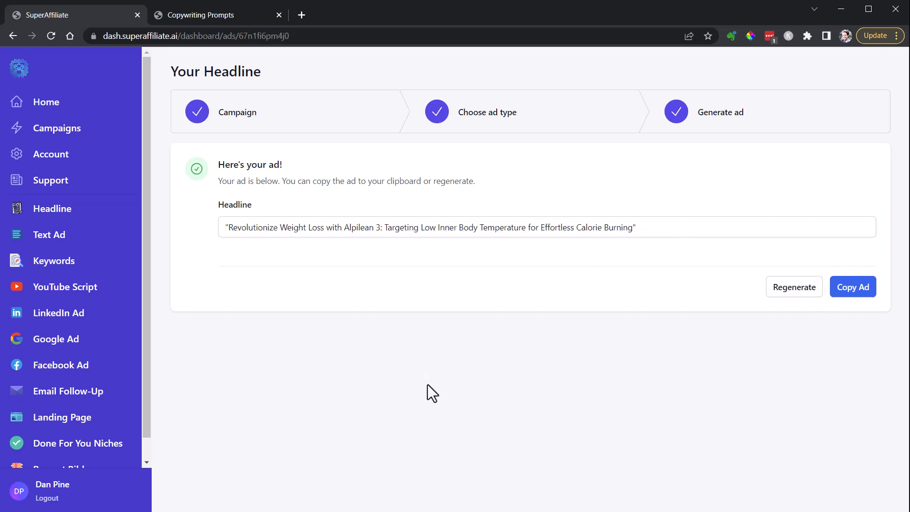
pyautogui.moveTo(376, 360)
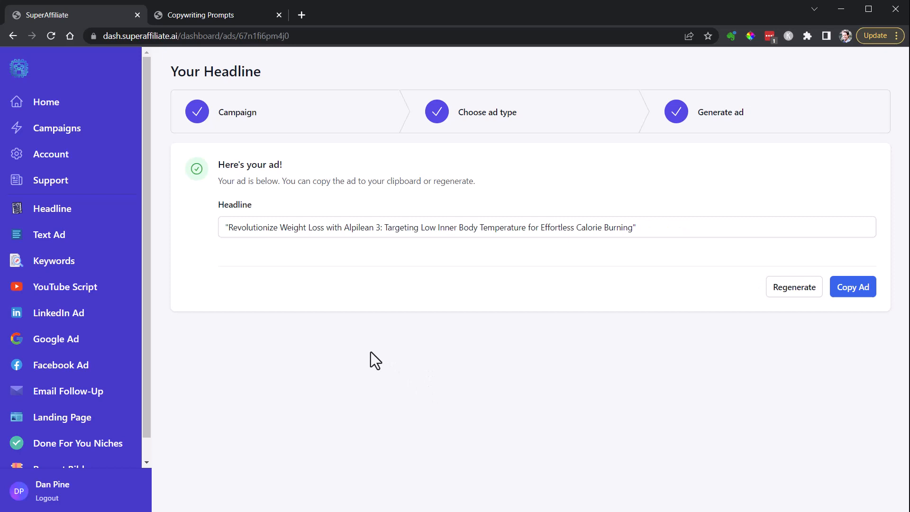
pyautogui.moveTo(434, 259)
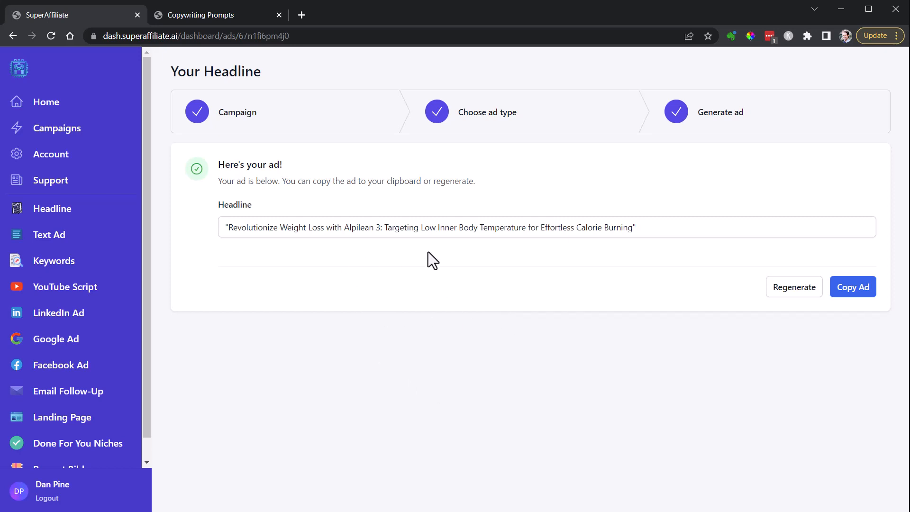
pyautogui.click(793, 287)
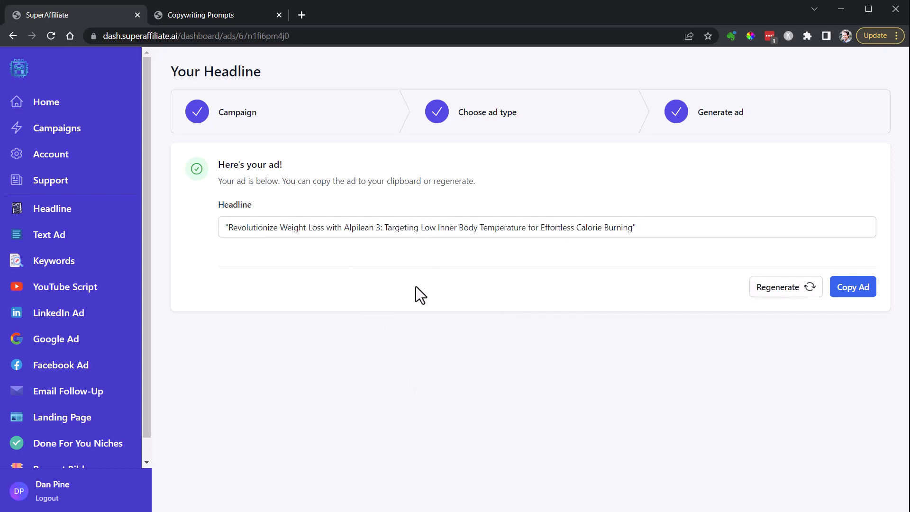
pyautogui.click(785, 287)
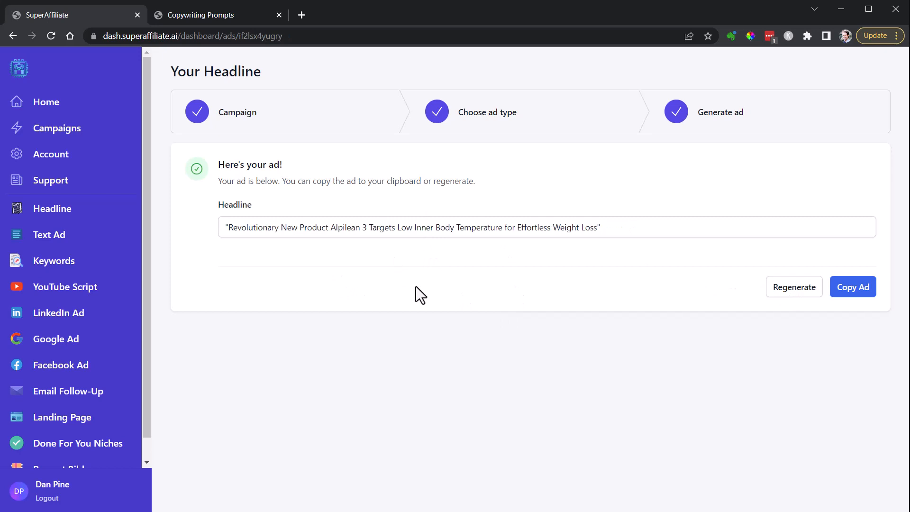
pyautogui.moveTo(500, 228)
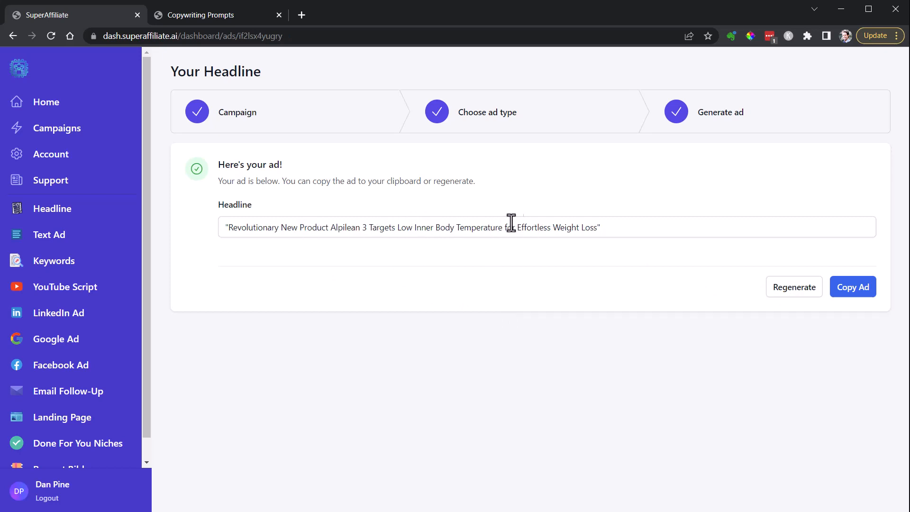
pyautogui.click(57, 128)
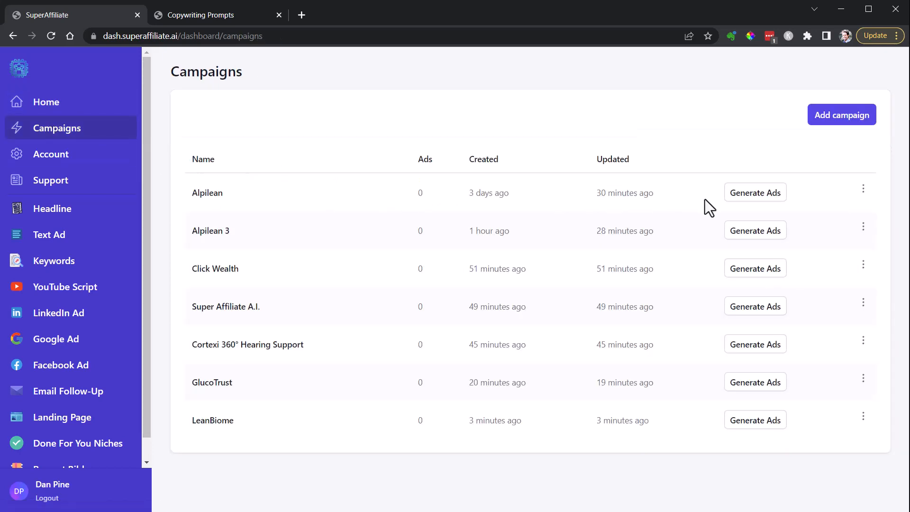
# Generate and regenerate Alpilean headlines, ending with "Rev Up Your Metabolism with Alpilean".
pyautogui.click(755, 192)
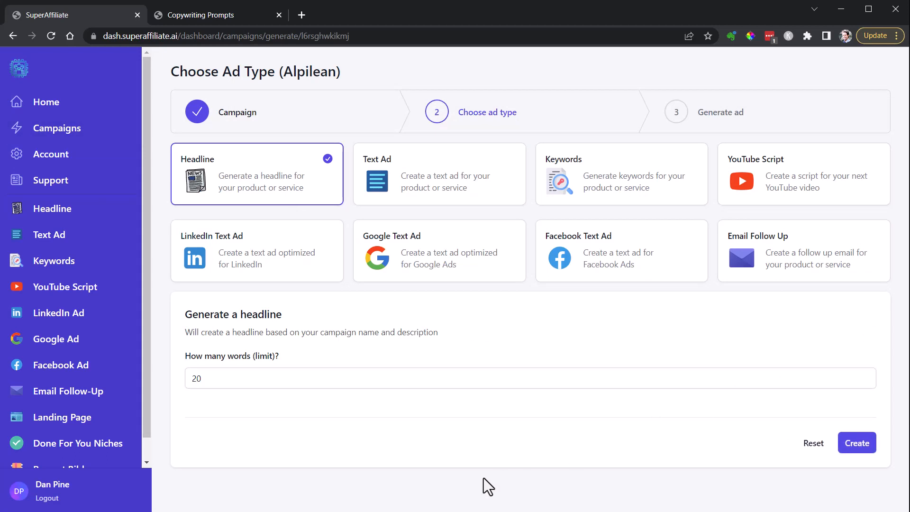
pyautogui.click(856, 442)
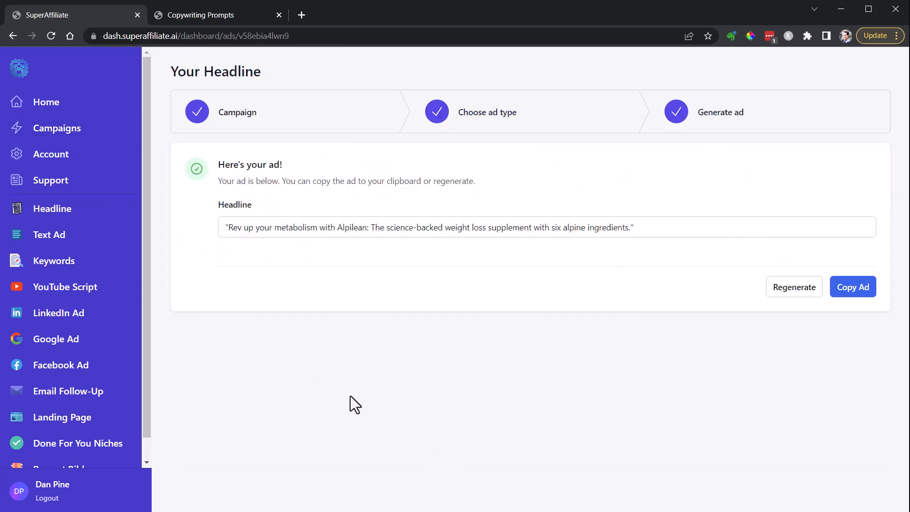
pyautogui.moveTo(247, 227)
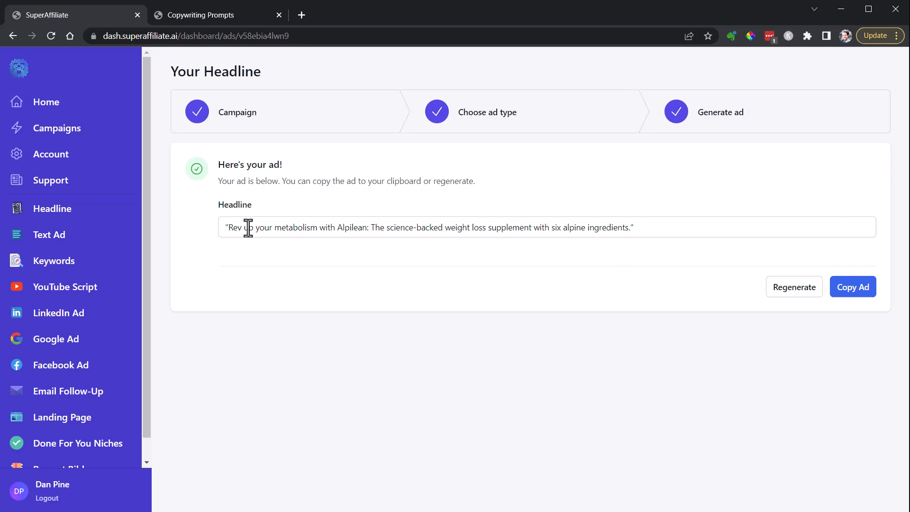
pyautogui.moveTo(595, 228)
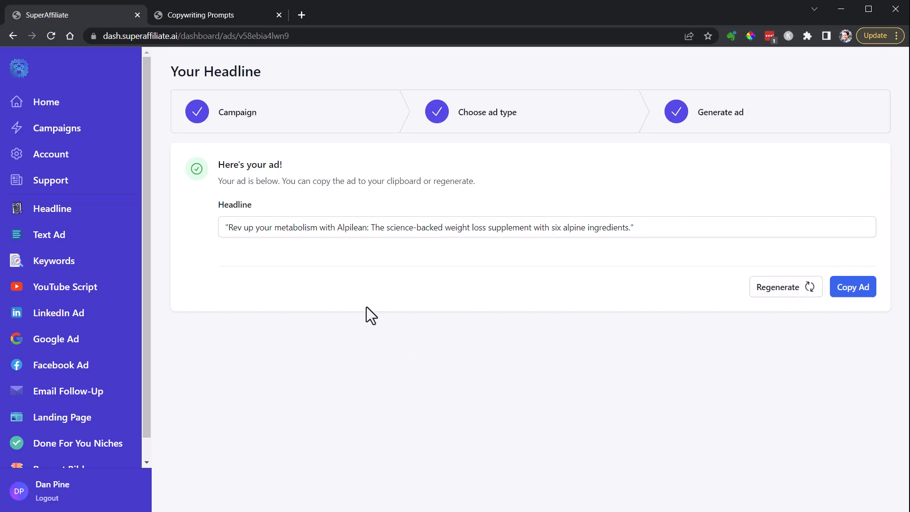
pyautogui.click(785, 287)
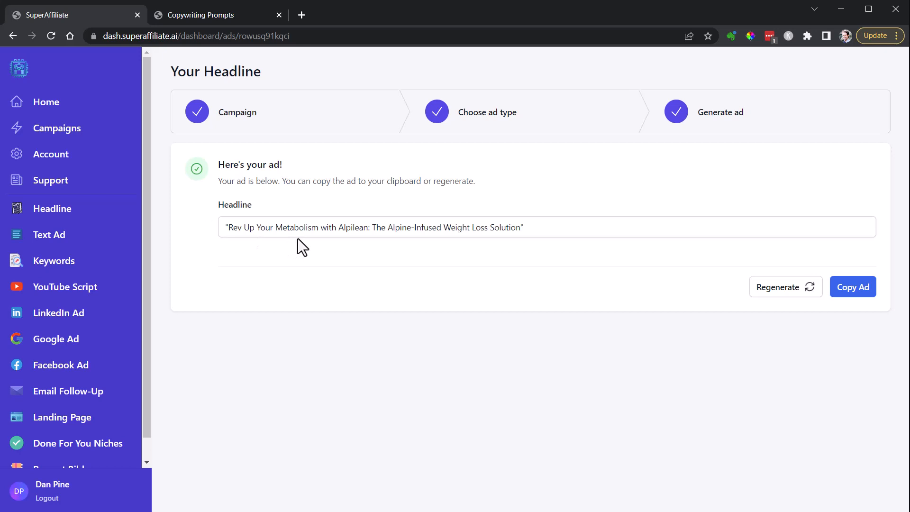
pyautogui.click(785, 287)
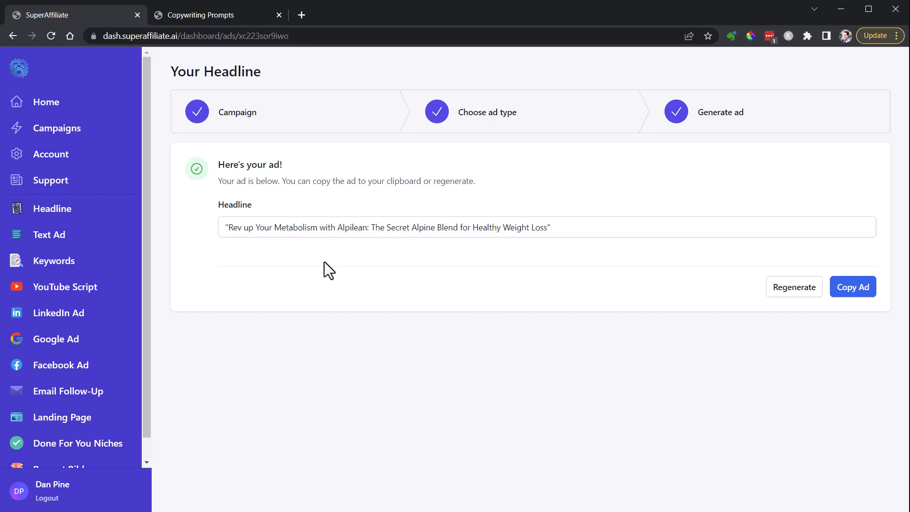
pyautogui.moveTo(300, 252)
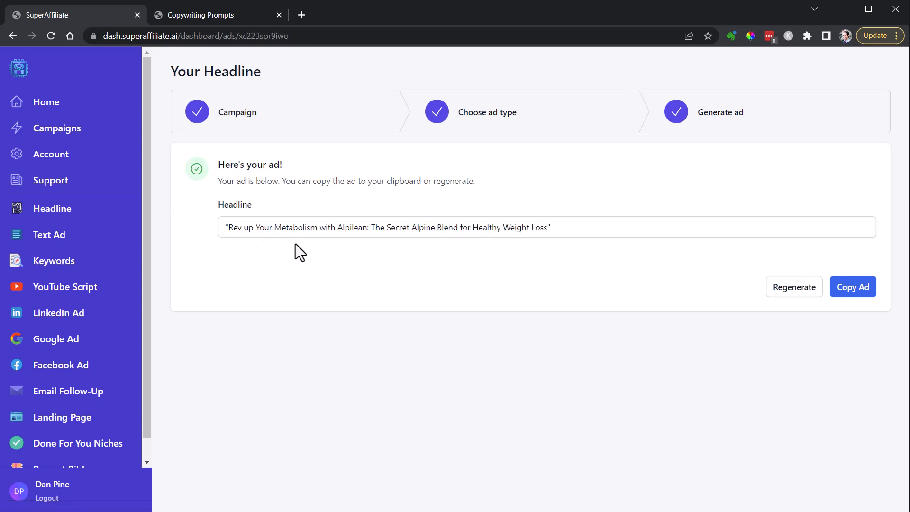
pyautogui.click(793, 286)
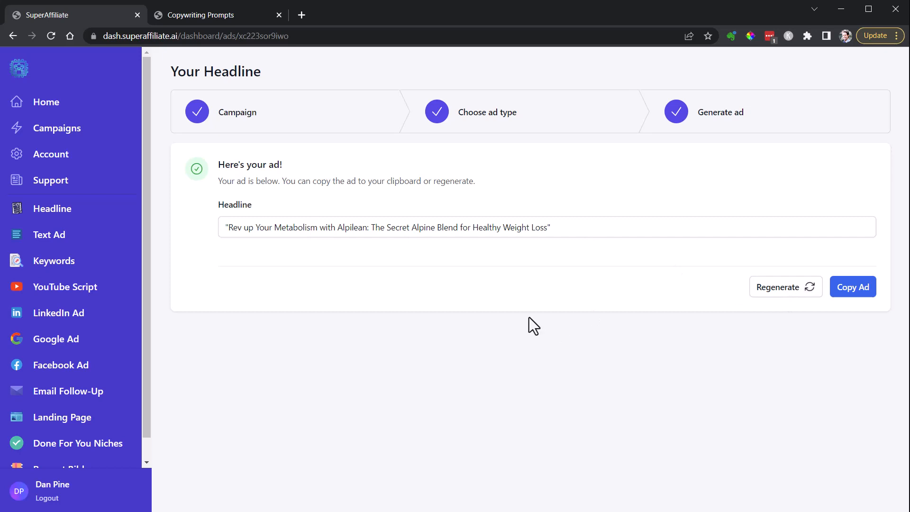
pyautogui.click(785, 286)
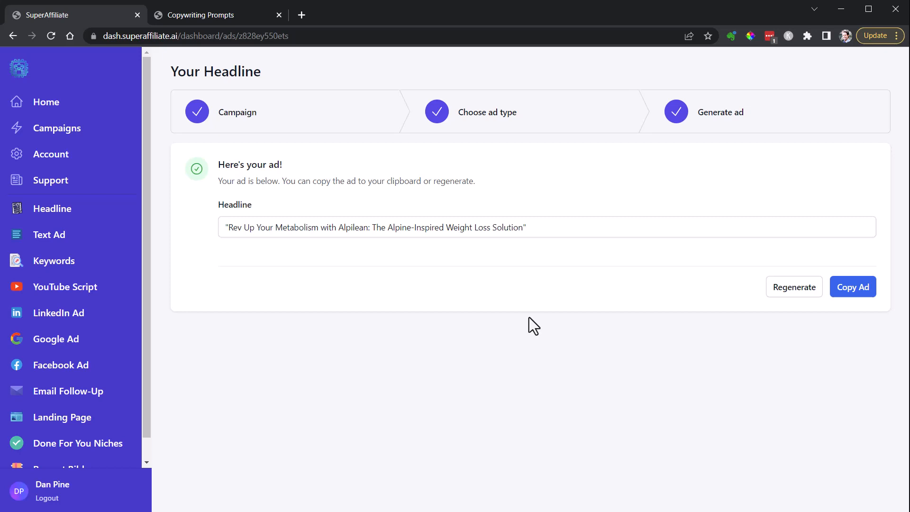
pyautogui.moveTo(247, 343)
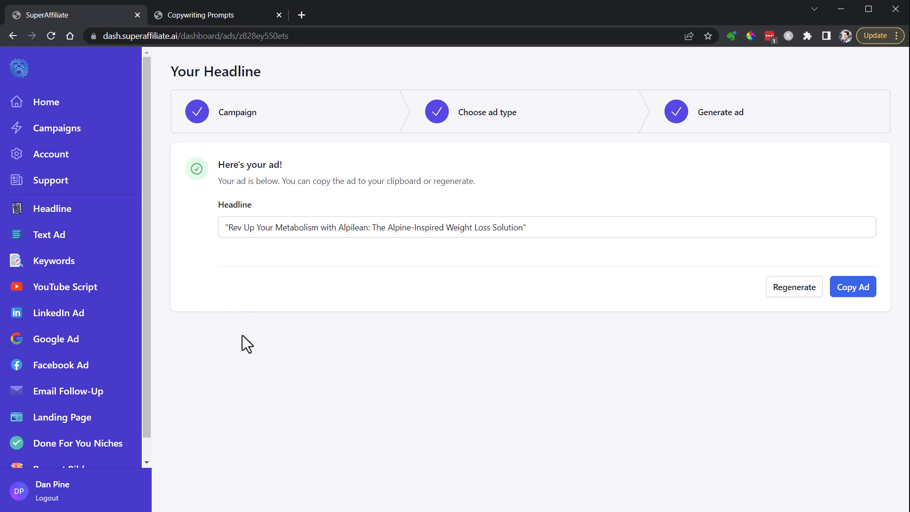
# Go to the follow-up email generator for a new Email 4 form.
pyautogui.scroll(-3)
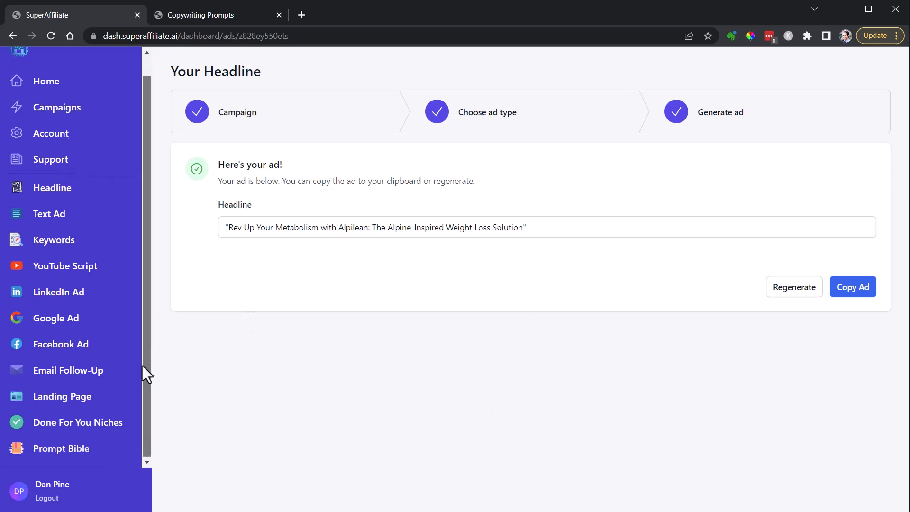
pyautogui.scroll(3)
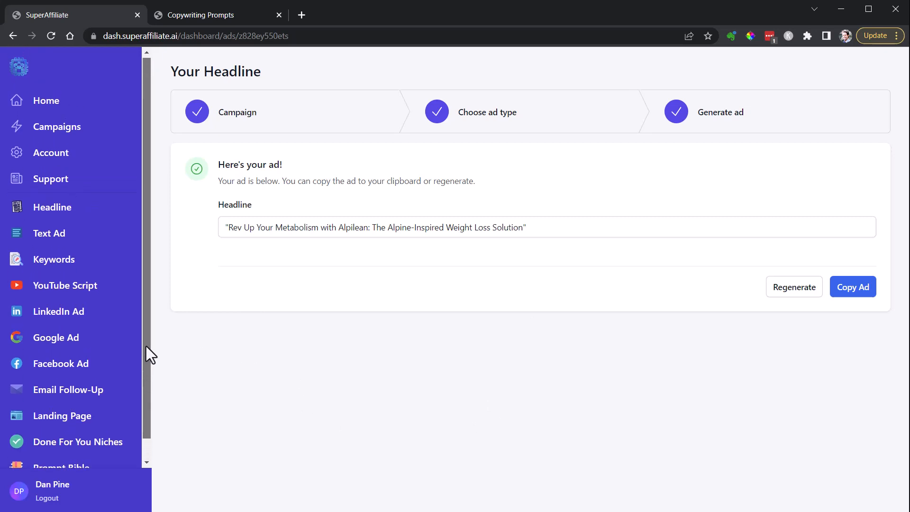
pyautogui.moveTo(403, 338)
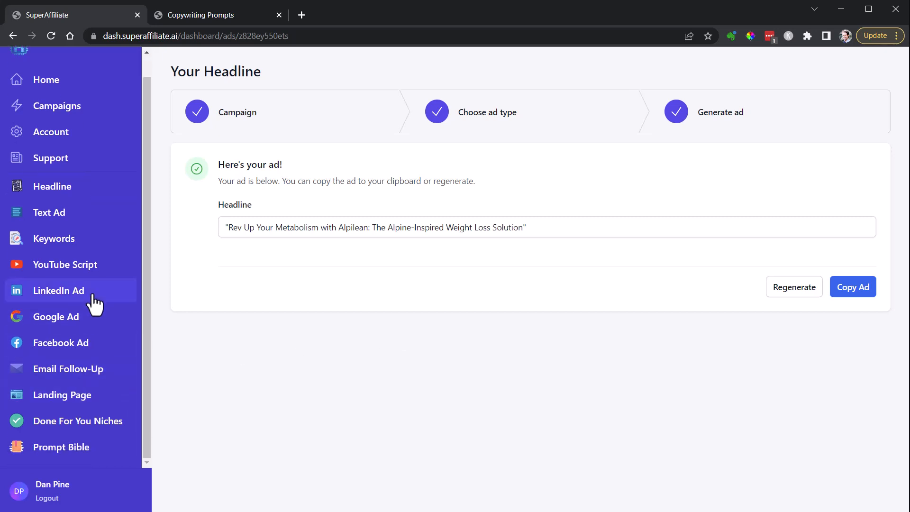
pyautogui.click(68, 369)
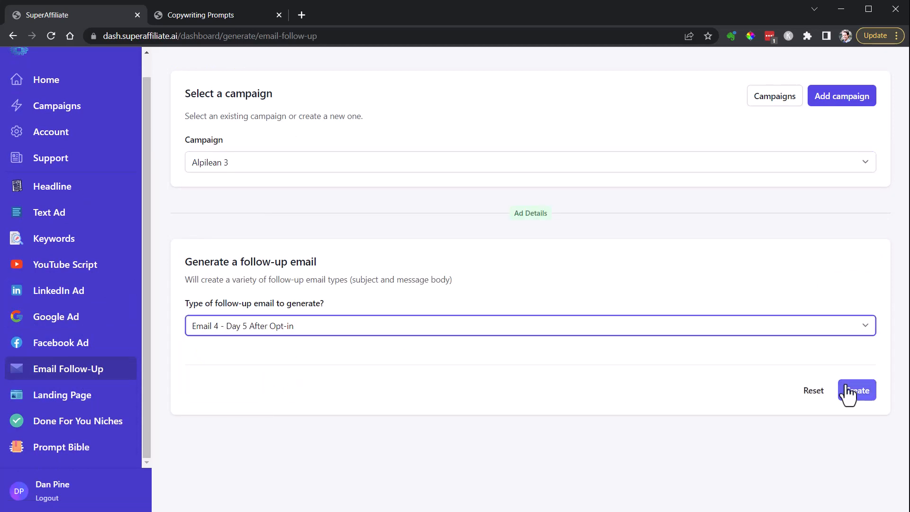
# Request an 'Email 4 - Day 5 After Opt-in' follow-up email for the Alpilean 3 campaign.
pyautogui.click(857, 390)
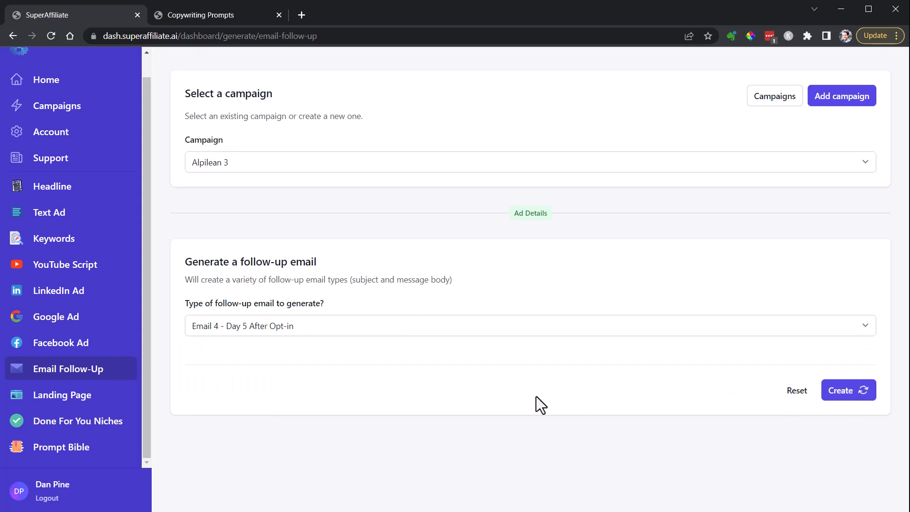
pyautogui.moveTo(422, 367)
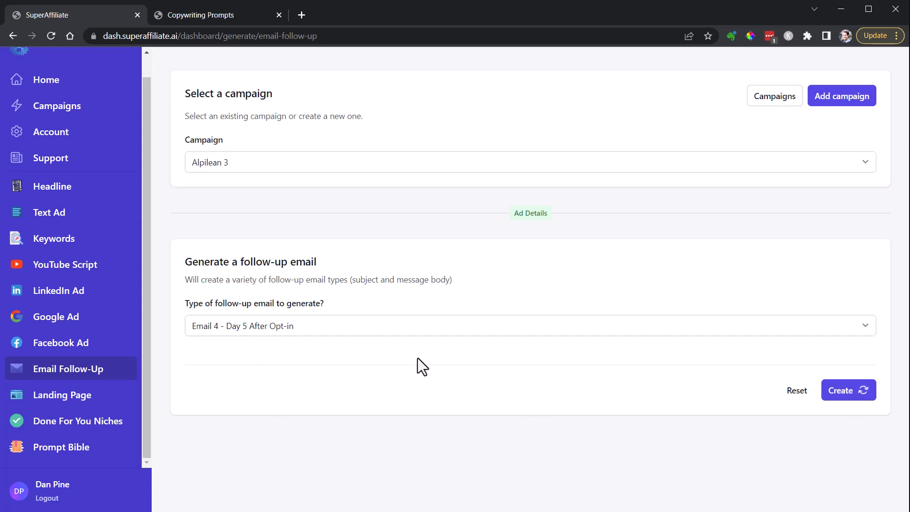
pyautogui.moveTo(324, 254)
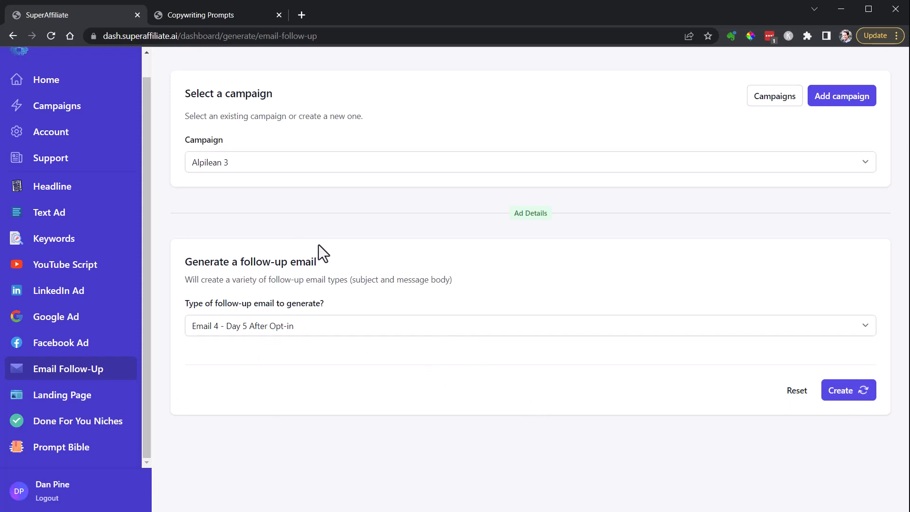
pyautogui.moveTo(584, 323)
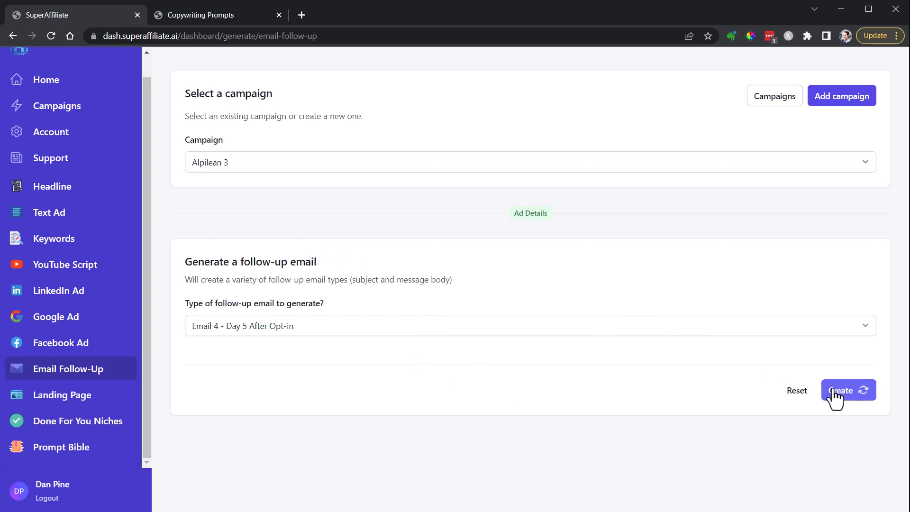
pyautogui.moveTo(599, 480)
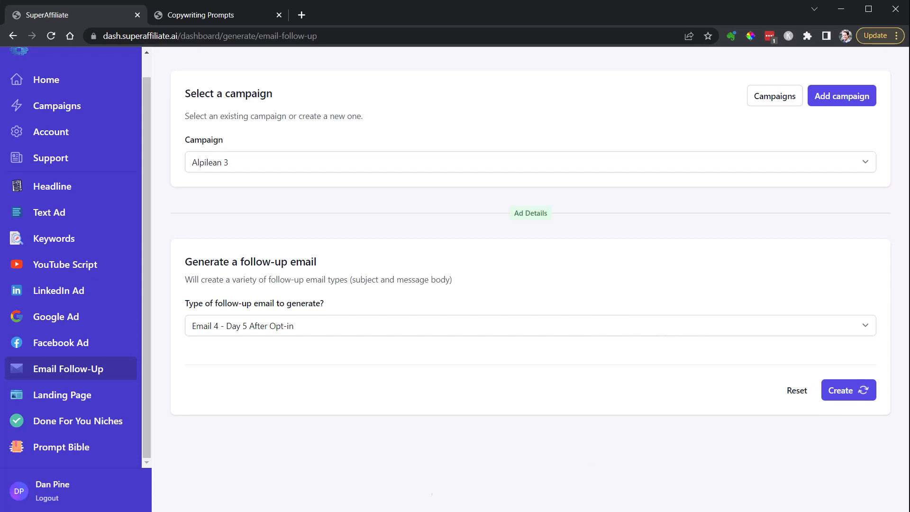
pyautogui.click(847, 390)
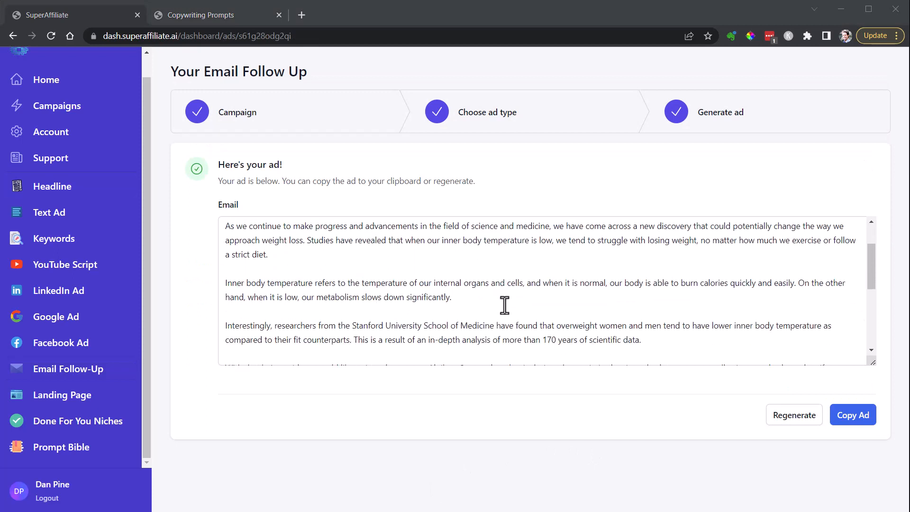
# Read through the generated Alpilean 3 follow-up email from subject line to sign-off.
pyautogui.scroll(3)
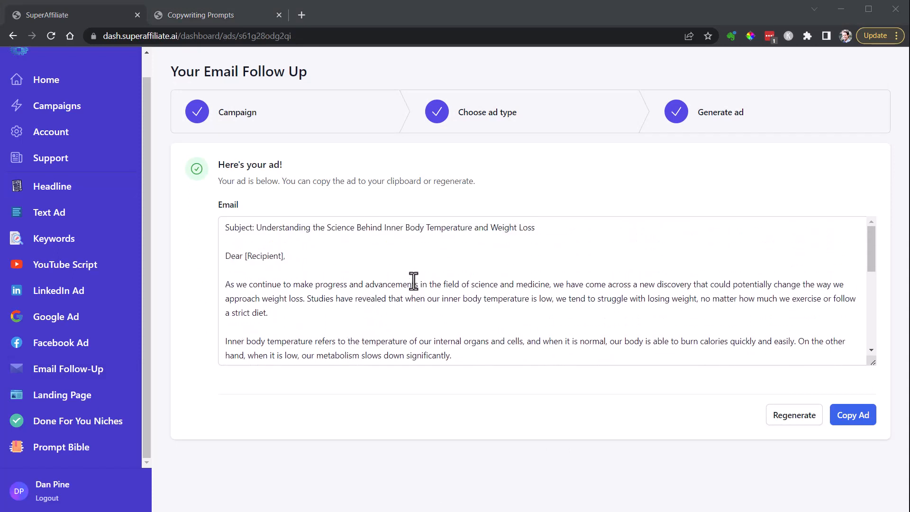
pyautogui.moveTo(321, 223)
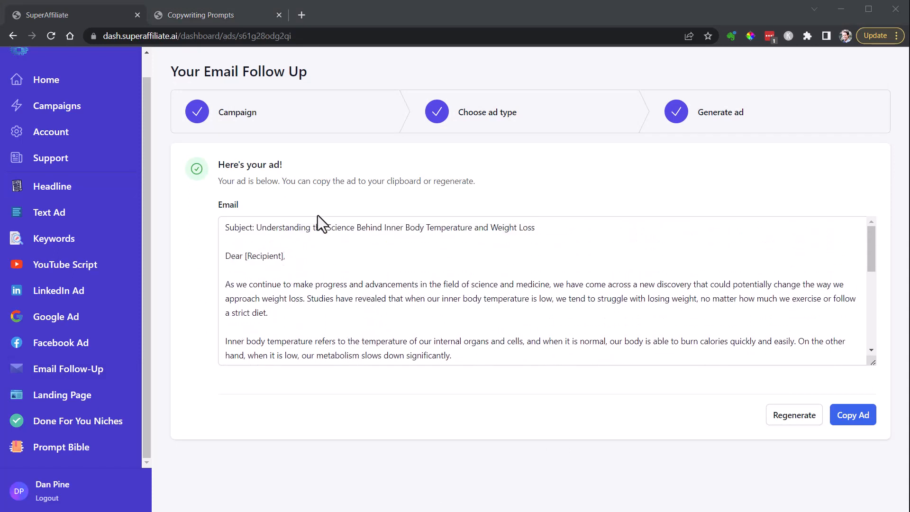
pyautogui.moveTo(330, 311)
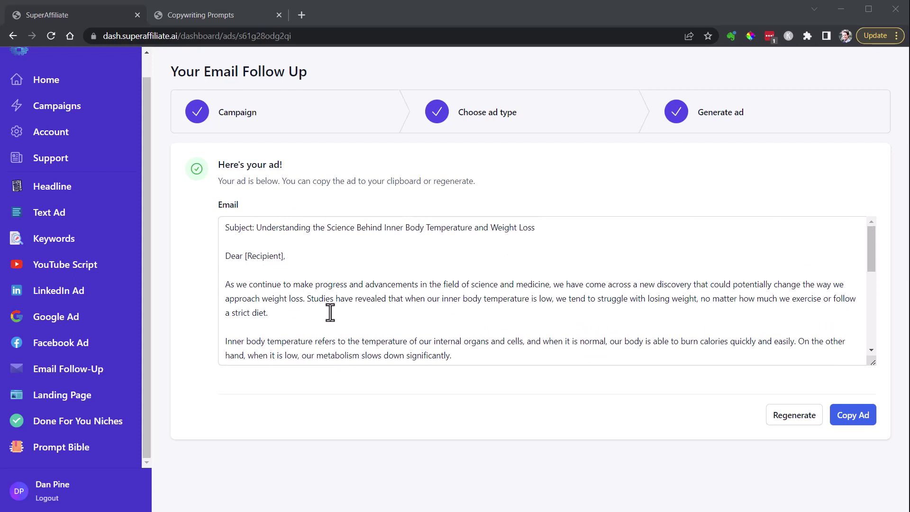
pyautogui.scroll(-3)
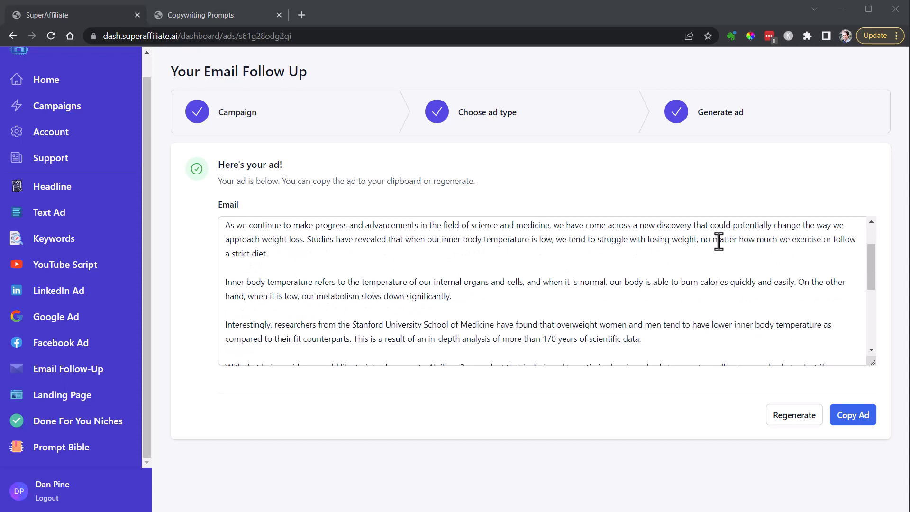
pyautogui.moveTo(367, 263)
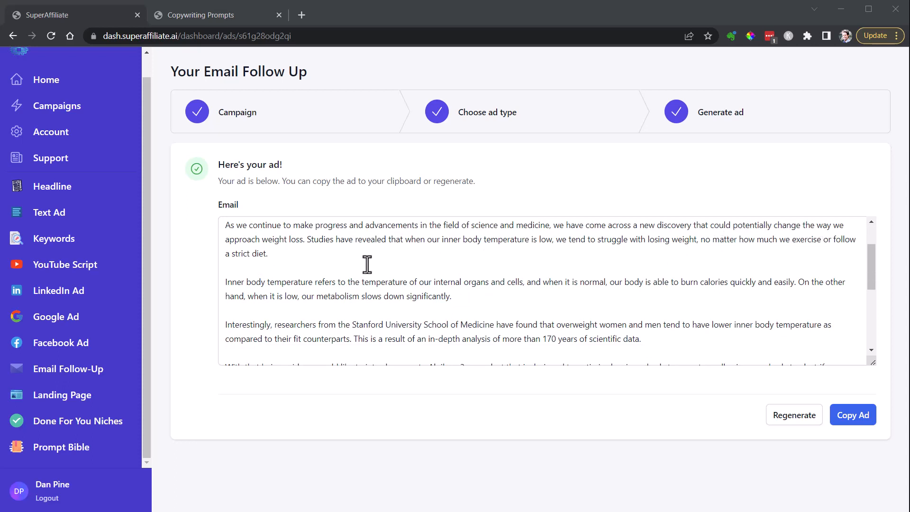
pyautogui.moveTo(327, 283)
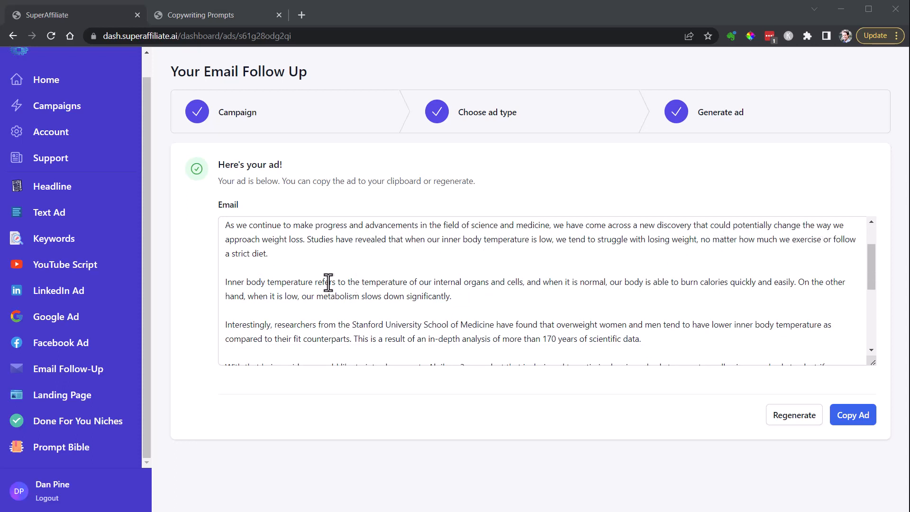
pyautogui.scroll(-3)
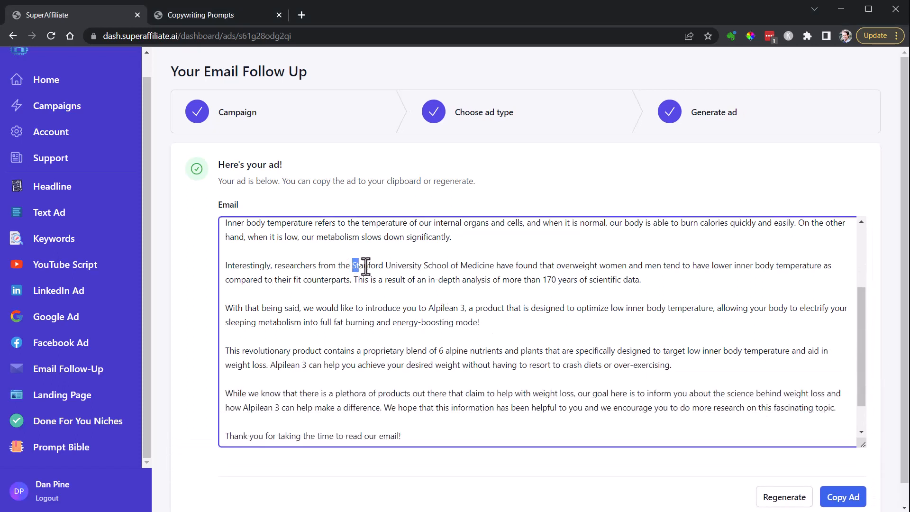
pyautogui.scroll(-3)
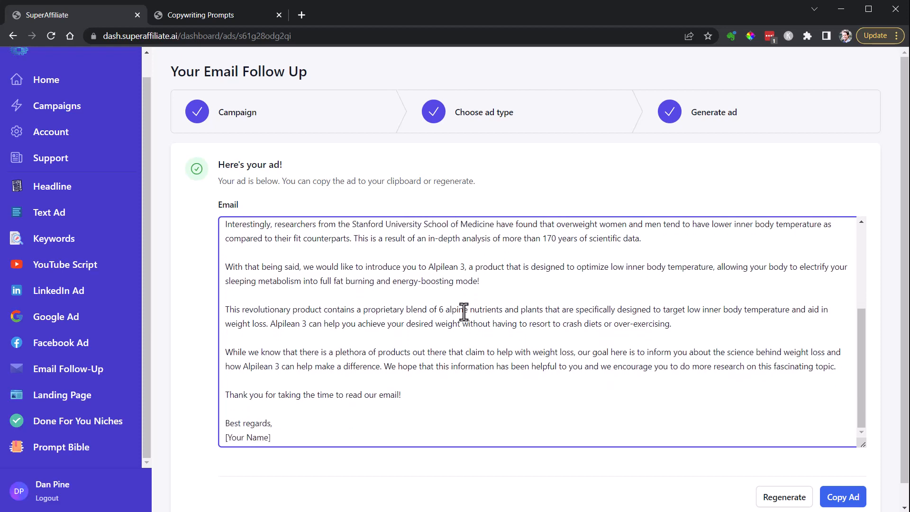
pyautogui.moveTo(364, 339)
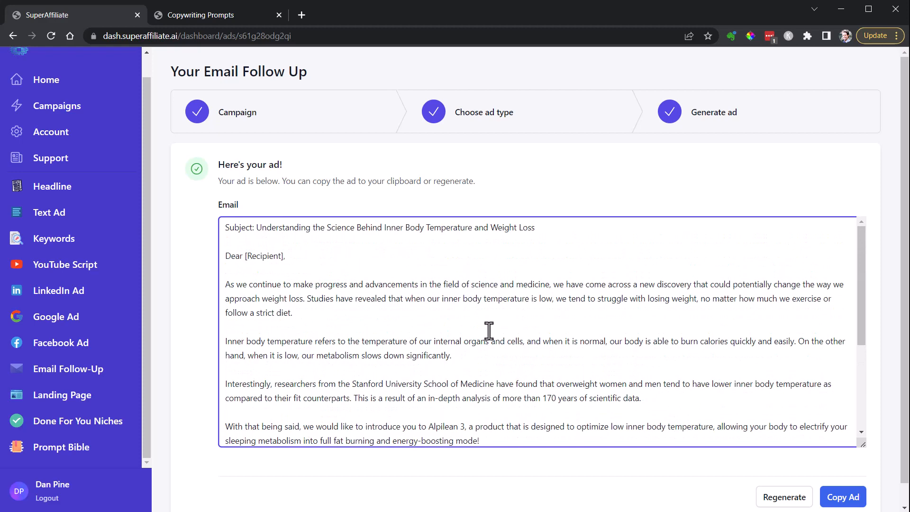
pyautogui.moveTo(65, 265)
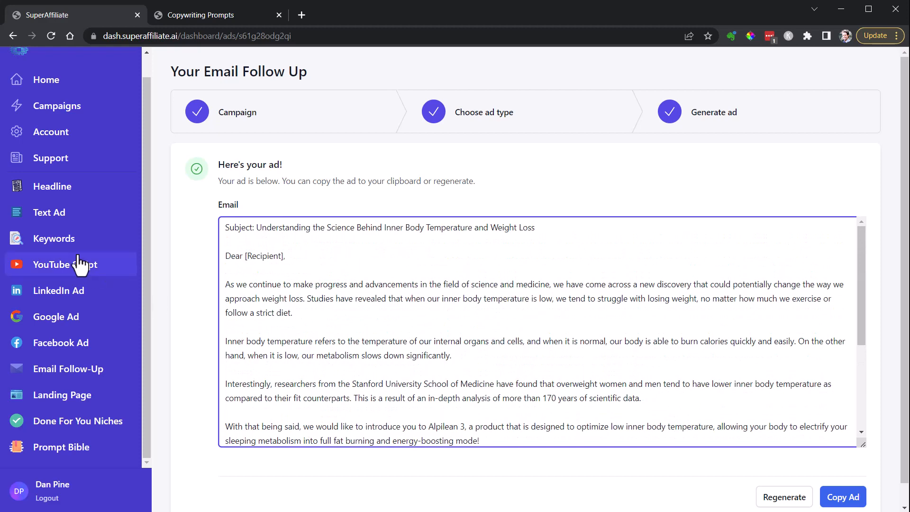
pyautogui.scroll(-3)
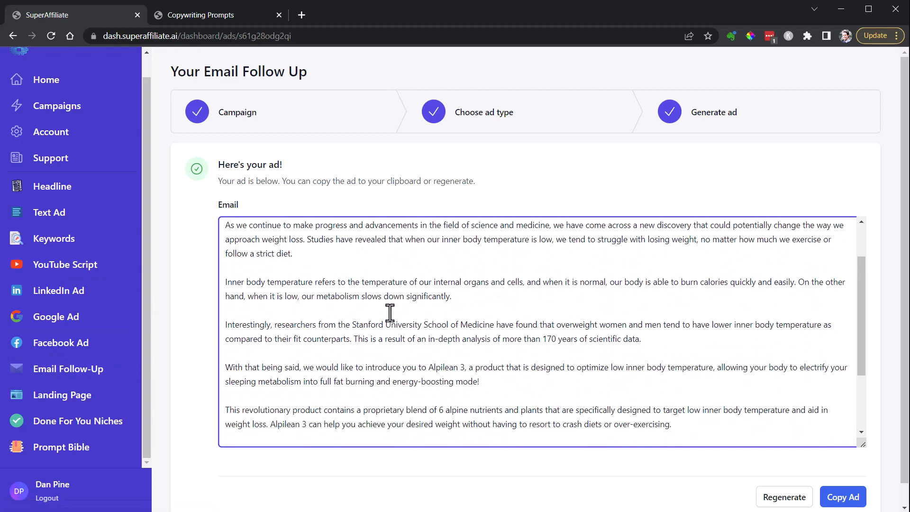
pyautogui.scroll(3)
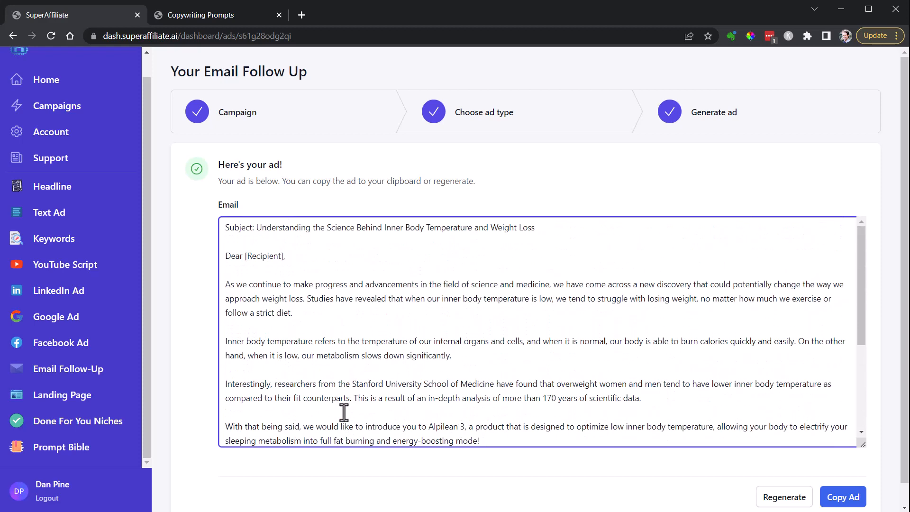
pyautogui.moveTo(354, 324)
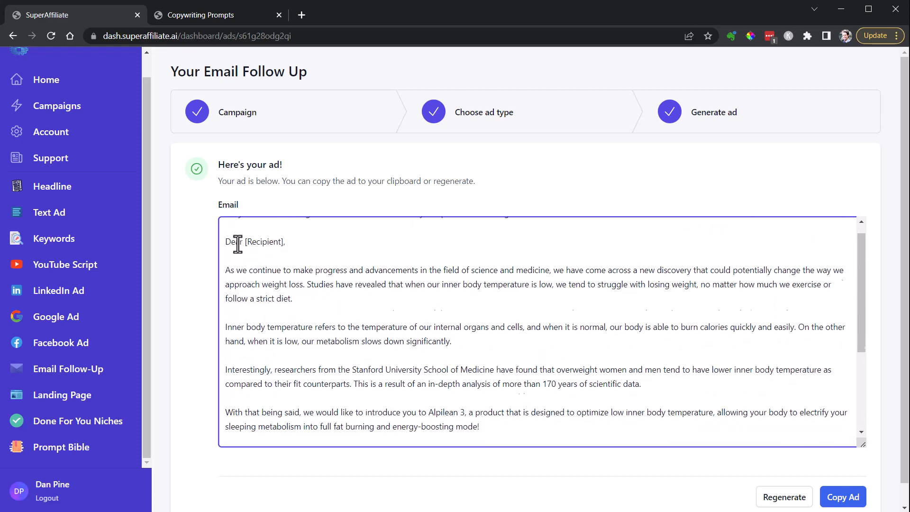
pyautogui.scroll(-3)
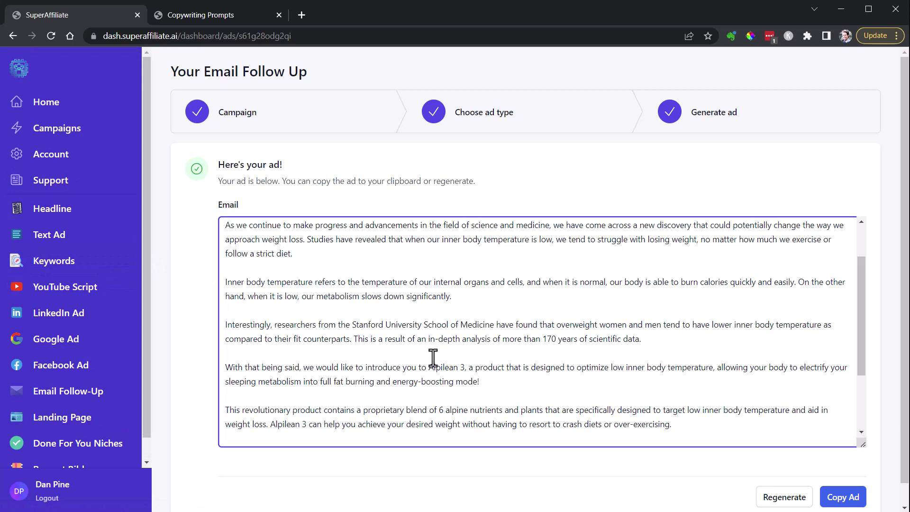
pyautogui.moveTo(196, 292)
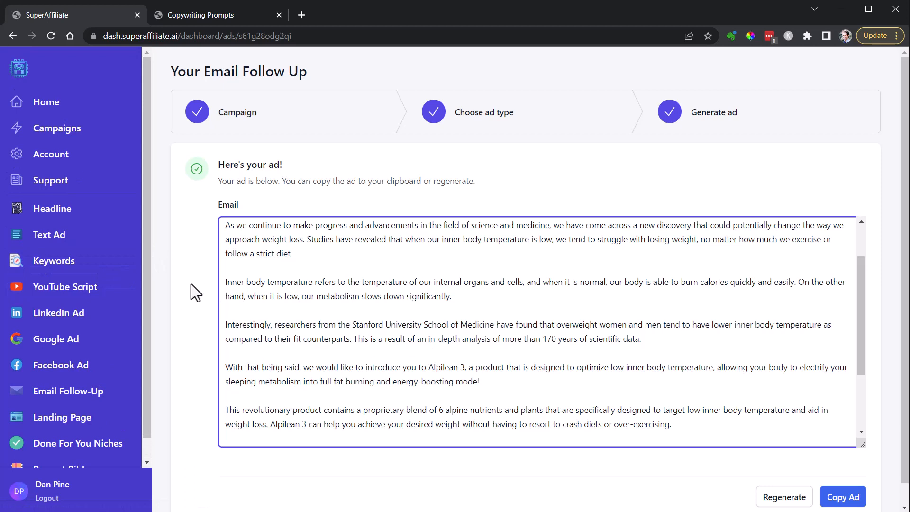
pyautogui.moveTo(167, 254)
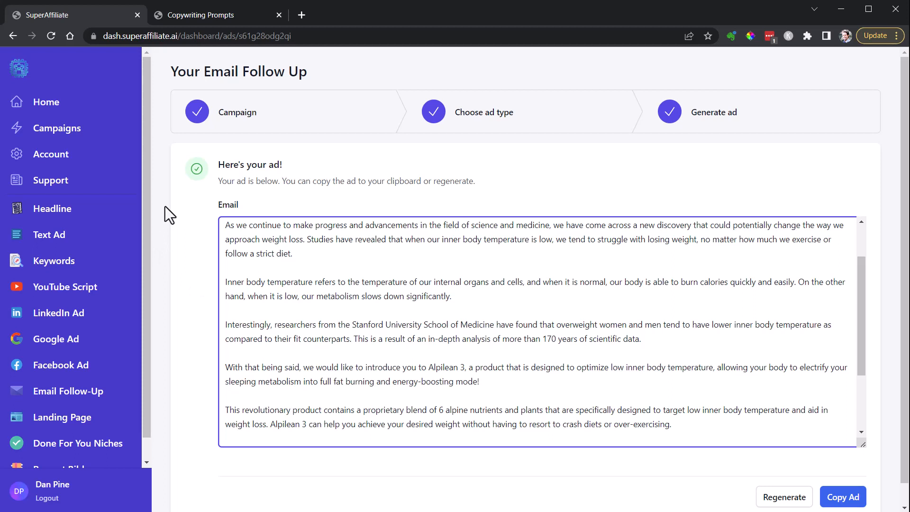
pyautogui.moveTo(175, 189)
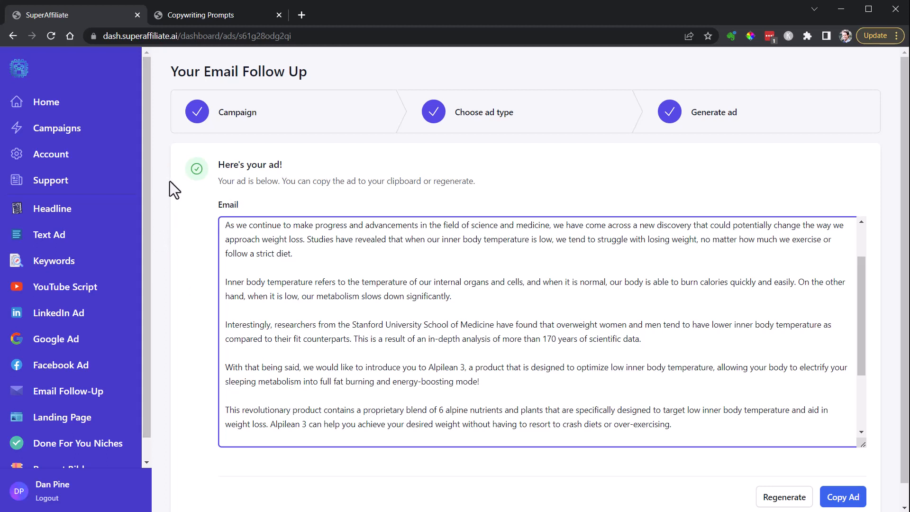
# Return to the Campaigns list showing Alpilean, Alpilean 3, GlucoTrust and LeanBiome.
pyautogui.scroll(-3)
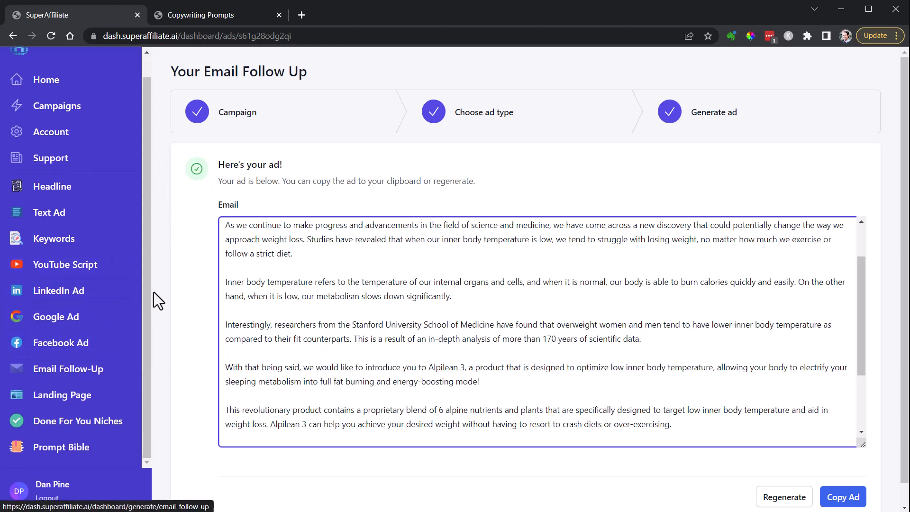
pyautogui.scroll(3)
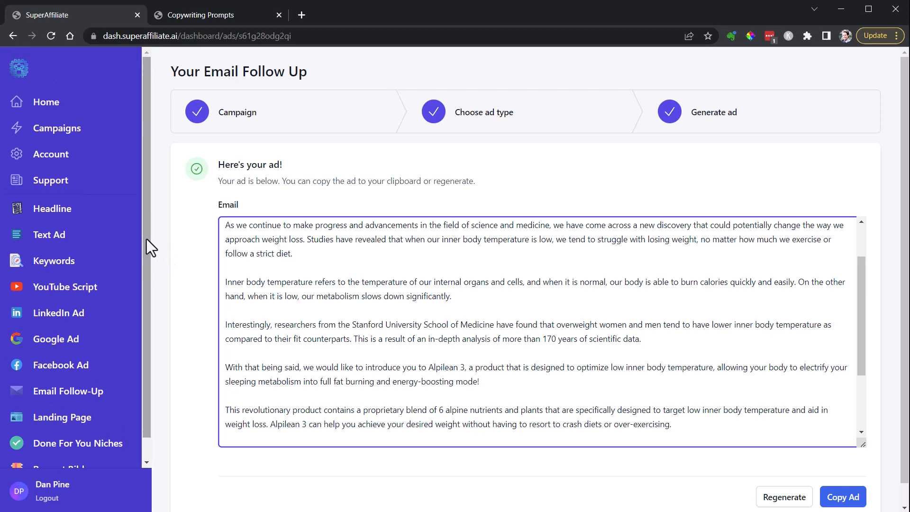
pyautogui.moveTo(188, 176)
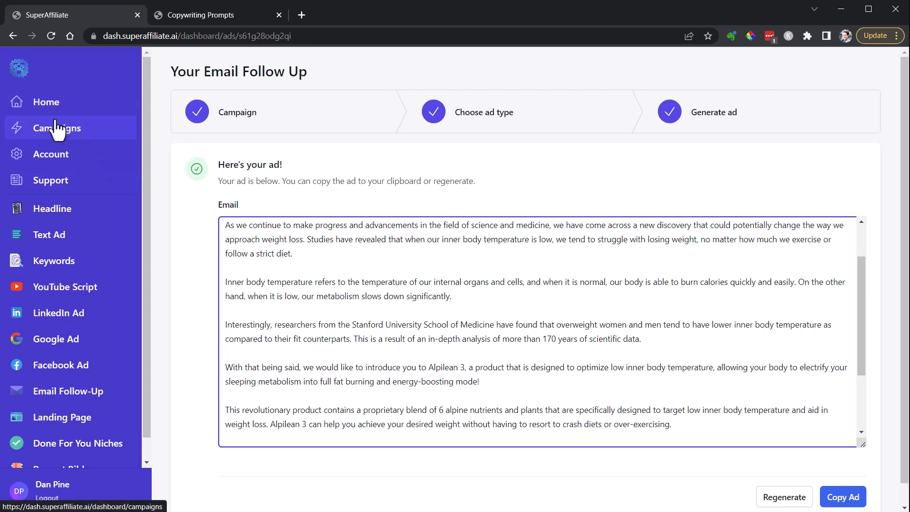
pyautogui.click(56, 127)
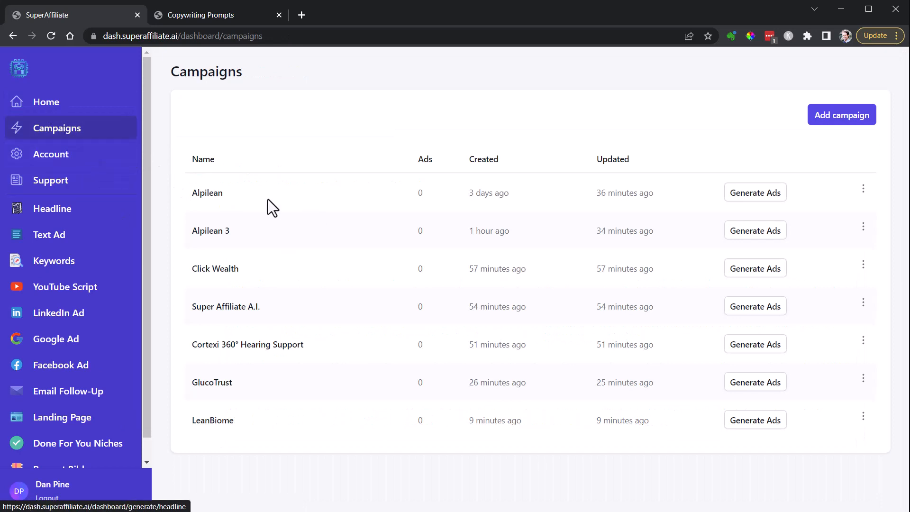
pyautogui.scroll(-3)
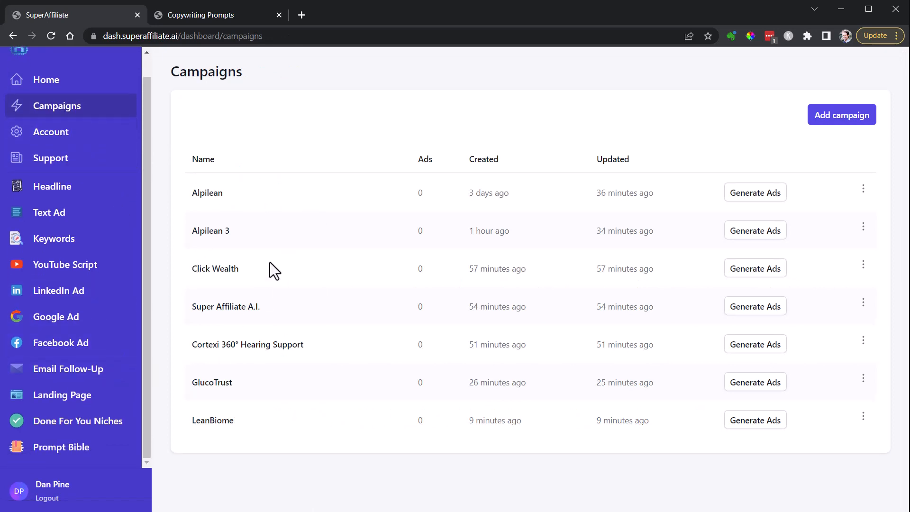
pyautogui.moveTo(69, 238)
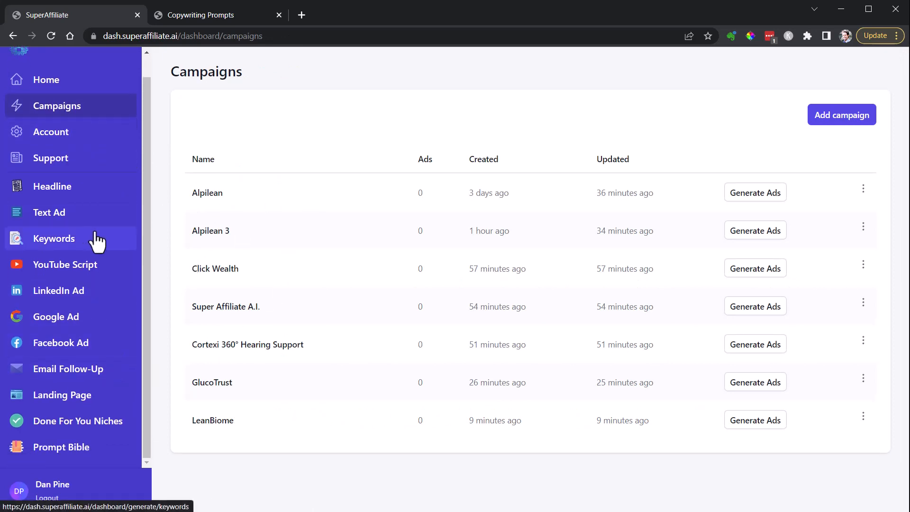